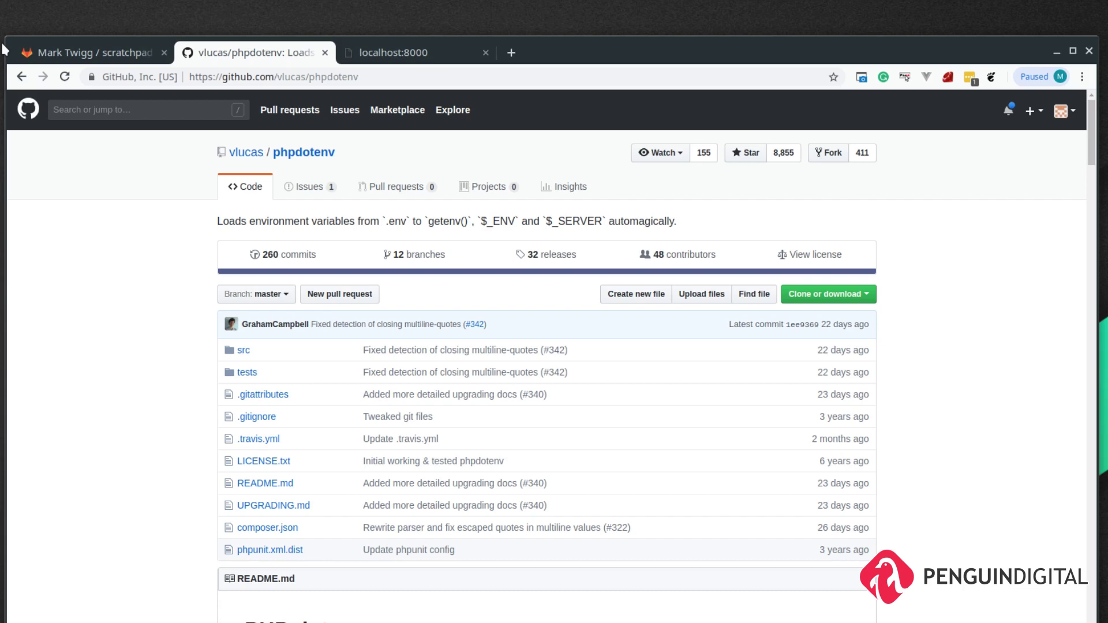
pyautogui.moveTo(81, 249)
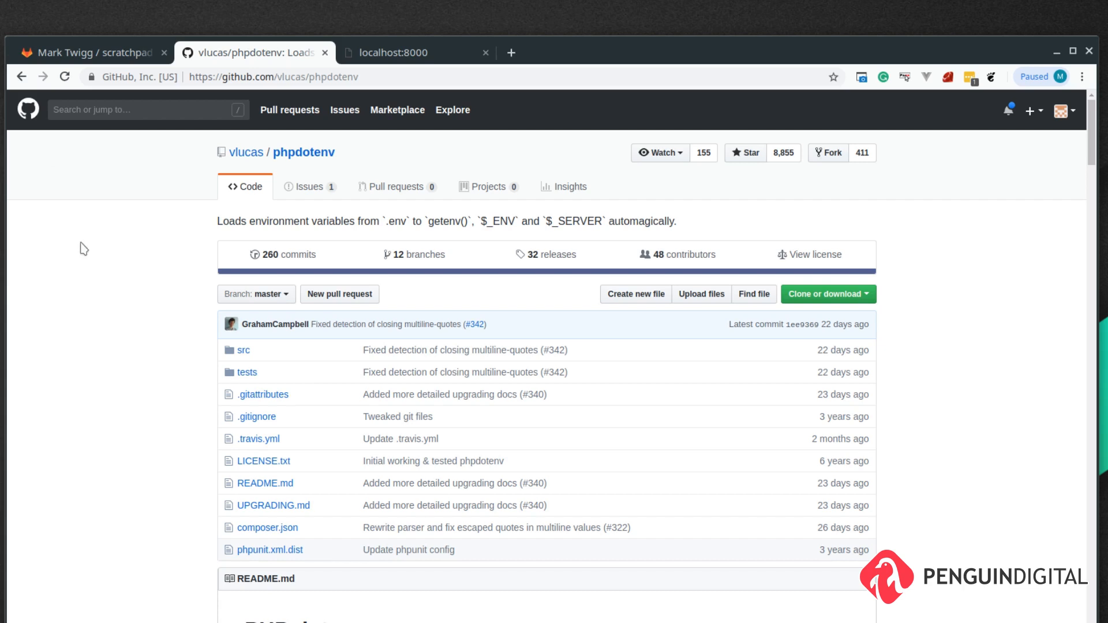
# Step: Clone scratchpad into a dotenv folder, run composer install, then composer require vlucas/phpdotenv
pyautogui.scroll(-3)
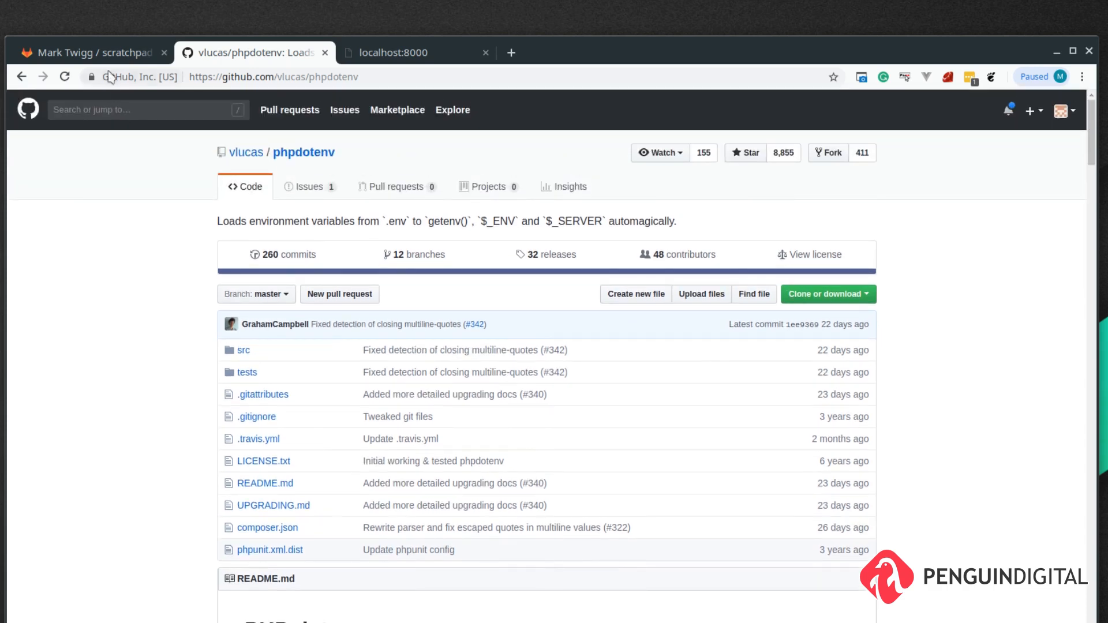
pyautogui.click(92, 52)
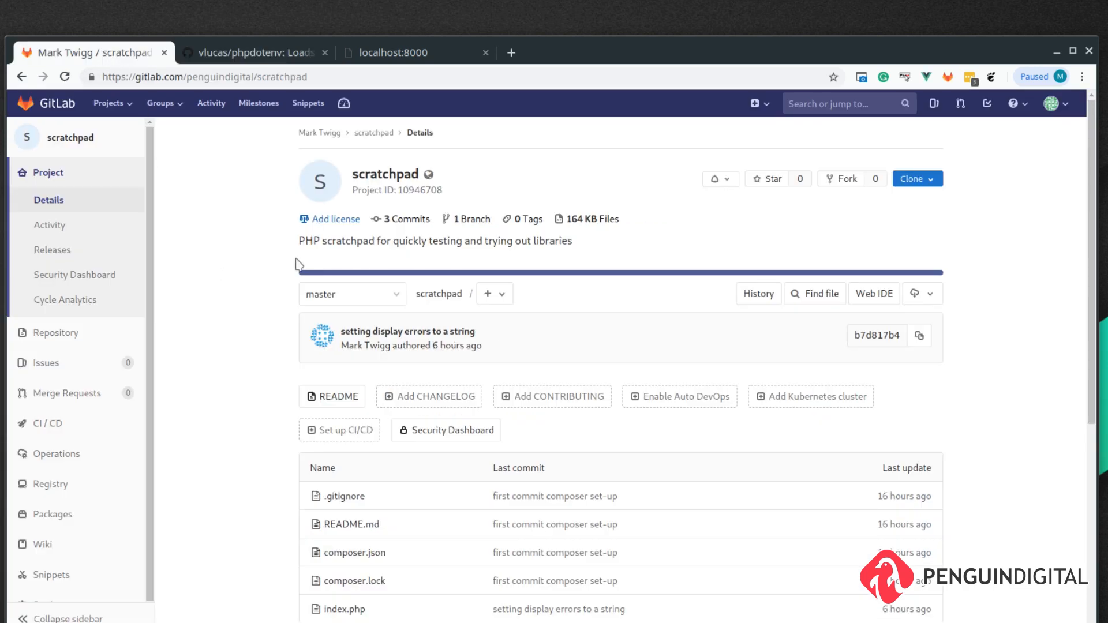
pyautogui.moveTo(267, 409)
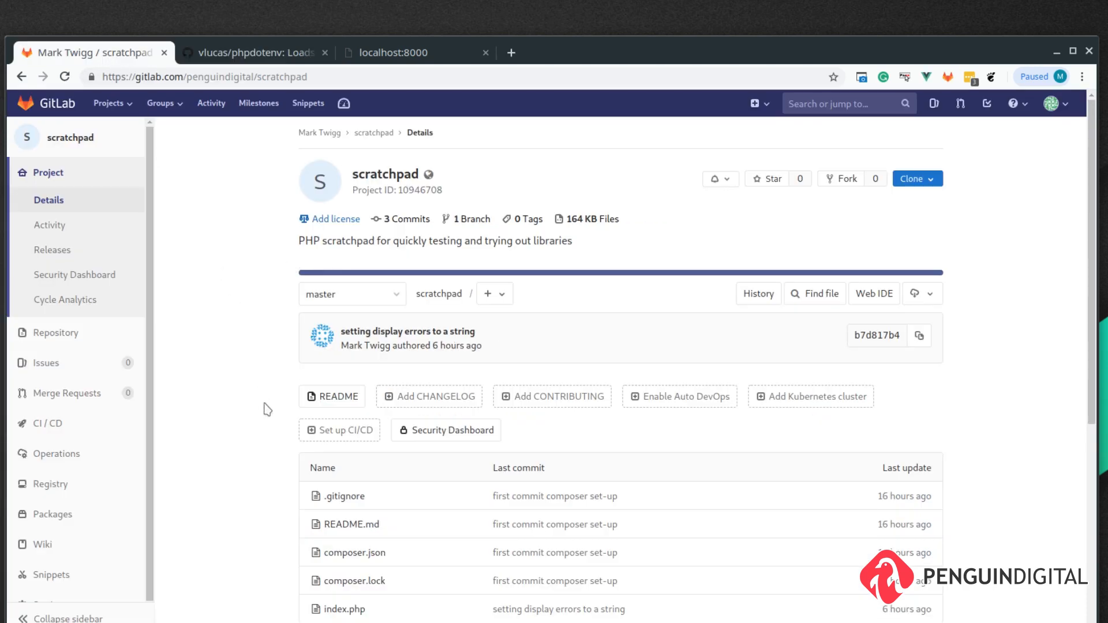
pyautogui.moveTo(321, 549)
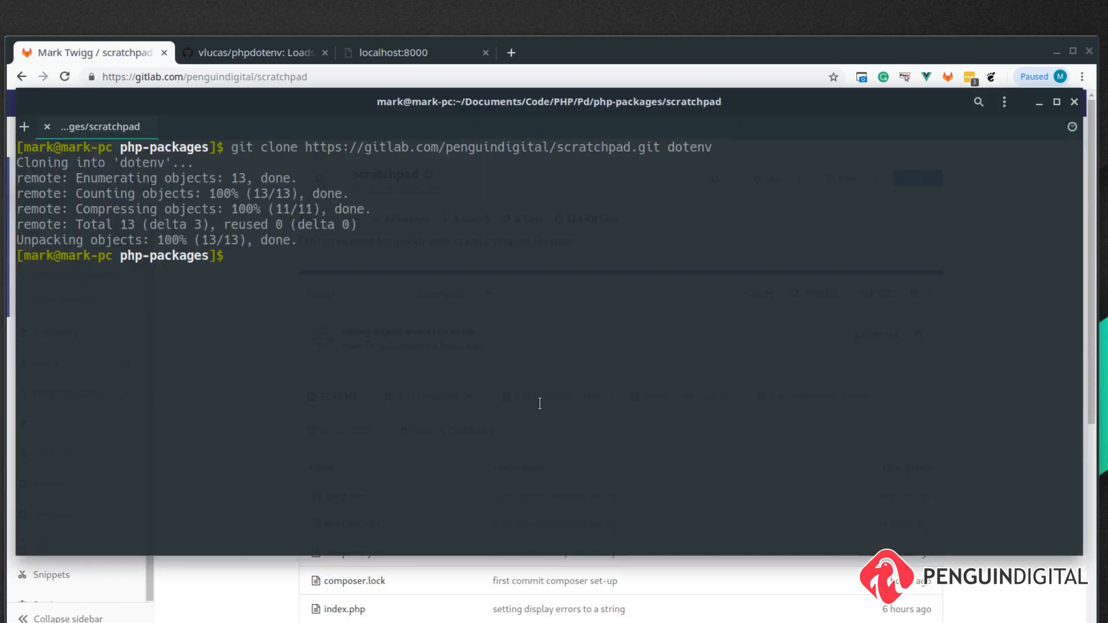
pyautogui.write('cd dotenv')
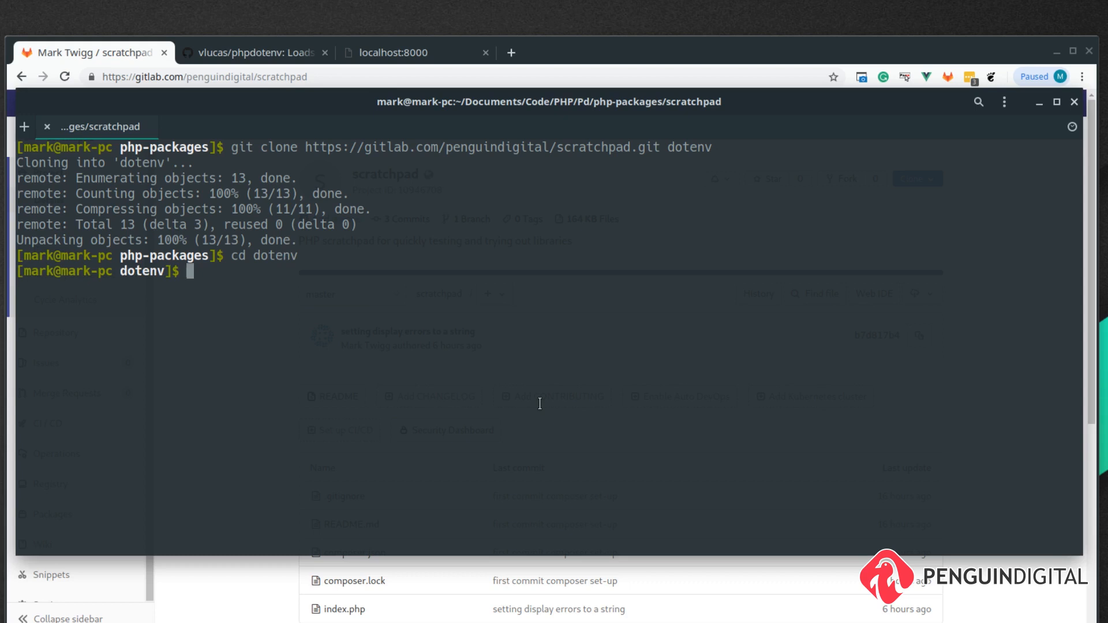
pyautogui.write('composer install')
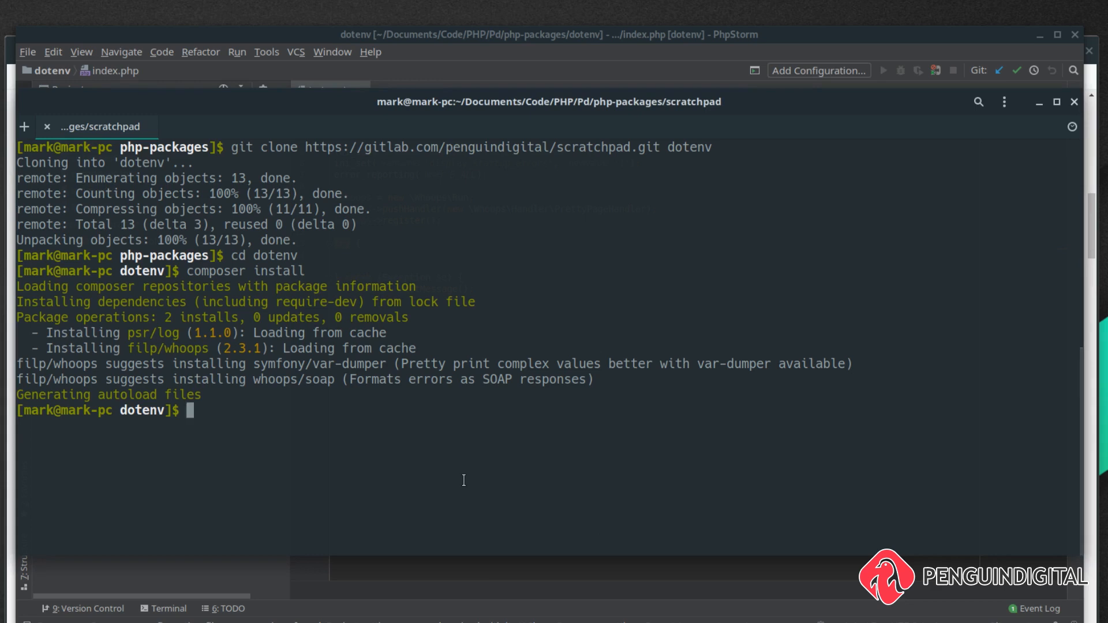
pyautogui.write('composer require vlucas/phpdotenv')
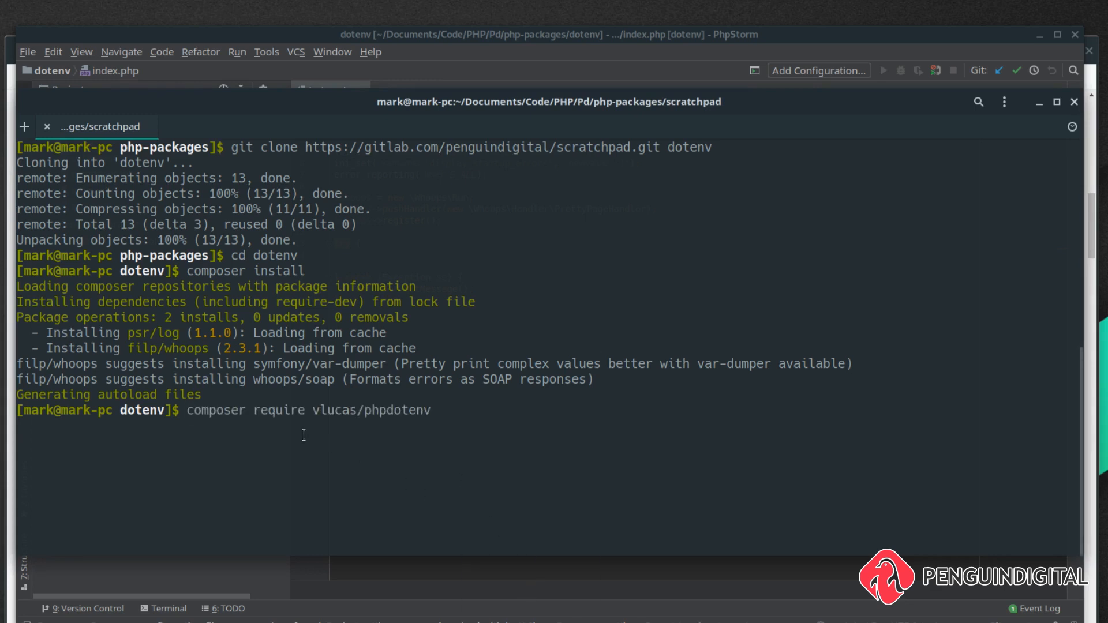
pyautogui.moveTo(281, 456)
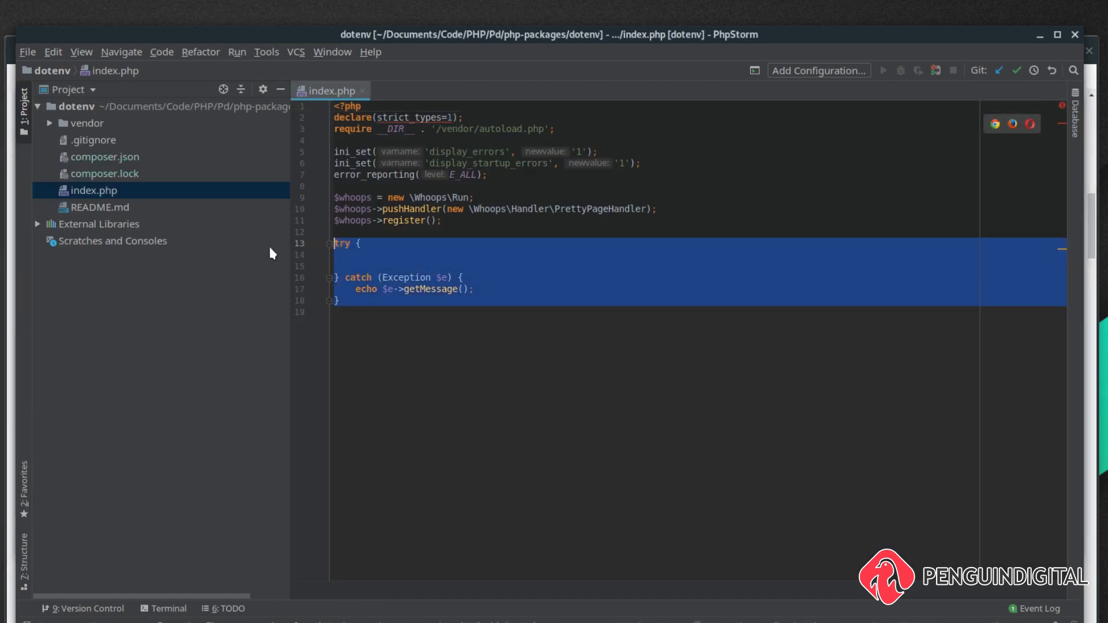
# Step: Remove the empty try/catch and create a new .env file in the dotenv project root
pyautogui.press('Delete')
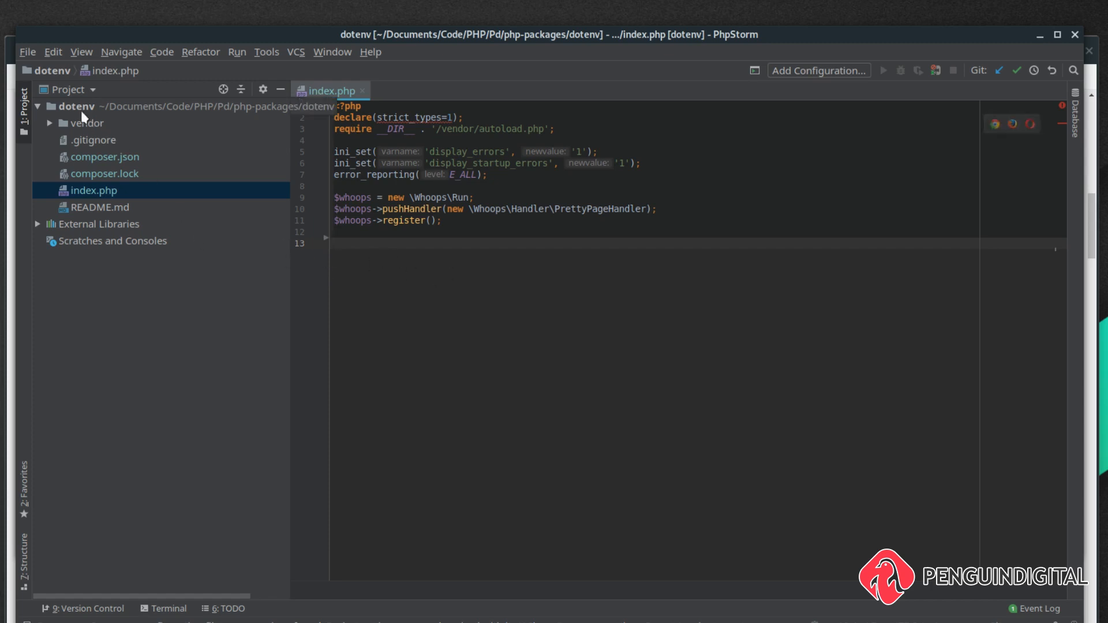
pyautogui.rightClick(81, 107)
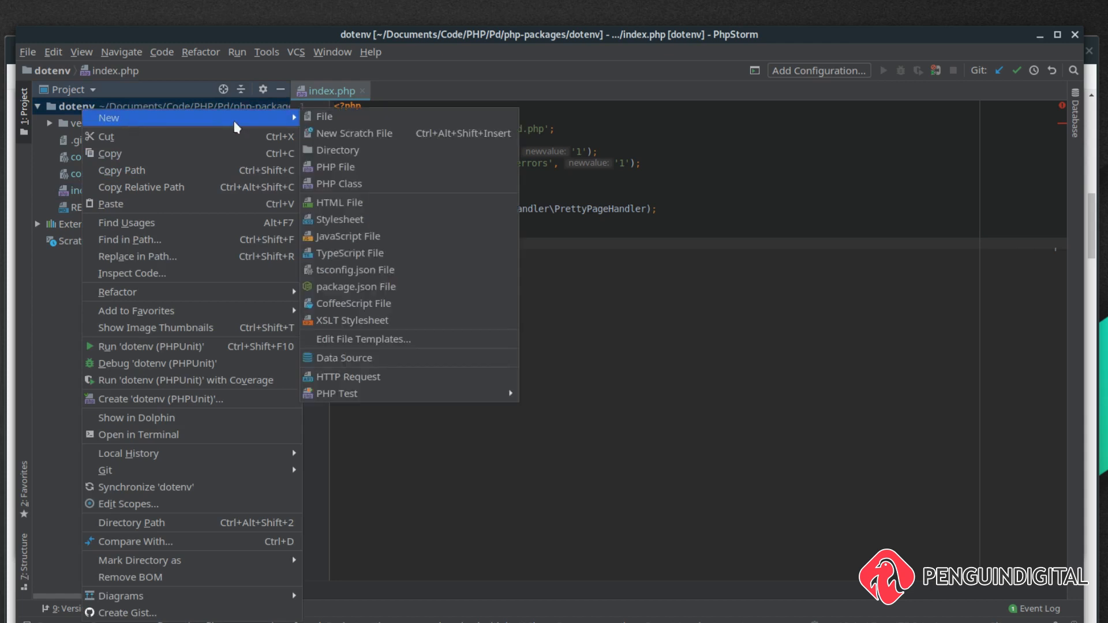
pyautogui.click(323, 115)
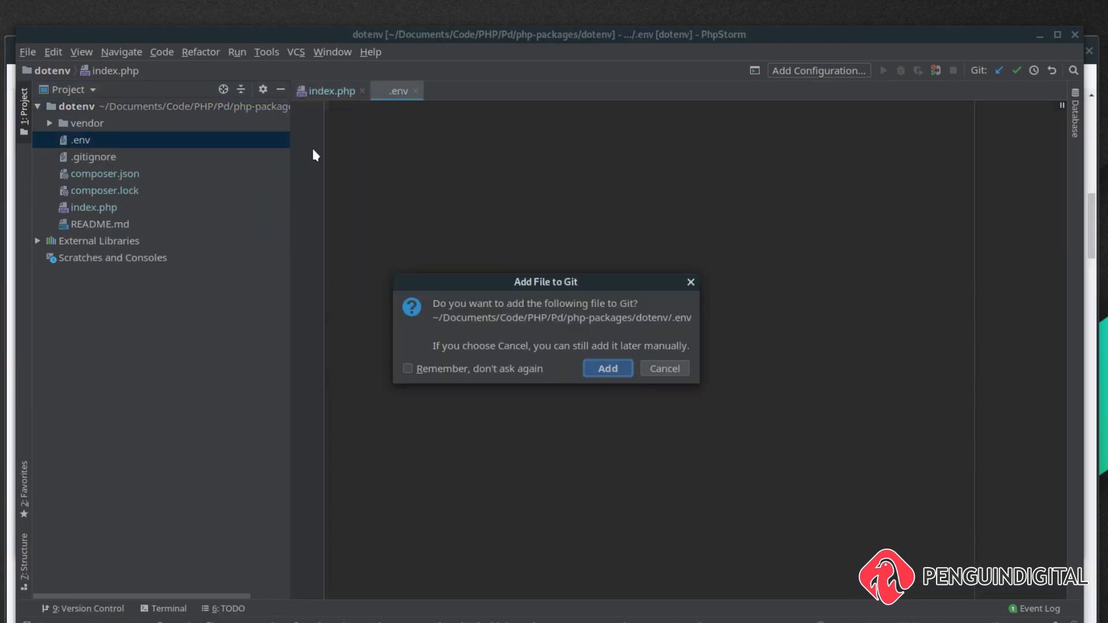
pyautogui.click(607, 368)
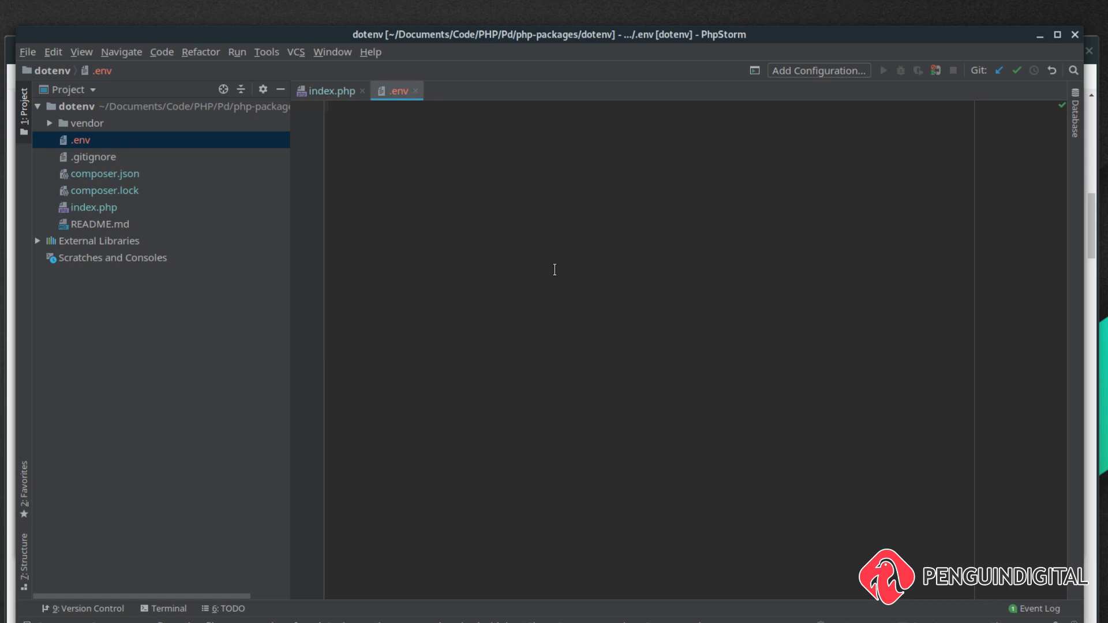
# Step: Write APP_ENV='dev' into .env and return to index.php
pyautogui.write('APP')
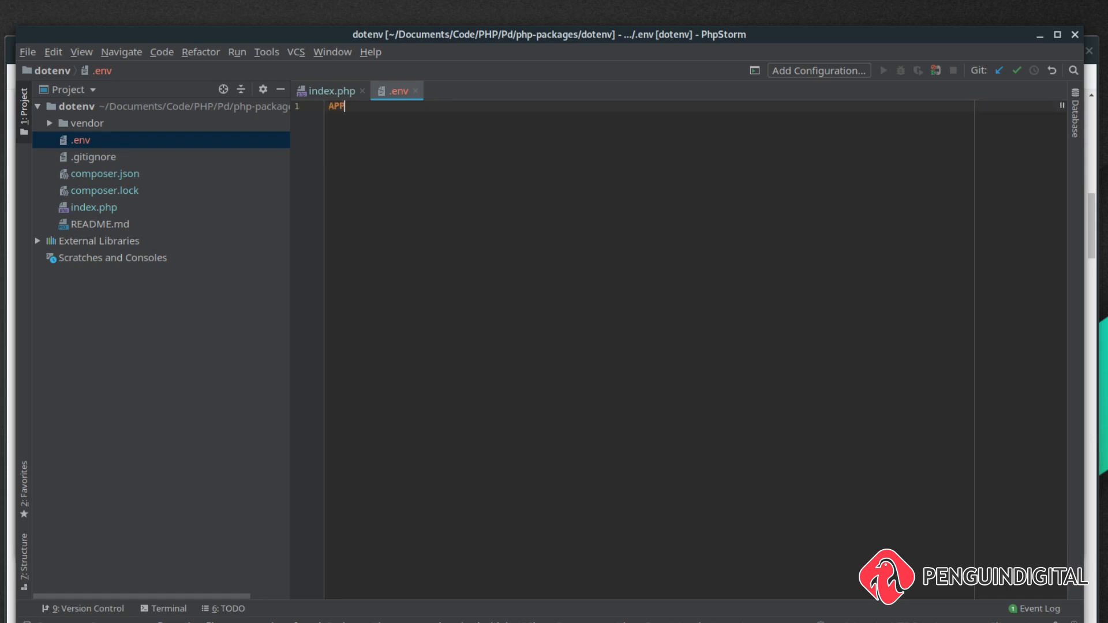
pyautogui.write('_ENV')
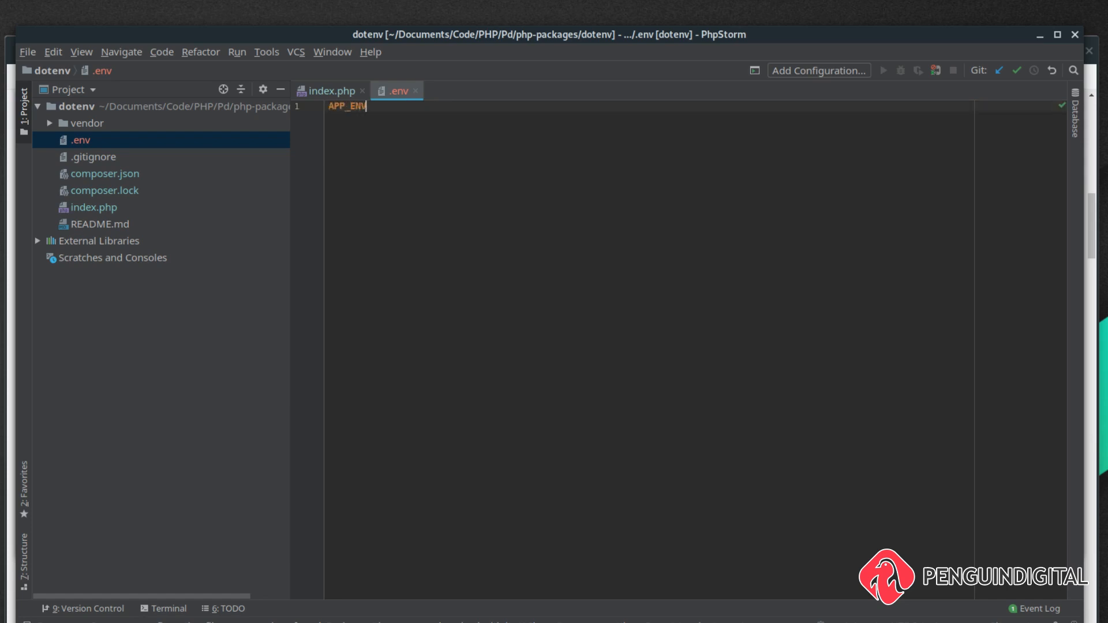
pyautogui.write("='de")
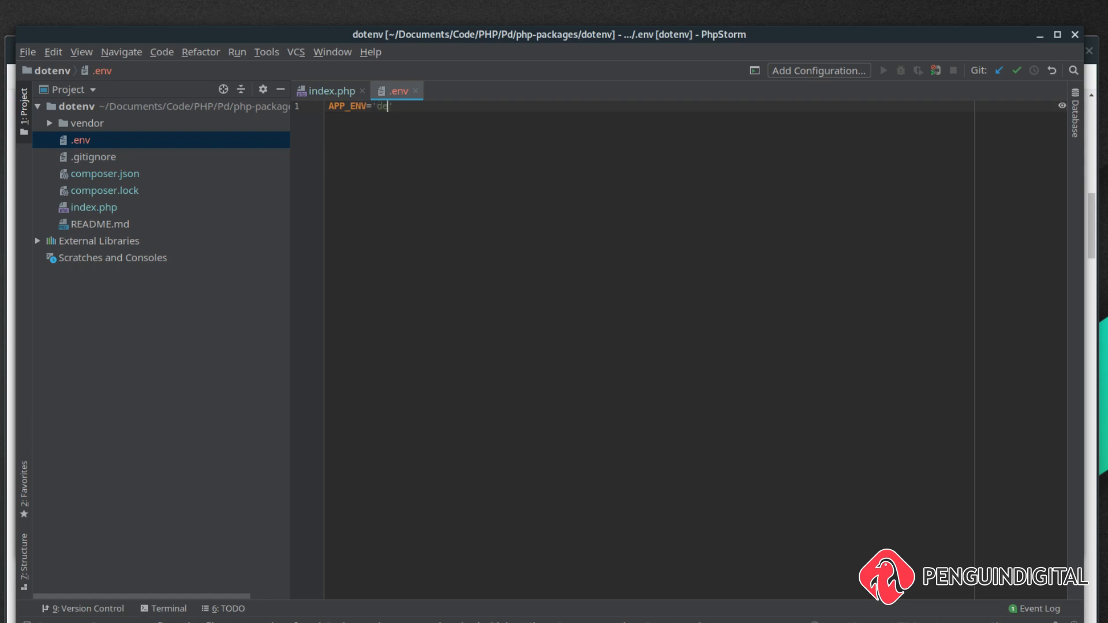
pyautogui.write("v'")
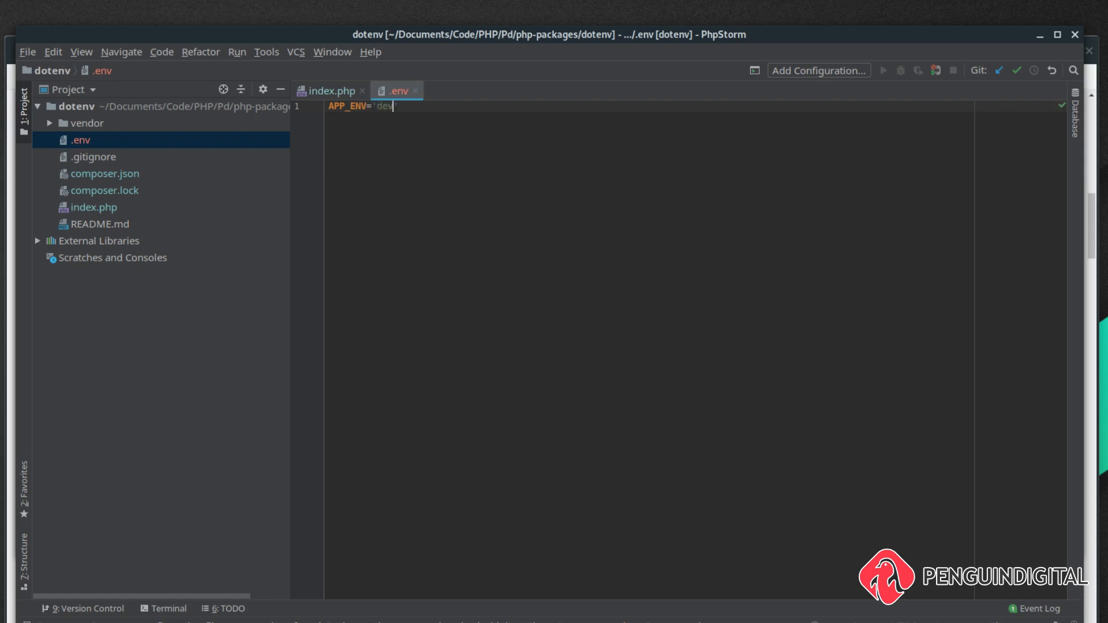
pyautogui.click(330, 90)
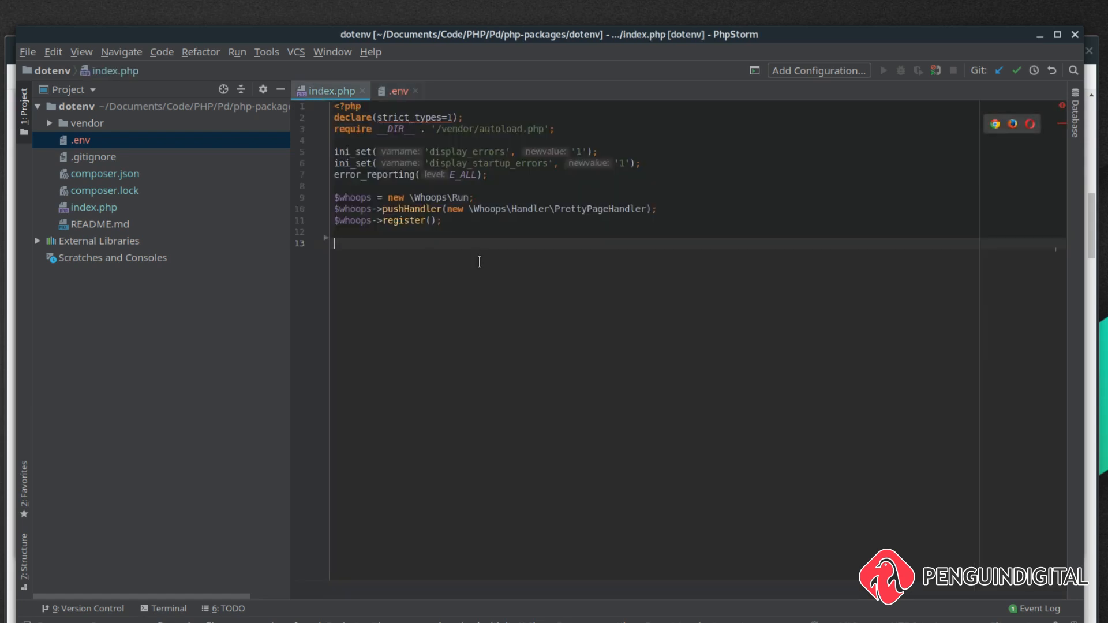
# Step: Create a Dotenv instance with Dotenv\Dotenv::create(__DIR__) and call load() on it
pyautogui.write('$dotenv = Dotenv\\Dotenv::create()')
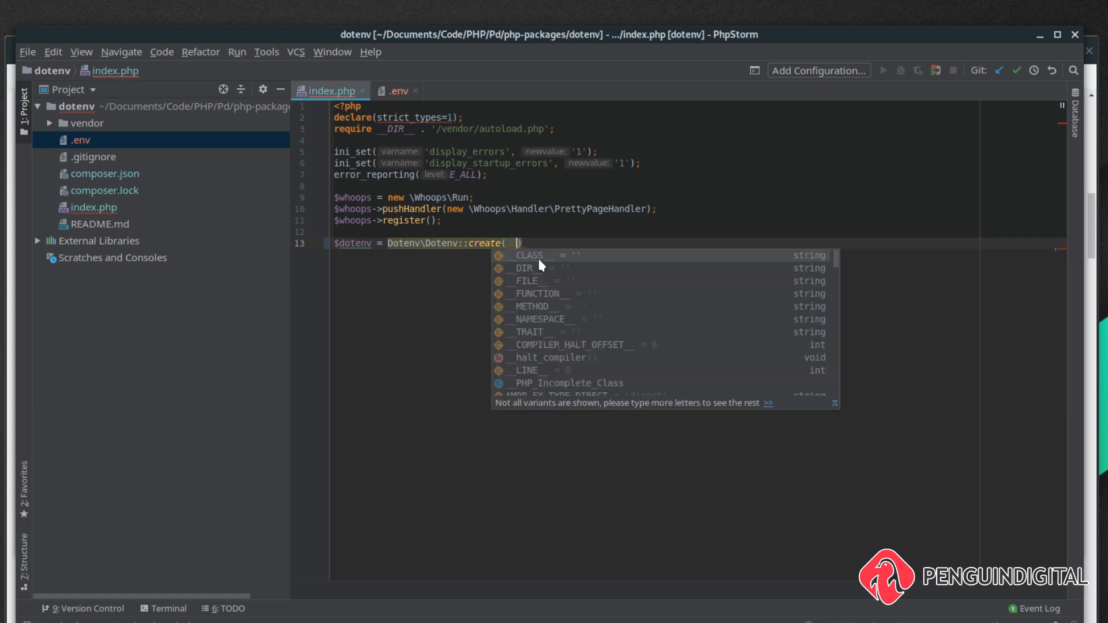
pyautogui.write('DIR__')
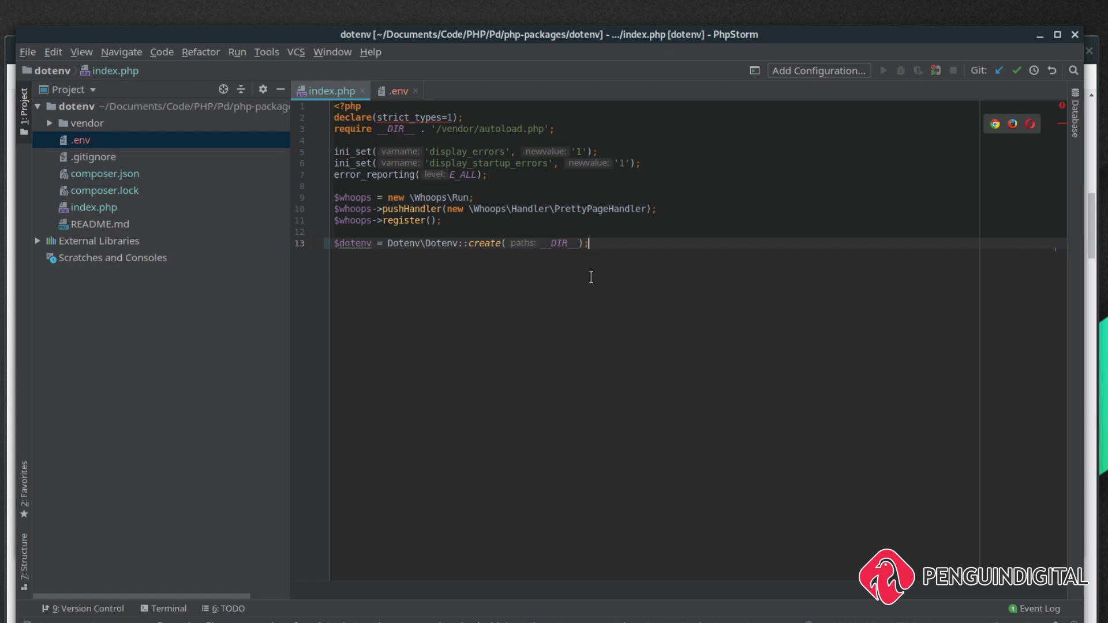
pyautogui.write('$')
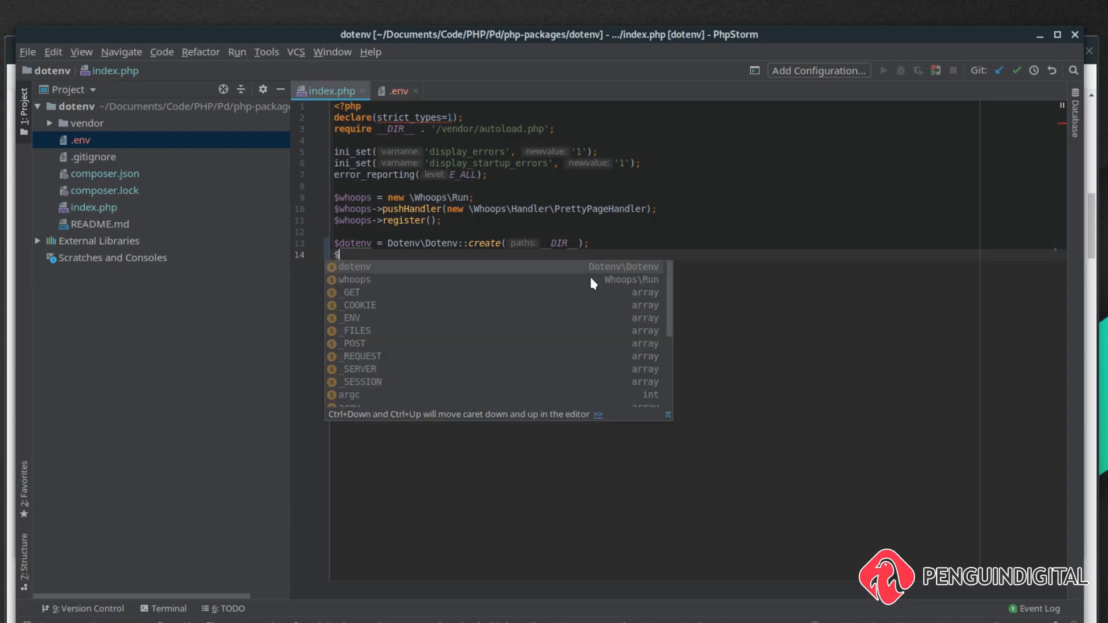
pyautogui.write('dotenv->load(')
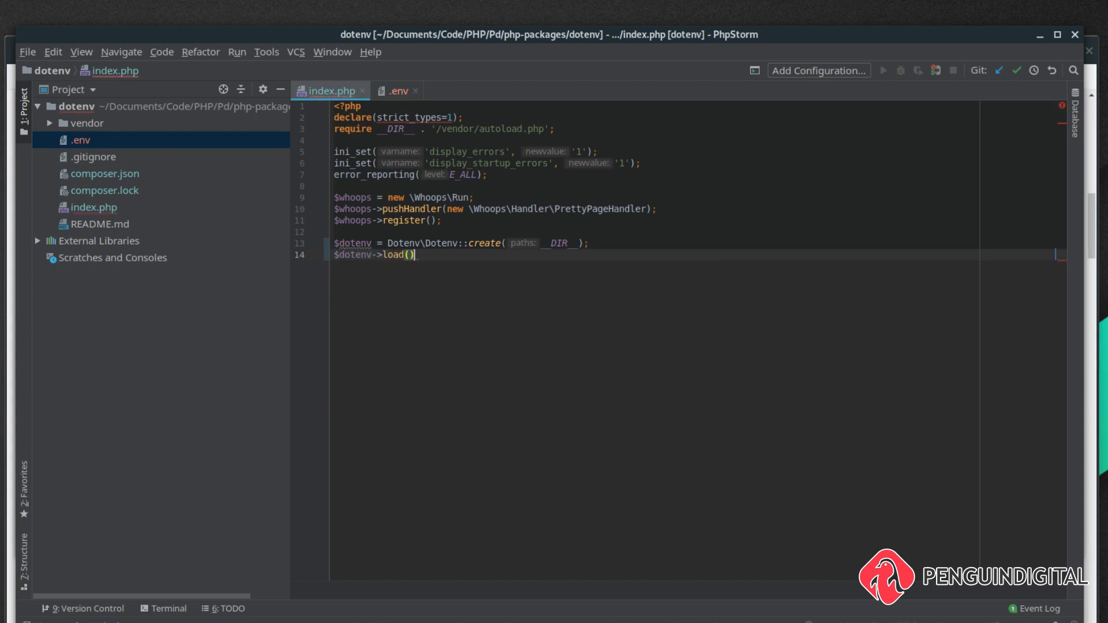
pyautogui.write(';')
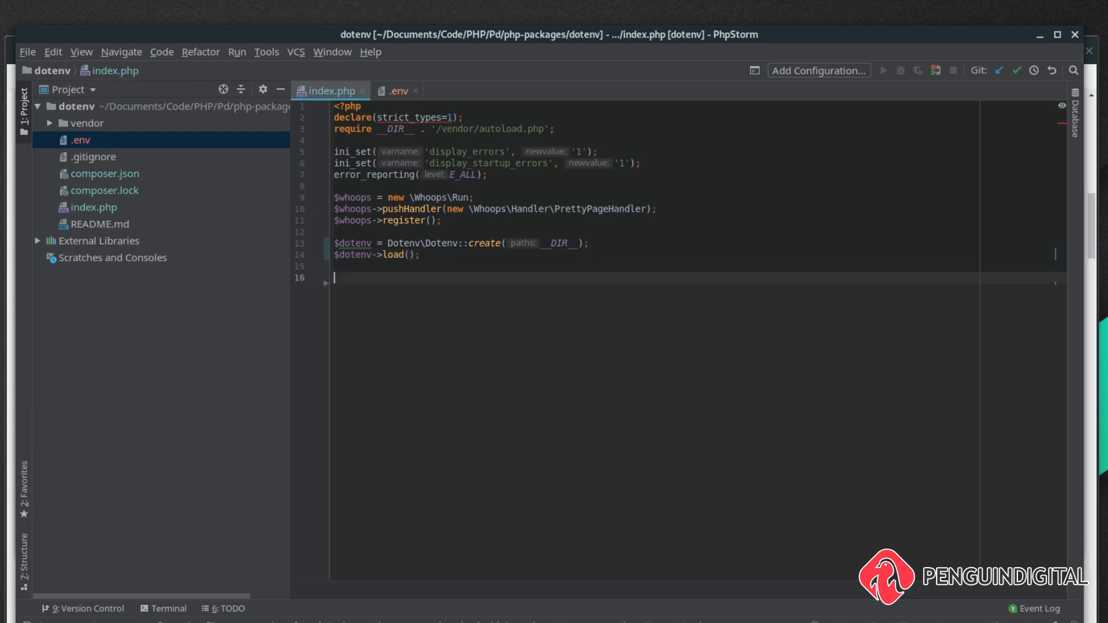
# Step: Echo a <pre> tag and var_dump the $_SERVER array
pyautogui.write('echo')
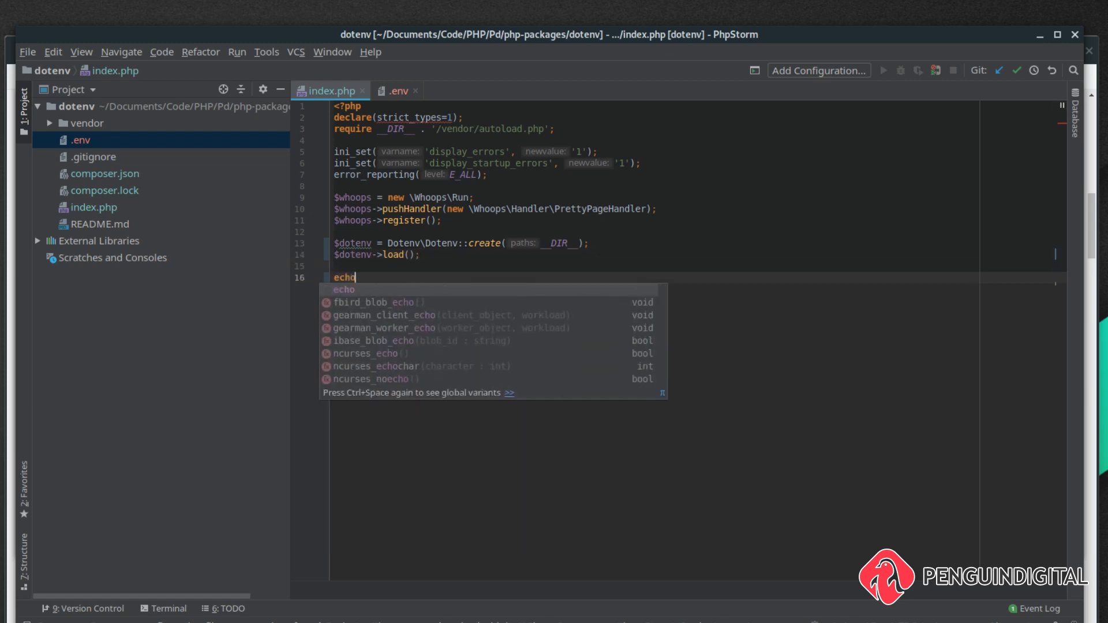
pyautogui.write("'<pre>';")
pyautogui.write('var_dump(')
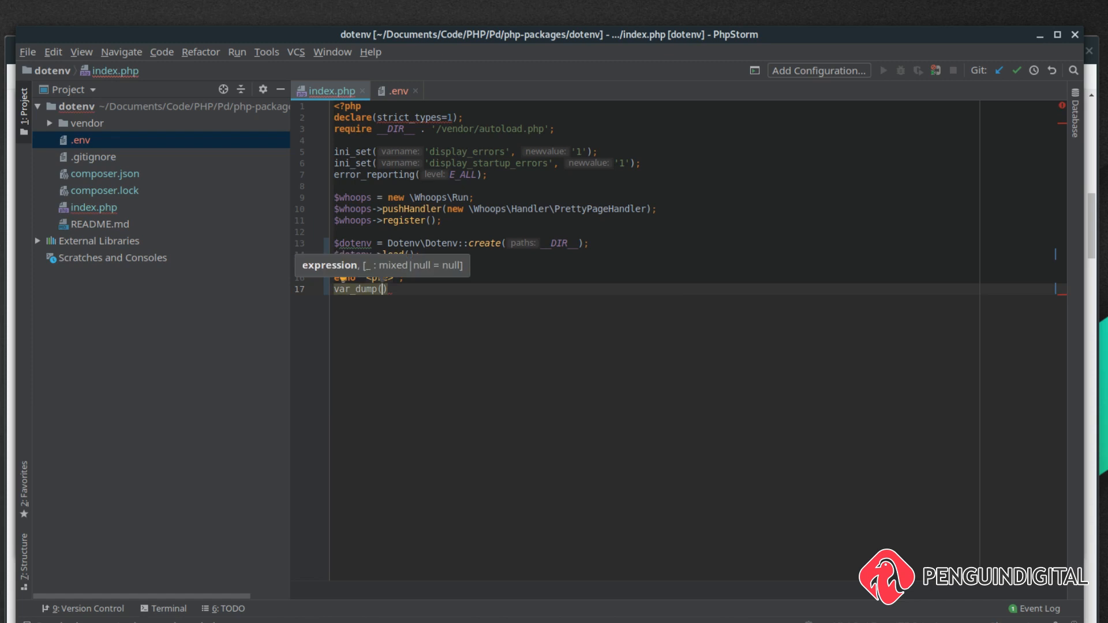
pyautogui.write('$_SERVER')
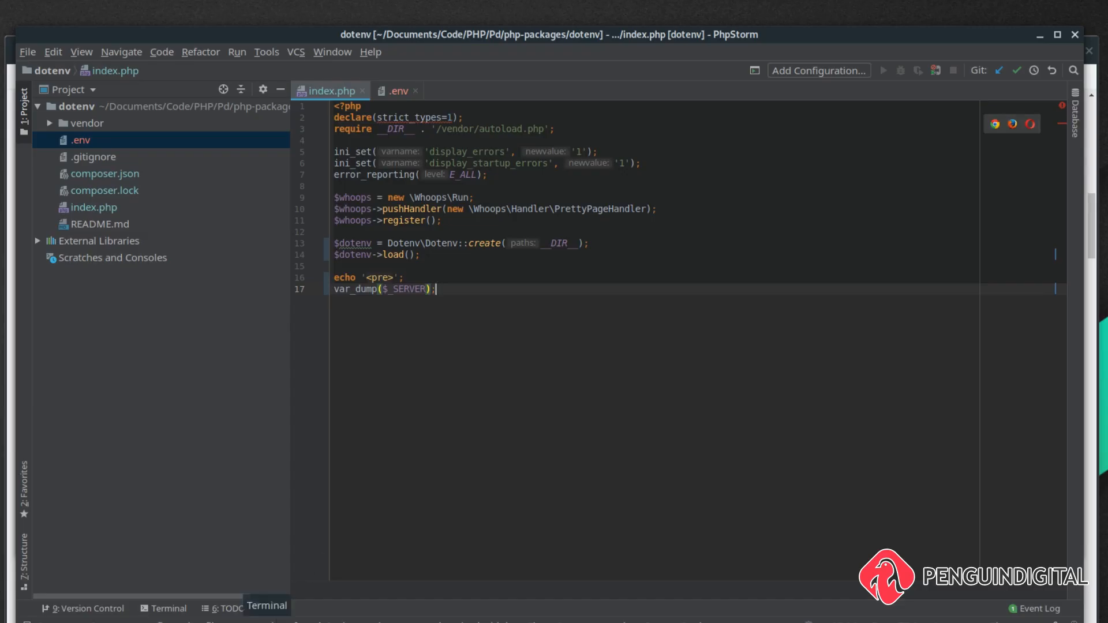
# Step: Run php -S localhost:8000 in the project terminal to serve the dotenv site
pyautogui.click(168, 609)
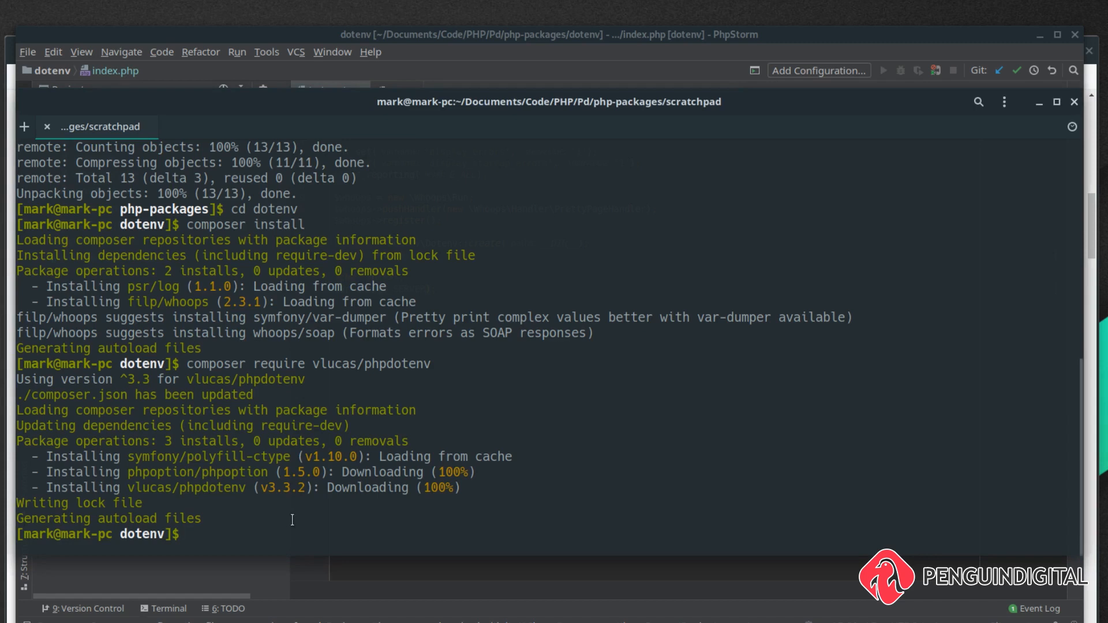
pyautogui.write('php -')
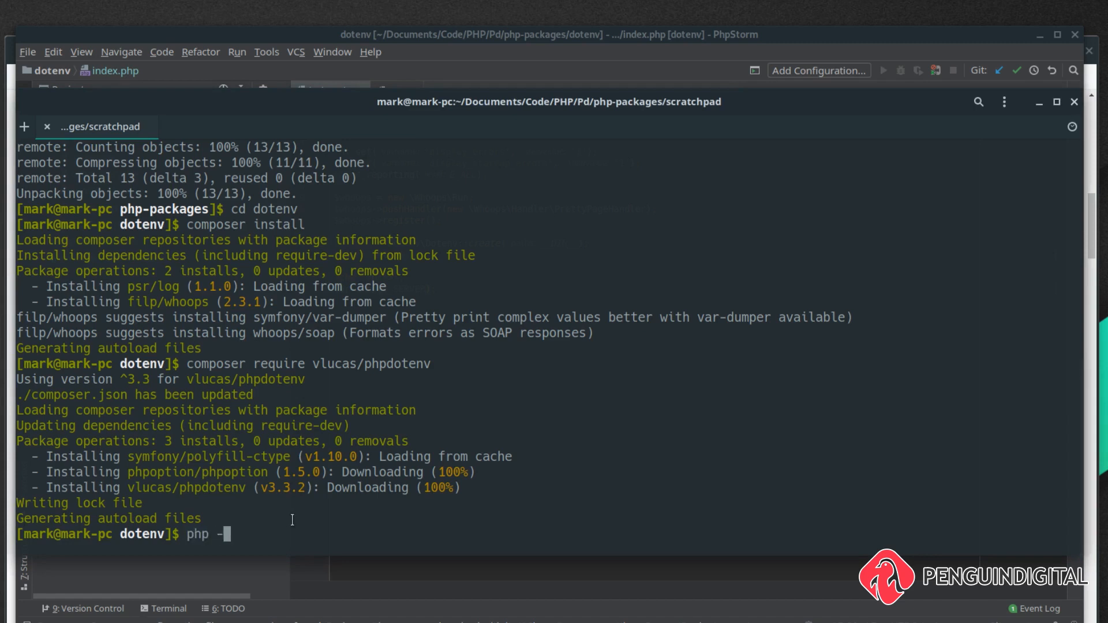
pyautogui.write('S loc')
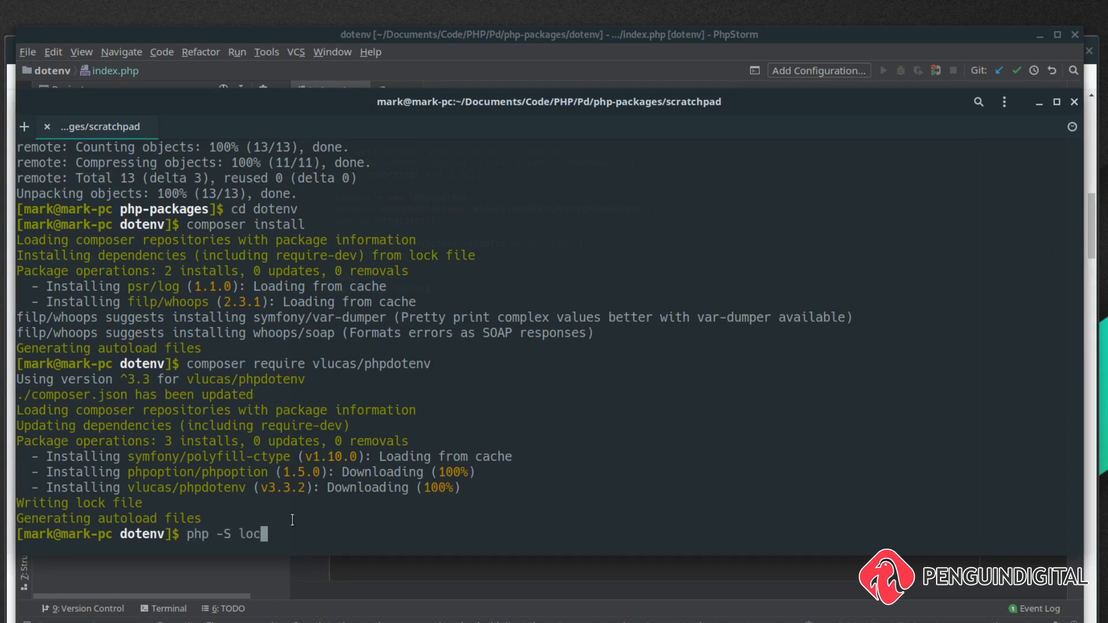
pyautogui.write('alhos')
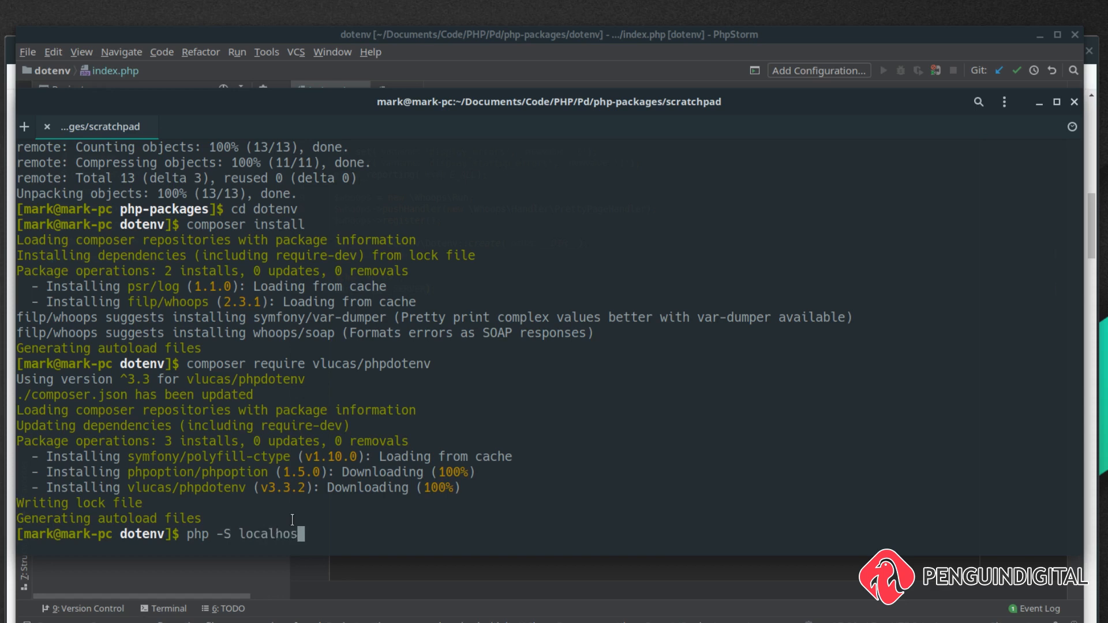
pyautogui.write('t:8000')
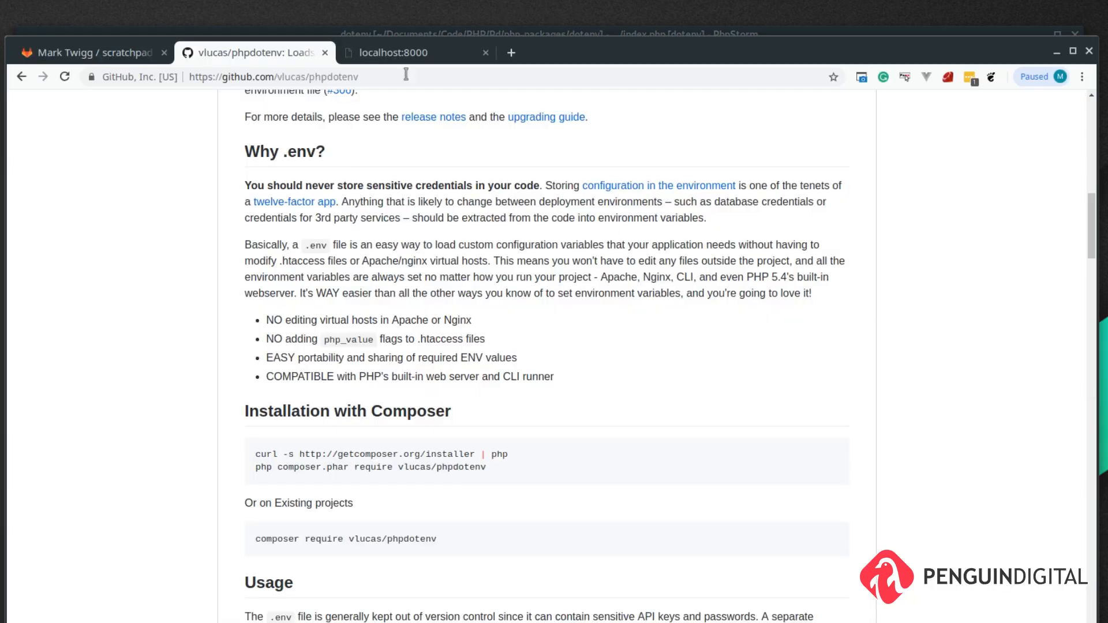
# Step: View the localhost:8000 $_SERVER dump and highlight APP_ENV's dev value
pyautogui.click(397, 53)
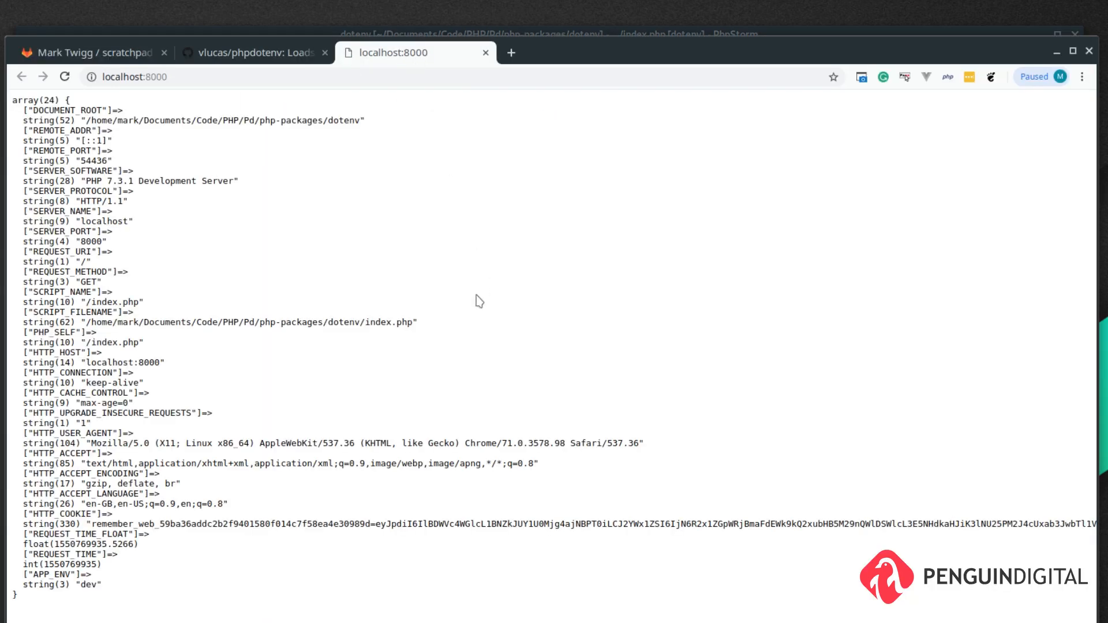
pyautogui.moveTo(272, 227)
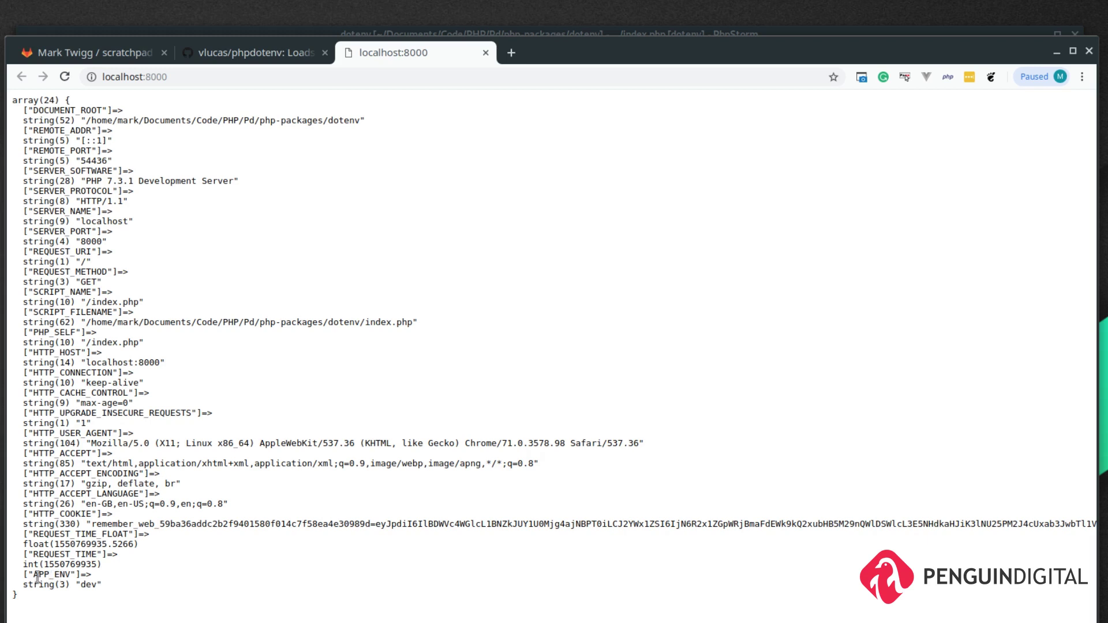
pyautogui.doubleClick(71, 593)
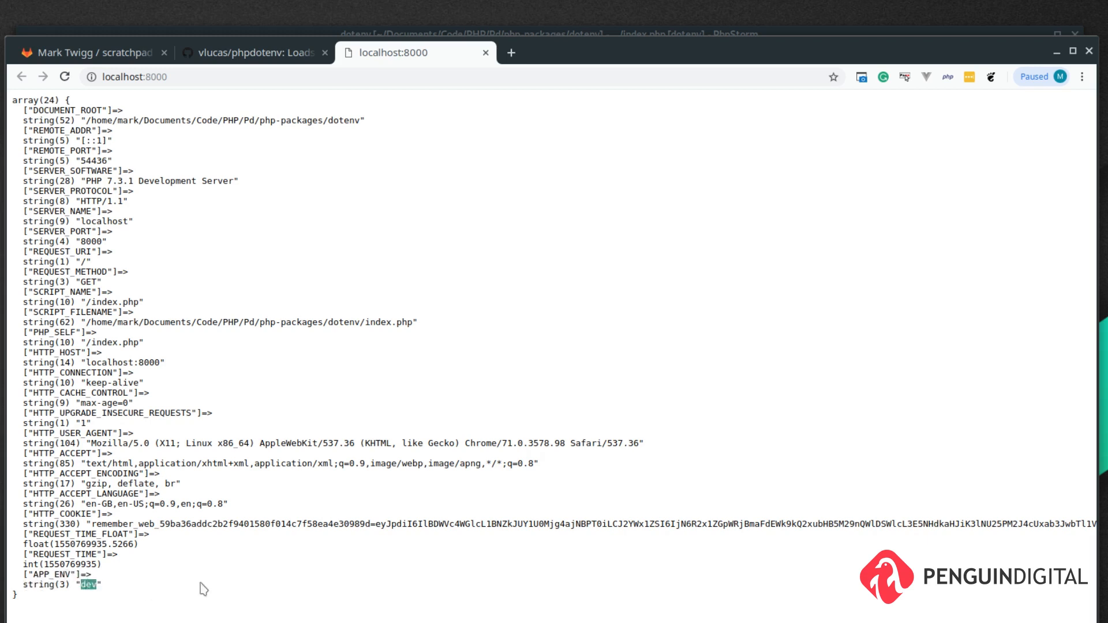
pyautogui.moveTo(248, 388)
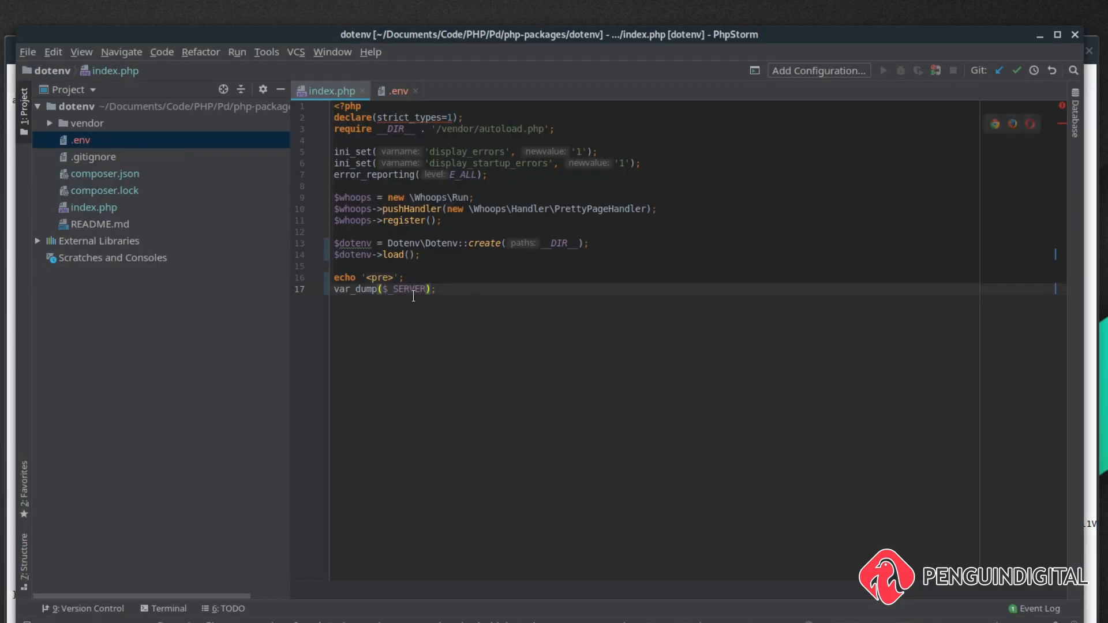
# Step: Change the dump to var_dump($_ENV) so only APP_ENV => dev is shown
pyautogui.write('_E')
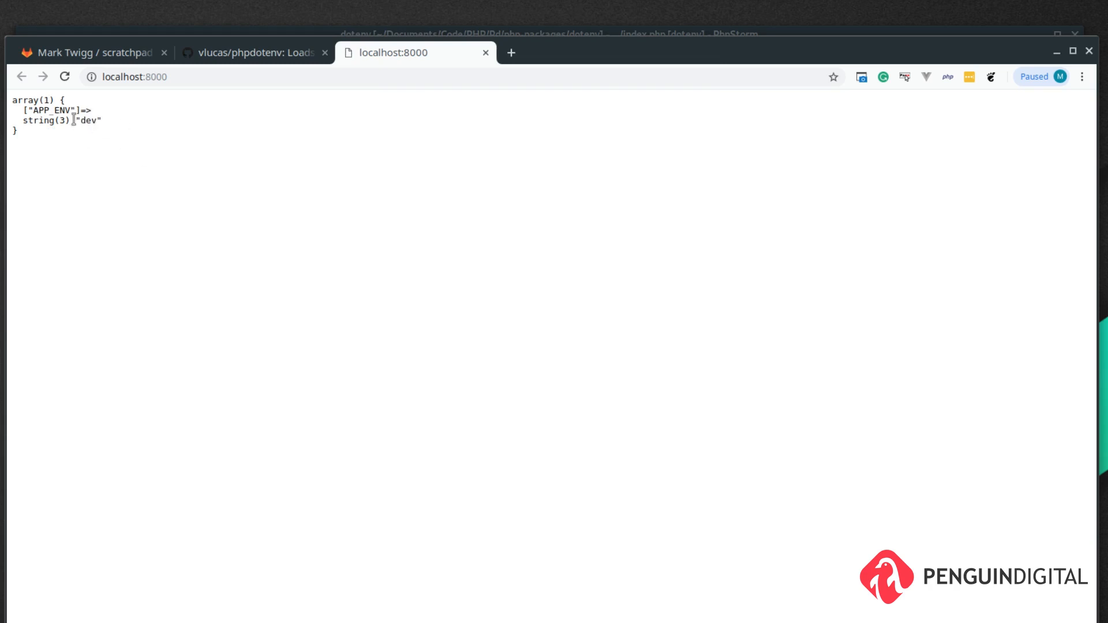
pyautogui.moveTo(529, 39)
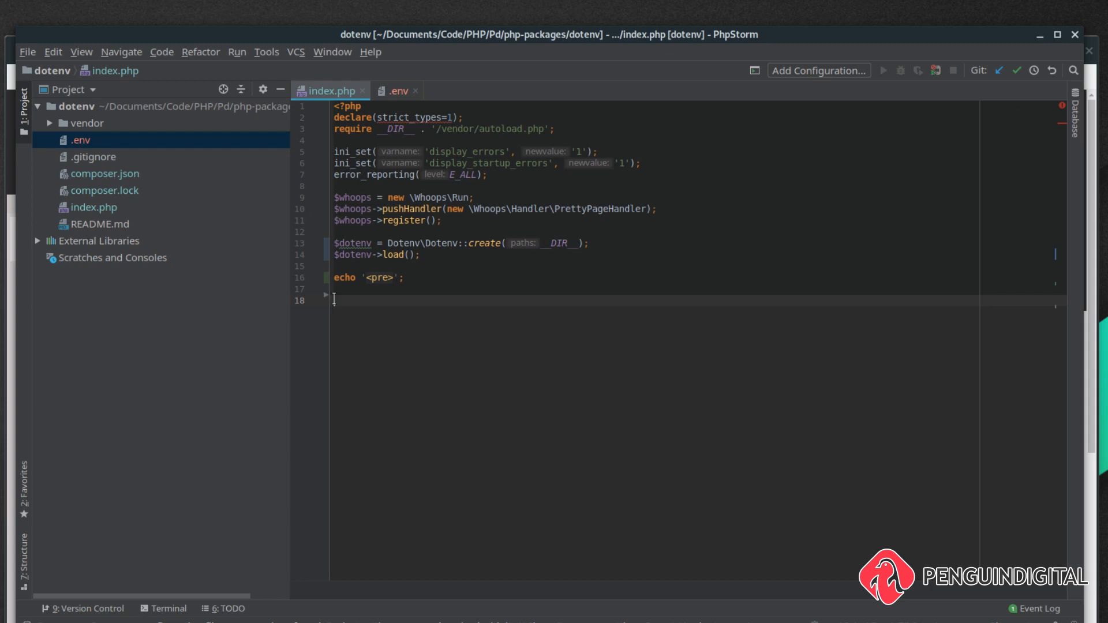
# Step: Dump getenv('APP_ENV') at the end of index.php, then switch to .env
pyautogui.write('var_dump(g')
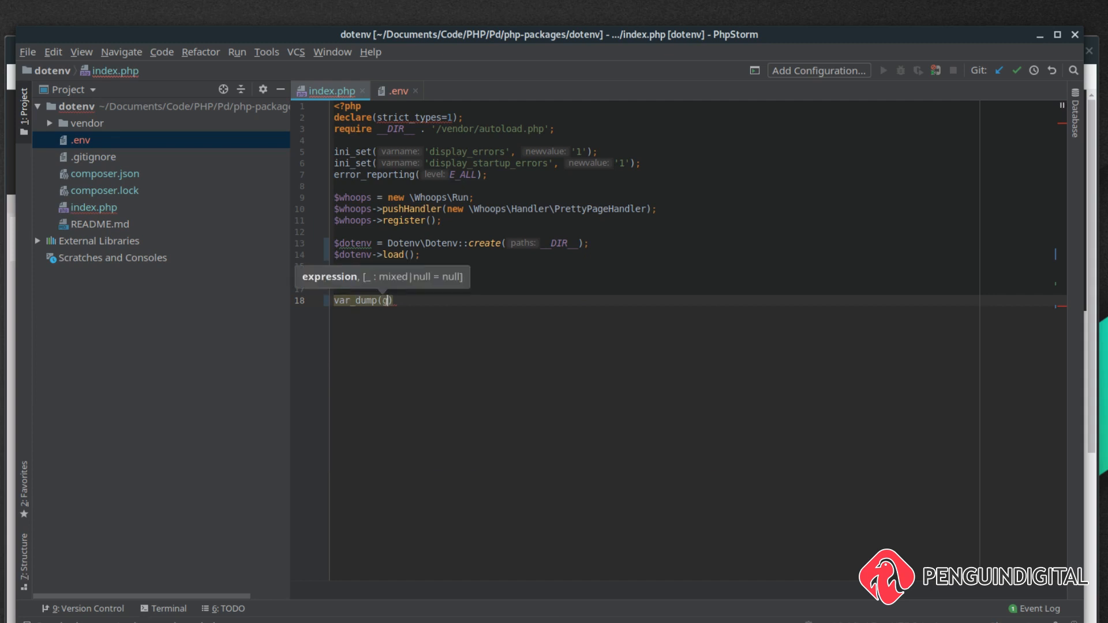
pyautogui.write("getenv('APP_ENV")
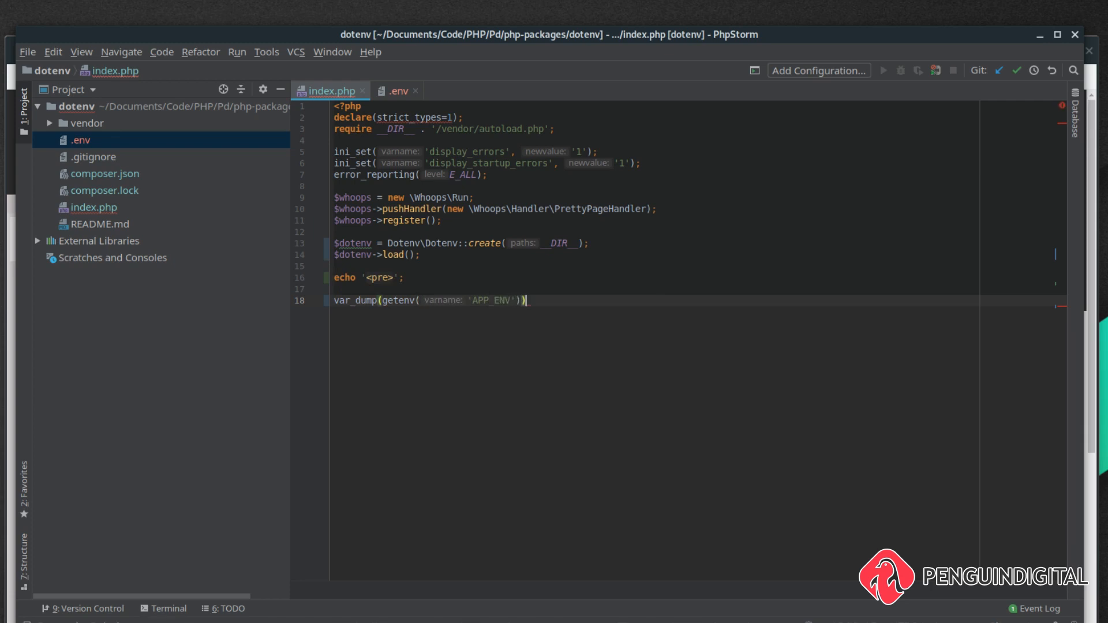
pyautogui.write(';')
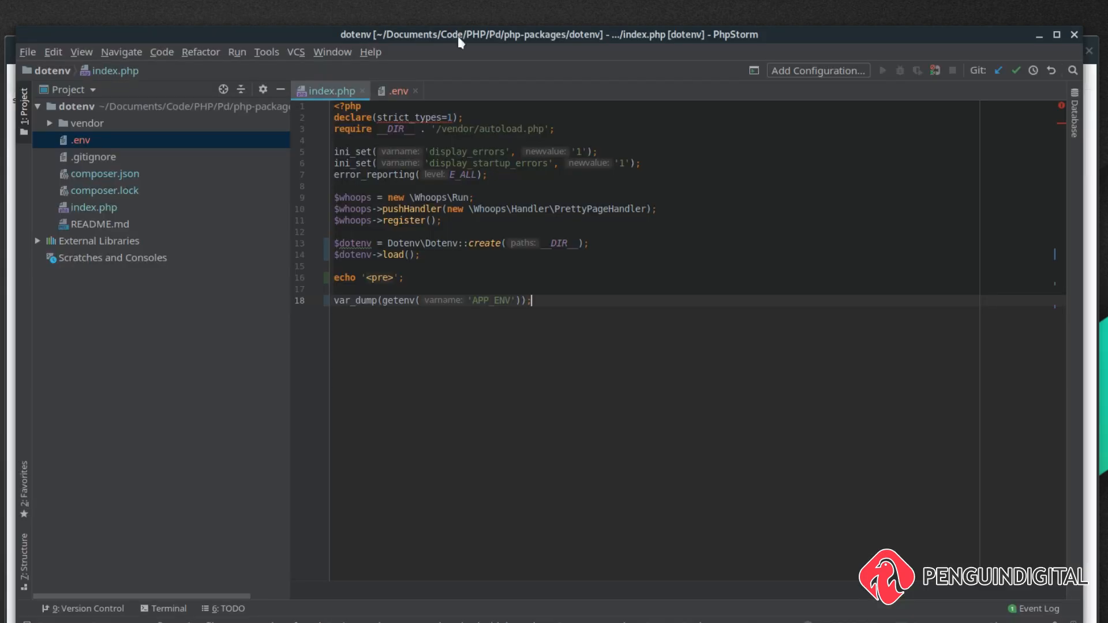
pyautogui.click(399, 90)
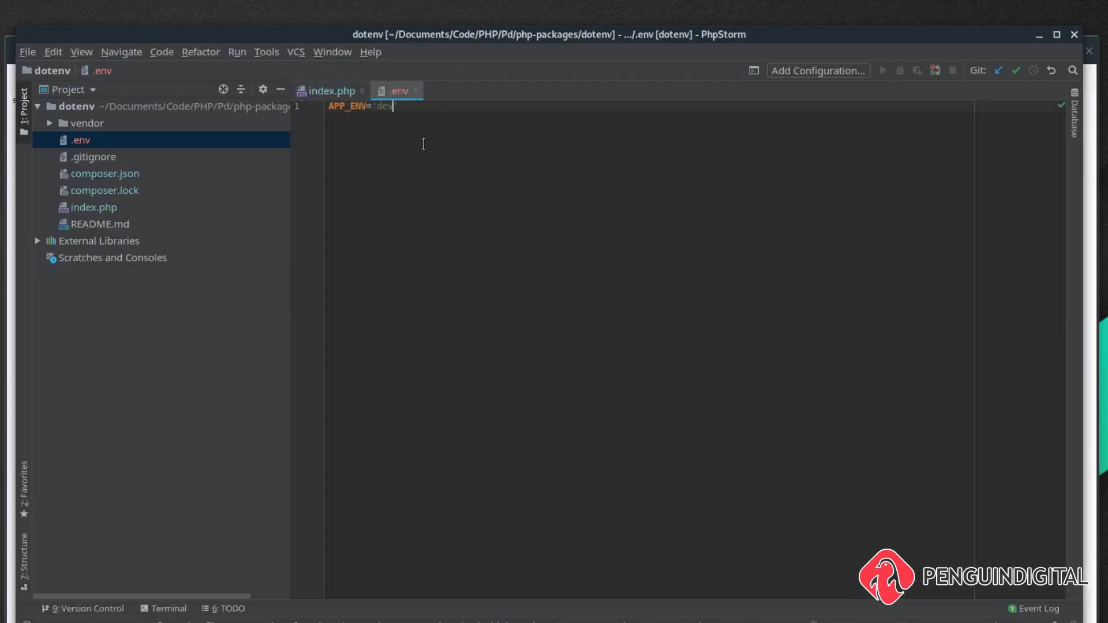
# Step: Add APP_NAME='My App' as a second line in .env and return to index.php
pyautogui.write('A')
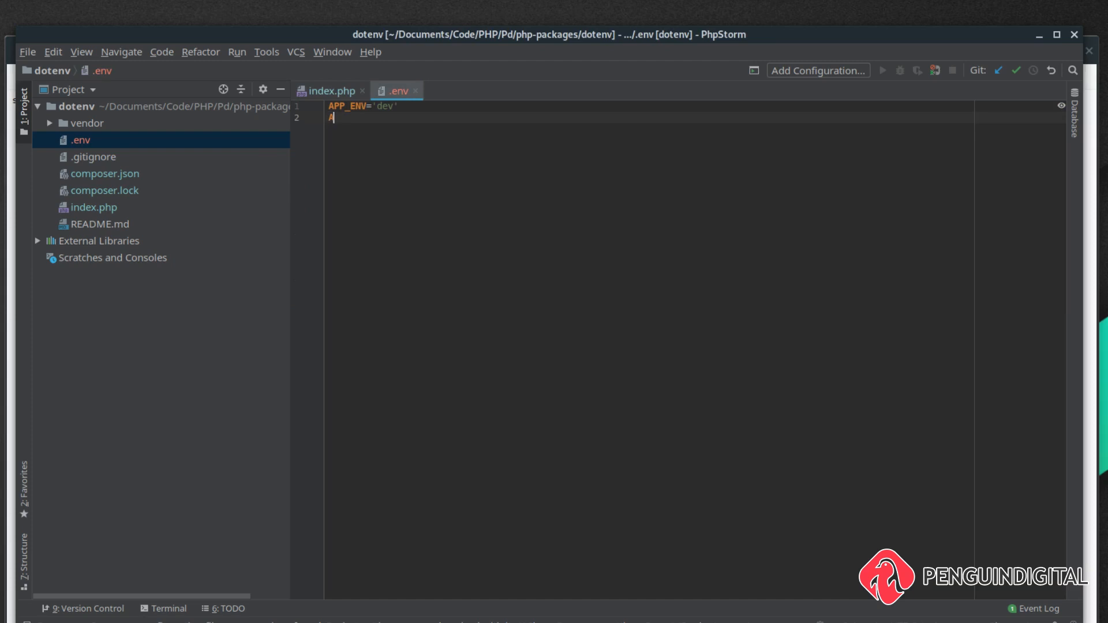
pyautogui.write('PP_')
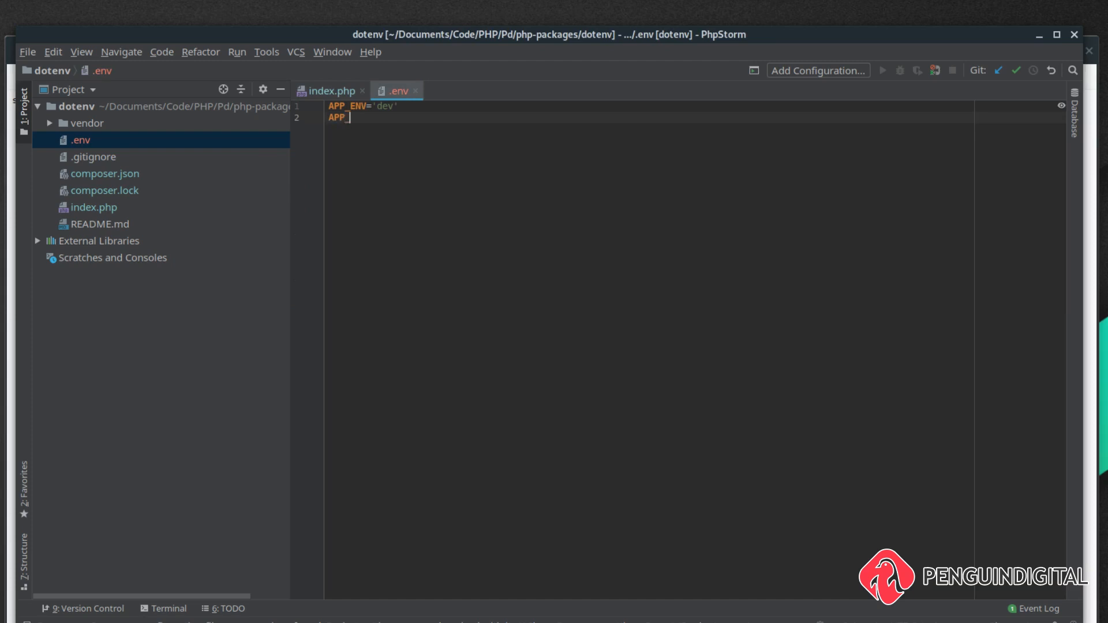
pyautogui.write('_NAME=')
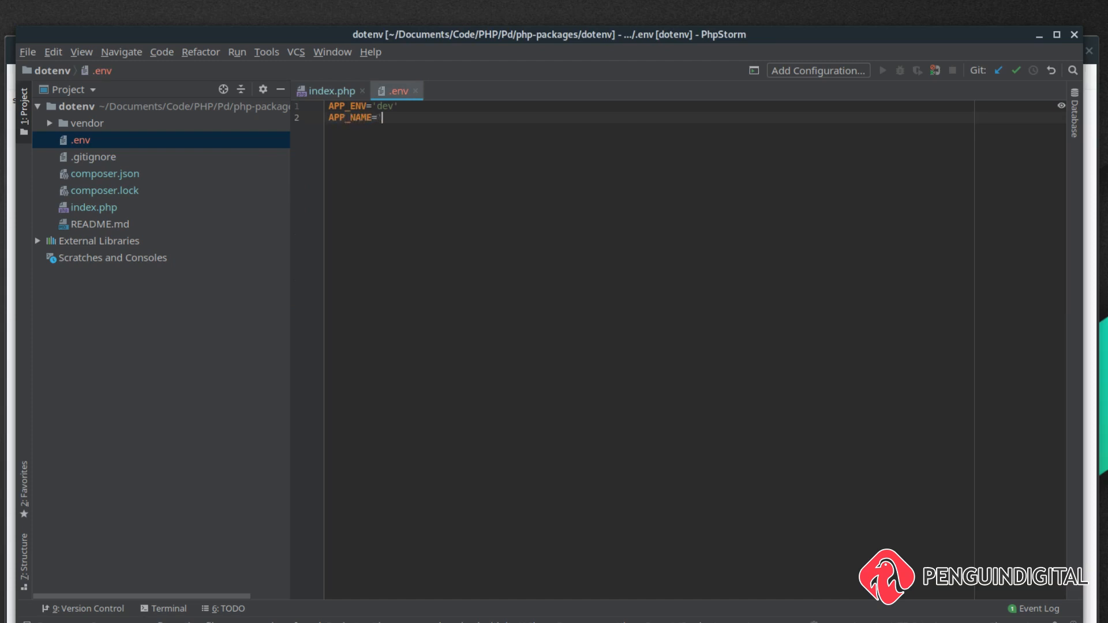
pyautogui.write("'My AS")
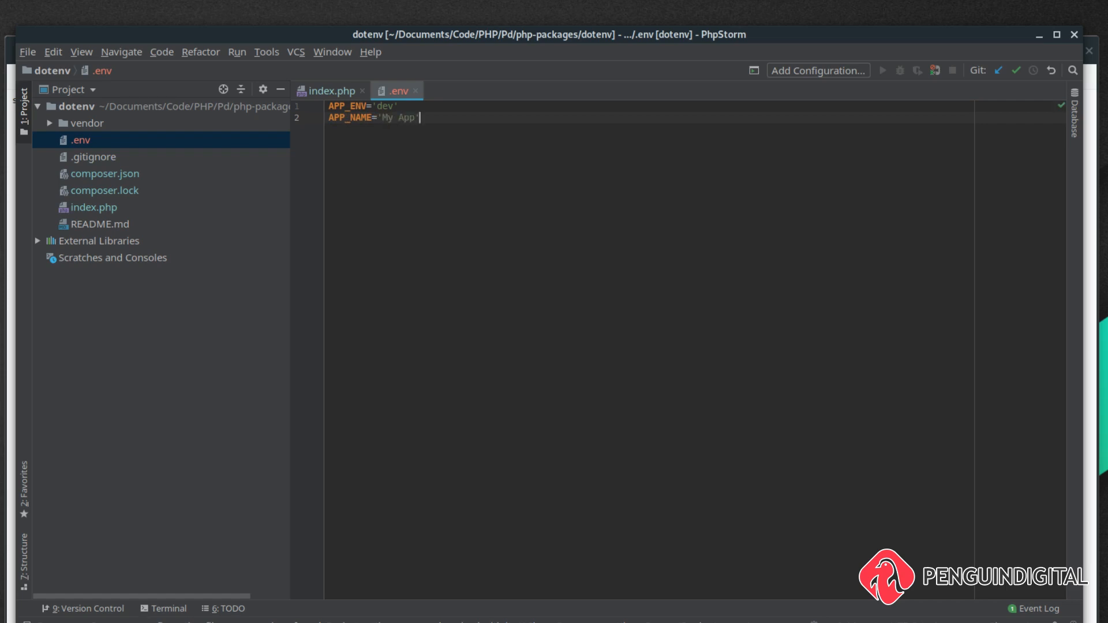
pyautogui.click(331, 90)
pyautogui.write('e')
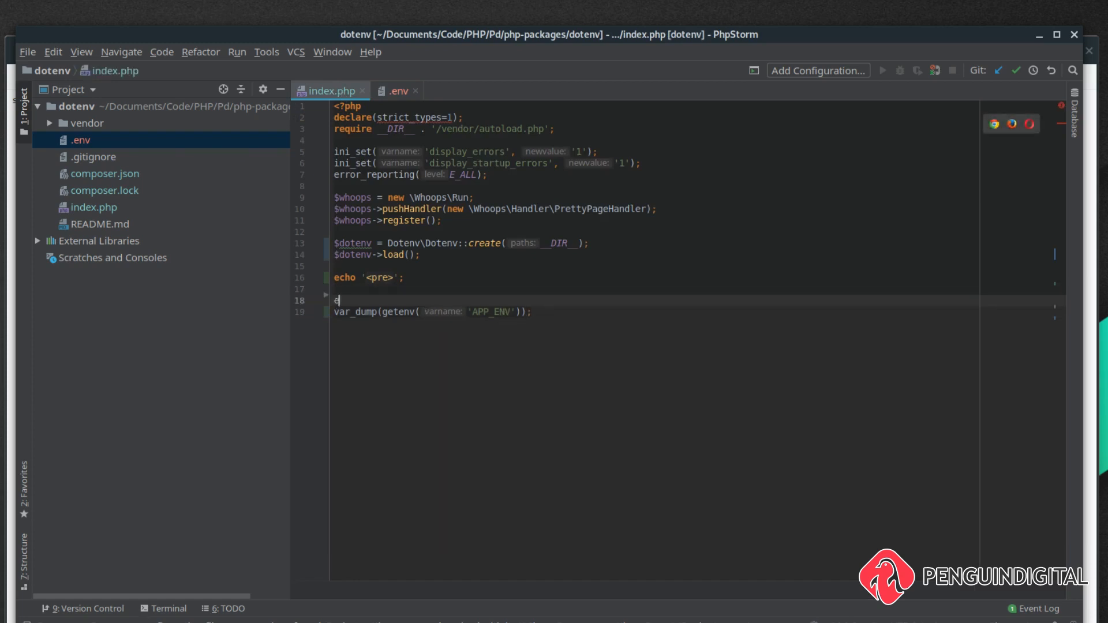
# Step: Echo getenv('APP_NAME') above the APP_ENV dump so the page prints My App then dev
pyautogui.write('cho')
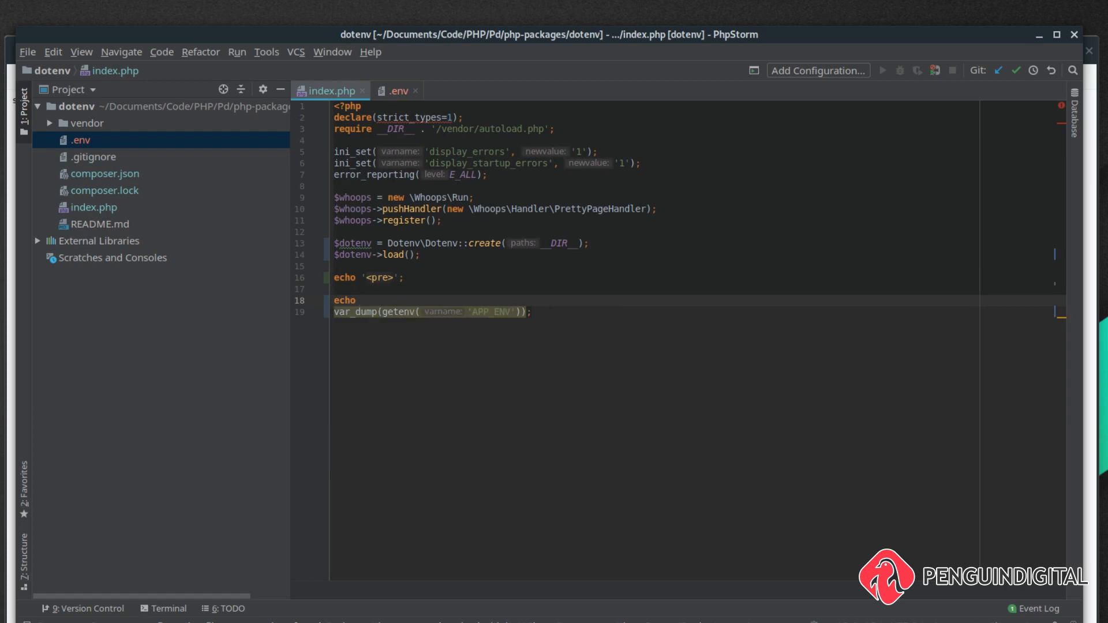
pyautogui.write('gete')
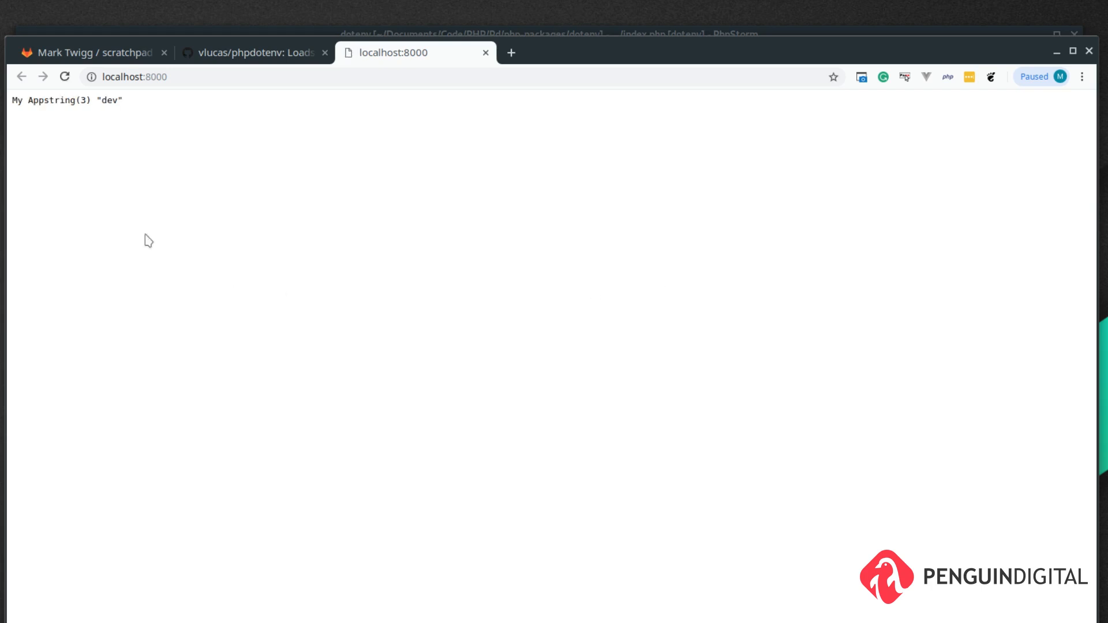
pyautogui.doubleClick(26, 103)
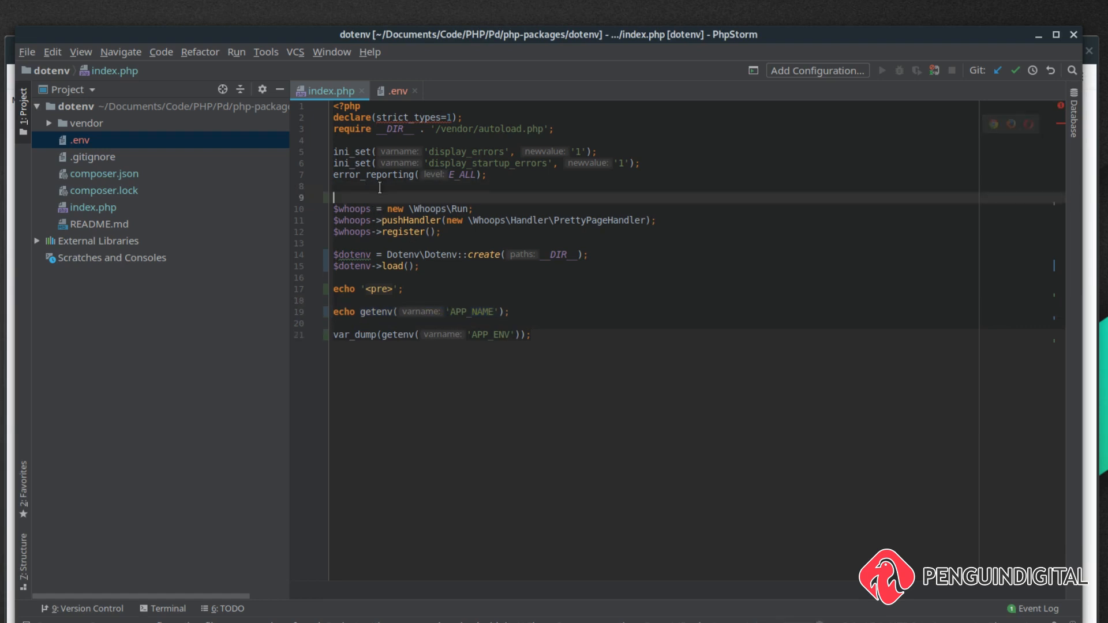
# Step: Wrap the Whoops registration in if(getenv('APP_ENV') === 'dev'){...}
pyautogui.write('if(')
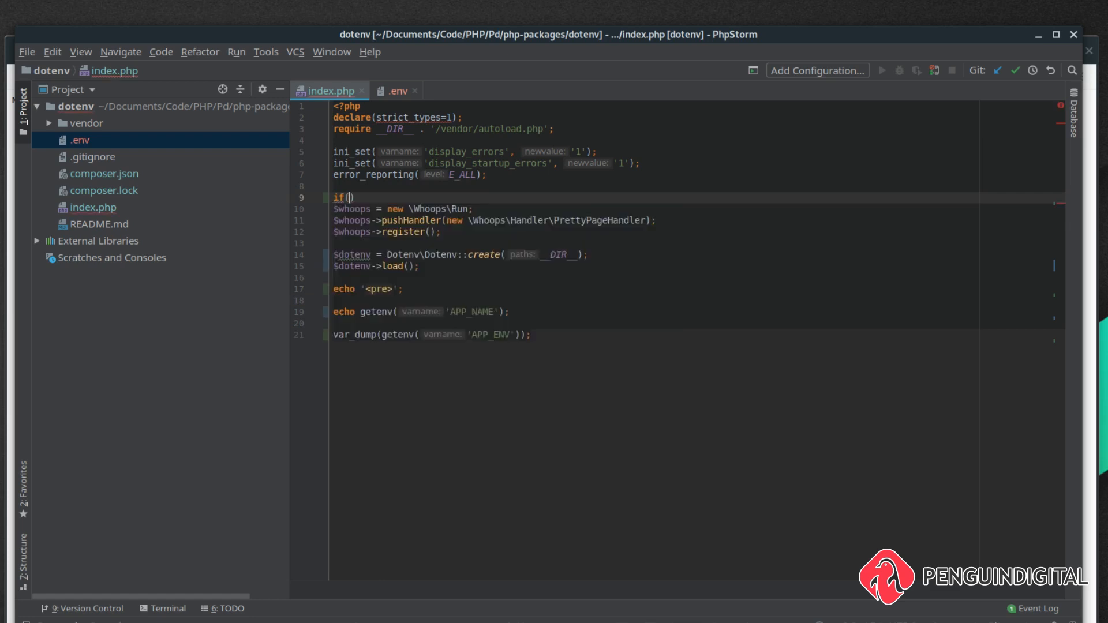
pyautogui.write('getenv(')
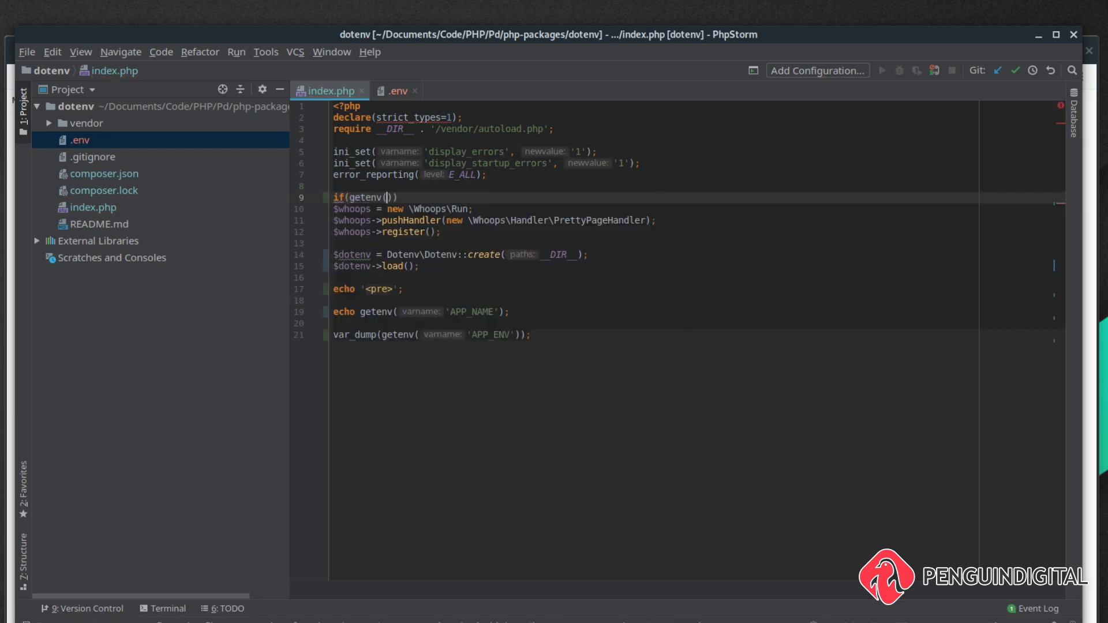
pyautogui.write("'APP_ENV")
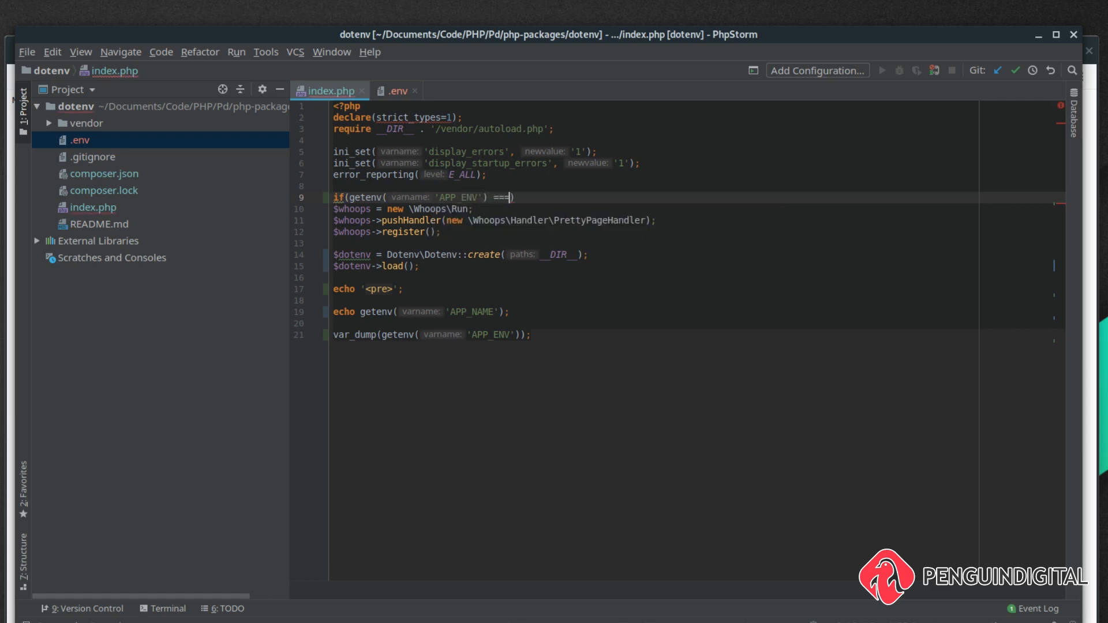
pyautogui.write("'dev'")
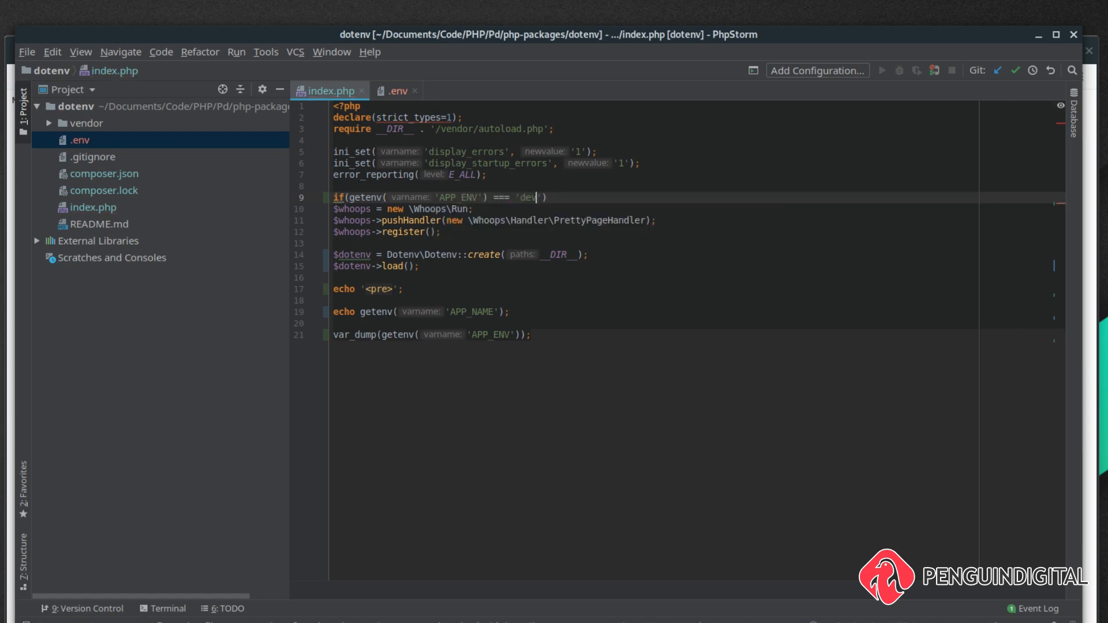
pyautogui.write('{')
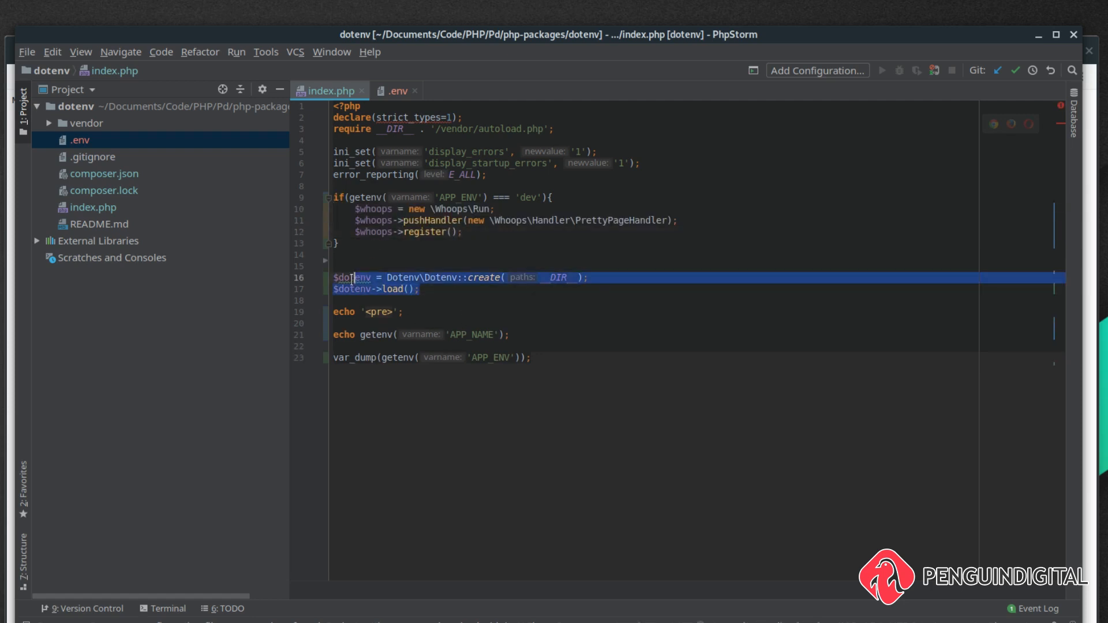
# Step: Move the Dotenv create/load lines above the dev check, then switch to .env
pyautogui.press('Delete')
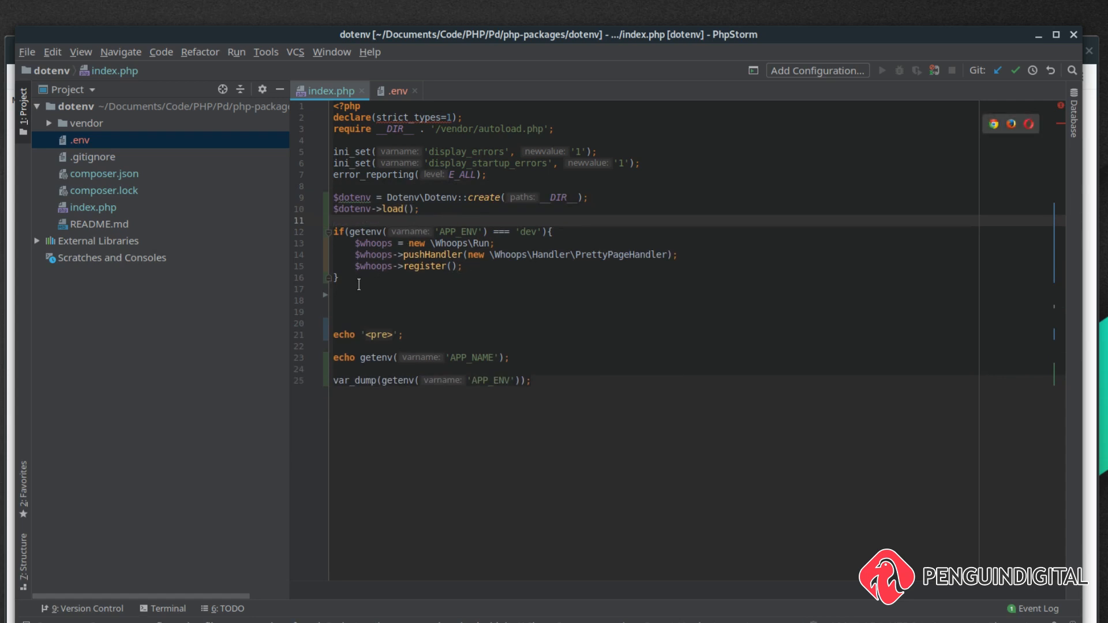
pyautogui.moveTo(542, 232)
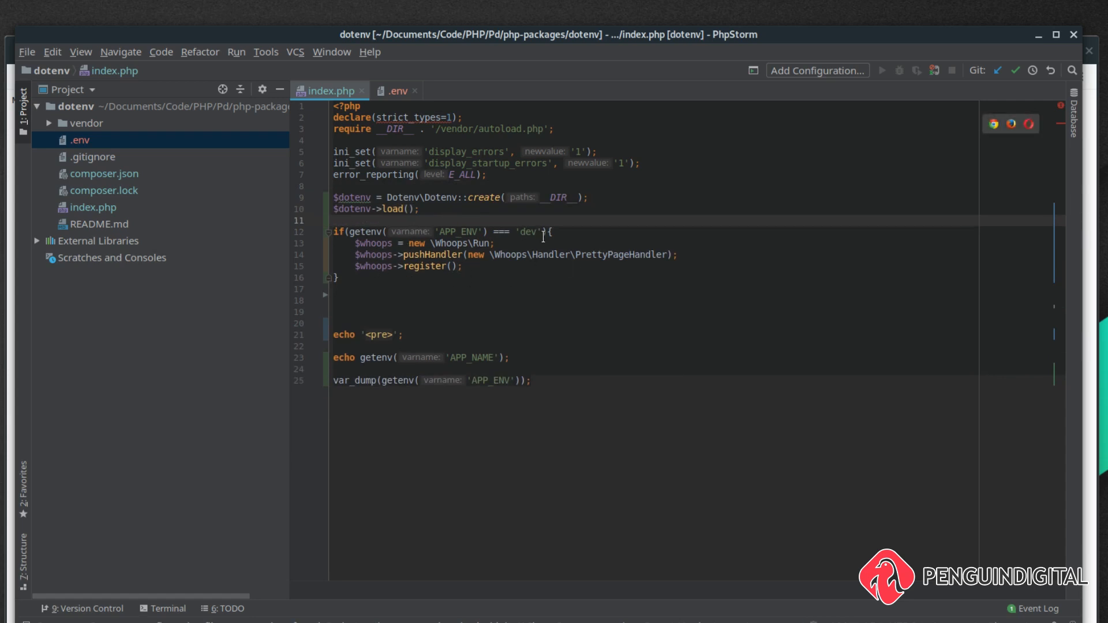
pyautogui.click(344, 289)
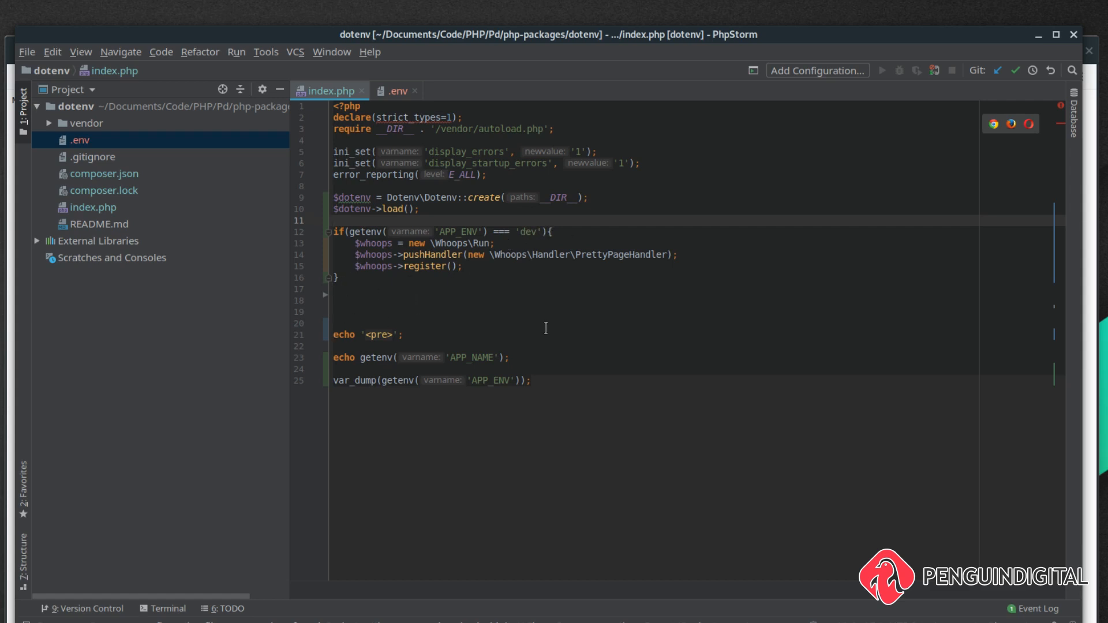
pyautogui.click(399, 90)
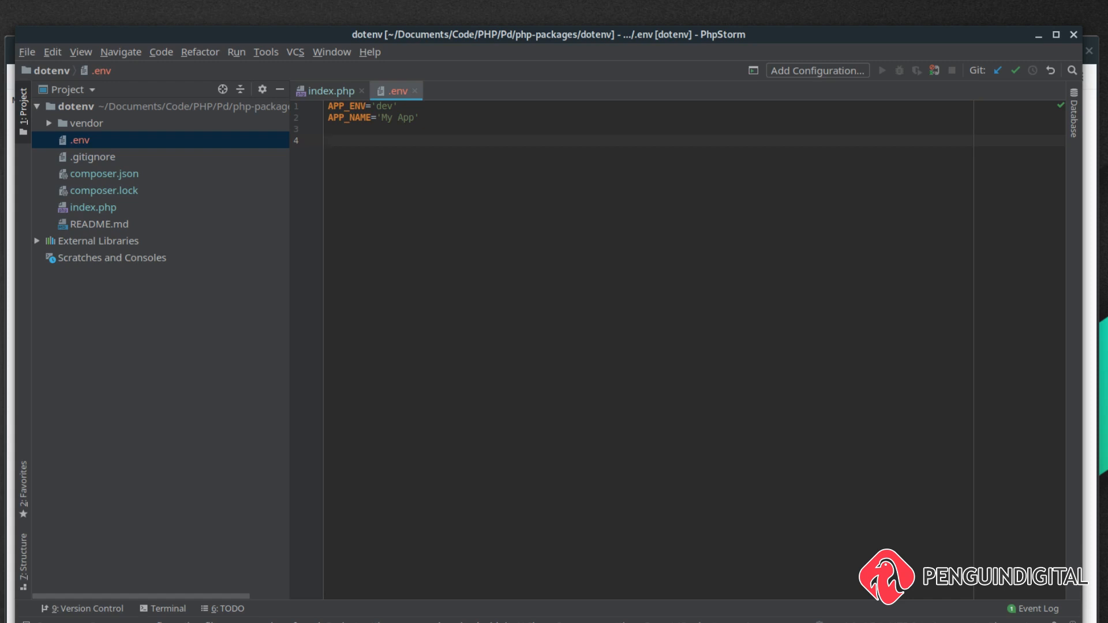
# Step: Define ROOT_PATH='/var/www' in the .env file
pyautogui.write('ROOT_PA')
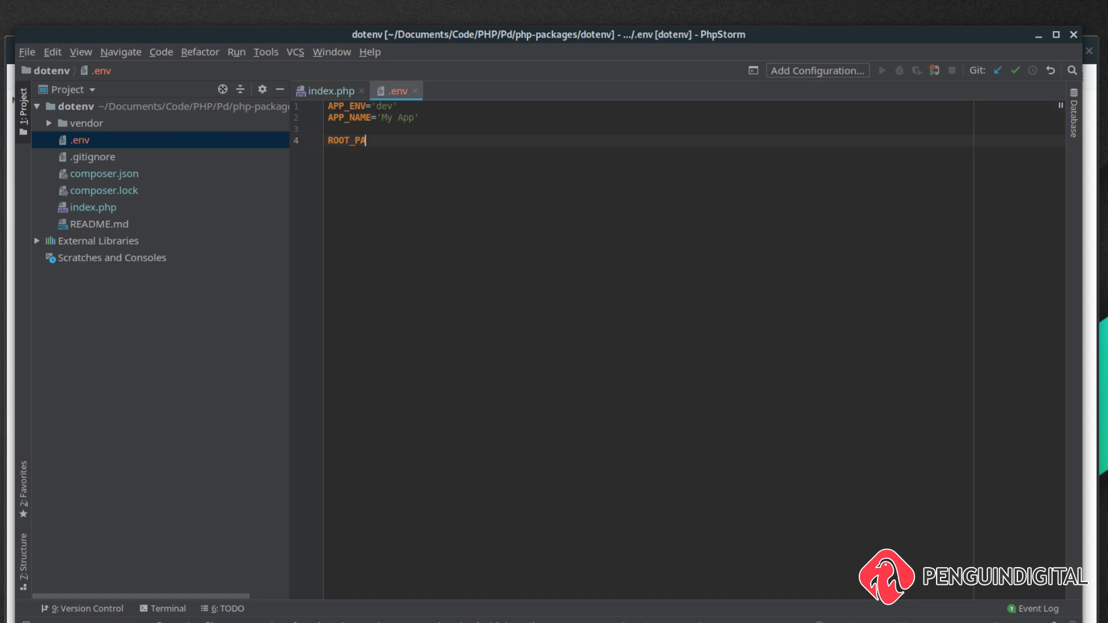
pyautogui.write('TH=#')
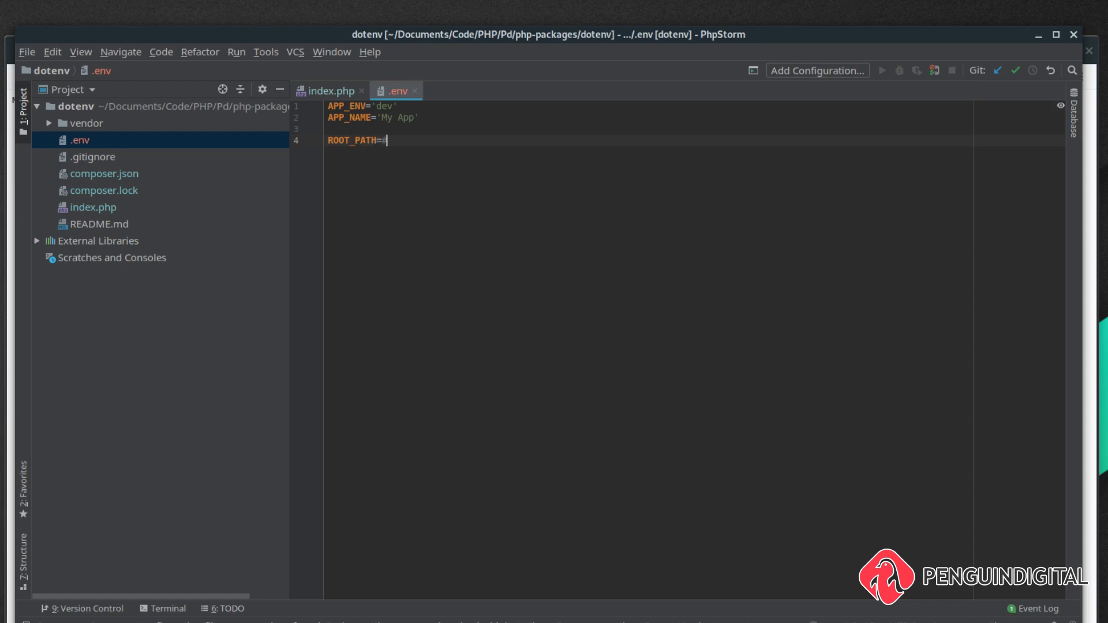
pyautogui.write("'")
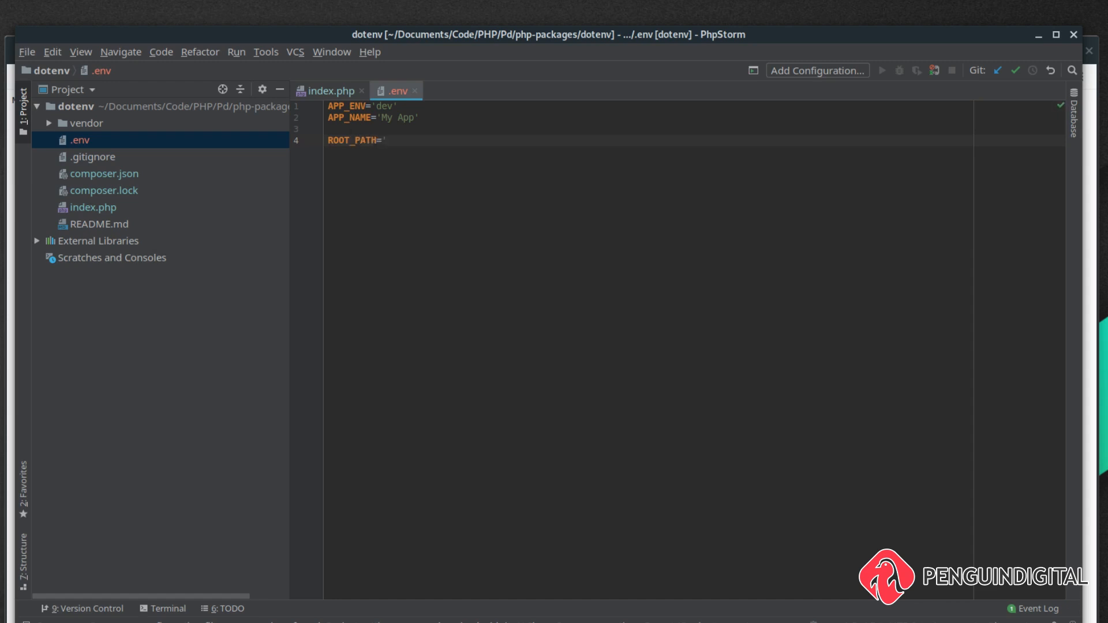
pyautogui.write('/var/www')
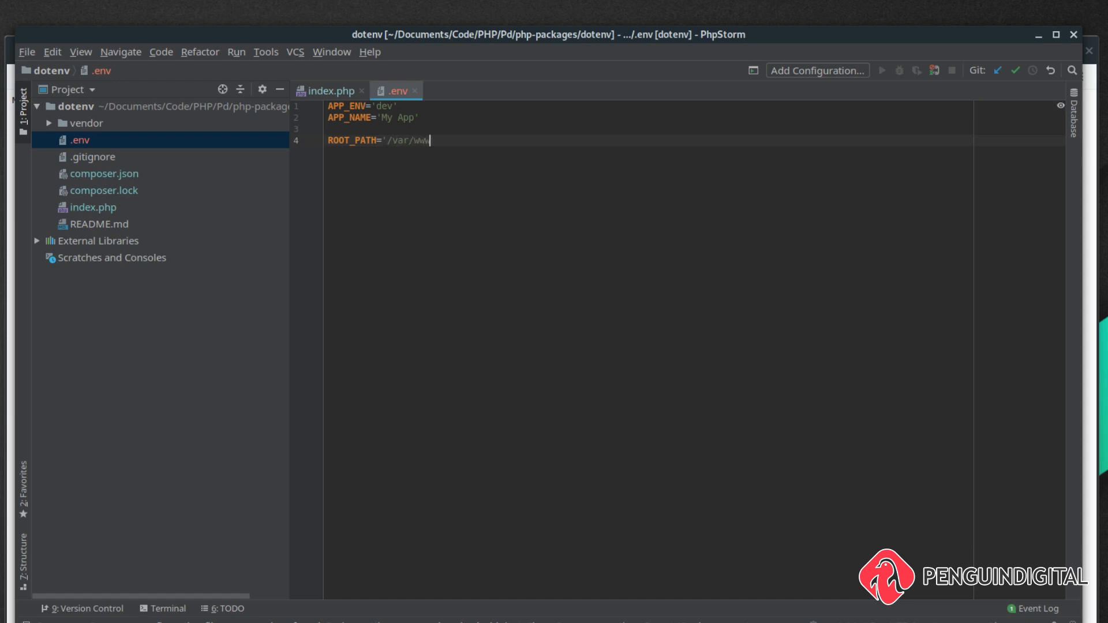
pyautogui.write('/')
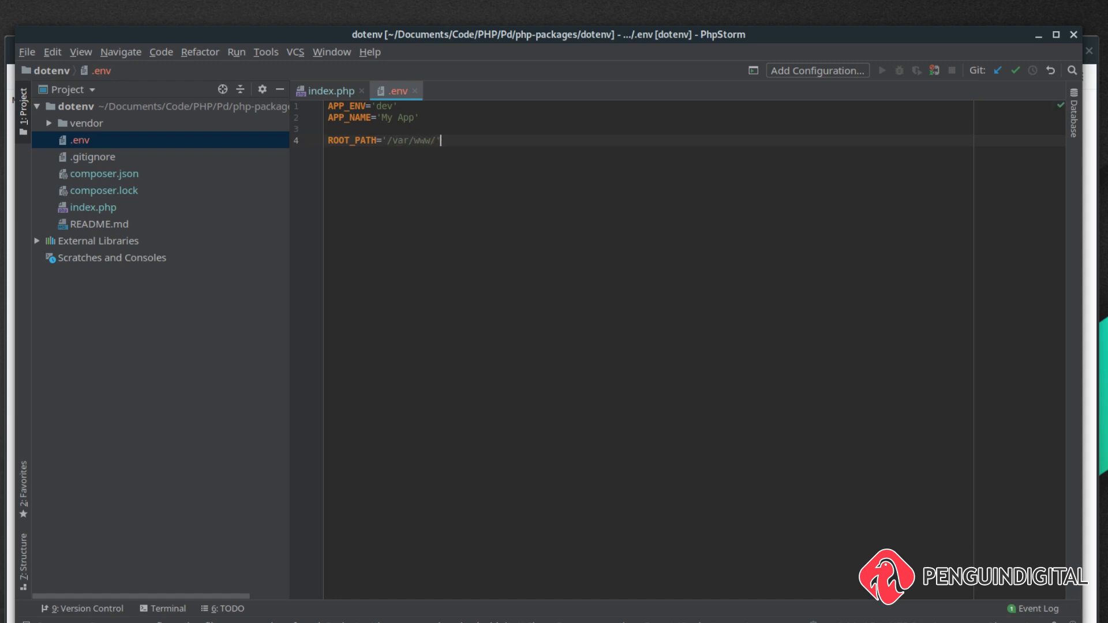
pyautogui.press('BackSpace')
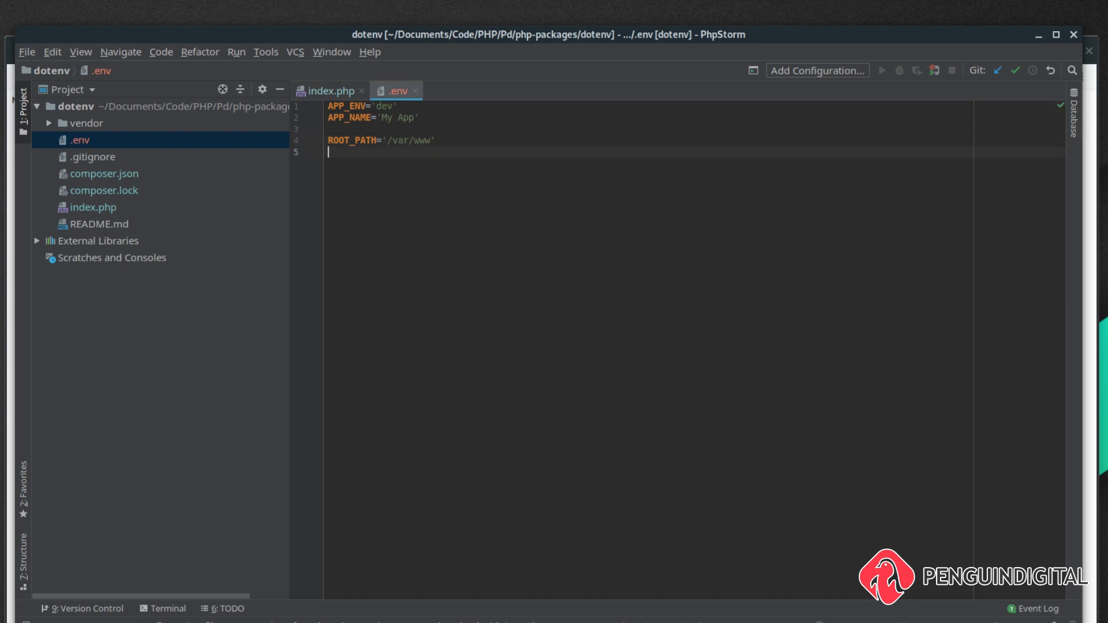
# Step: Add APP_PATH='${ROOT_PATH}/app' below it and return to index.php
pyautogui.write('A')
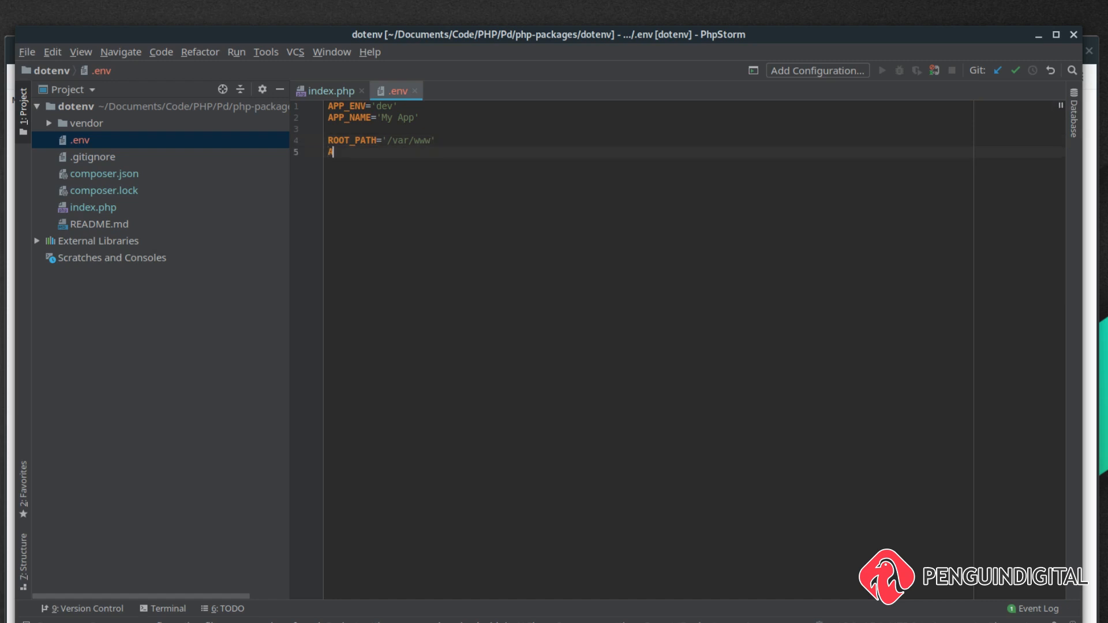
pyautogui.write('APP_PATH')
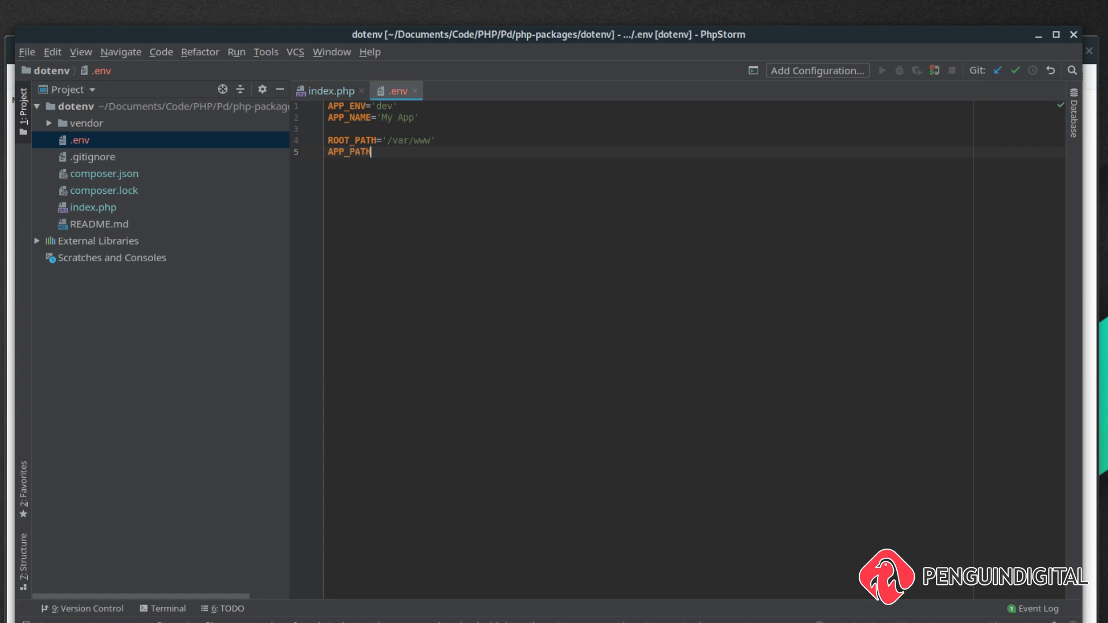
pyautogui.write("='${")
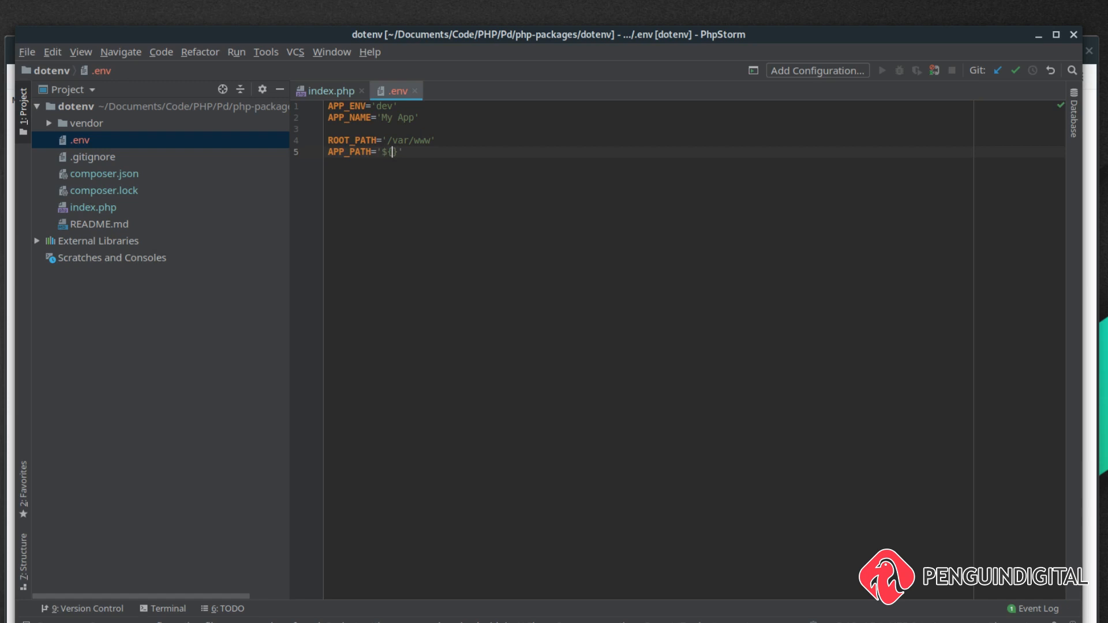
pyautogui.write('RO')
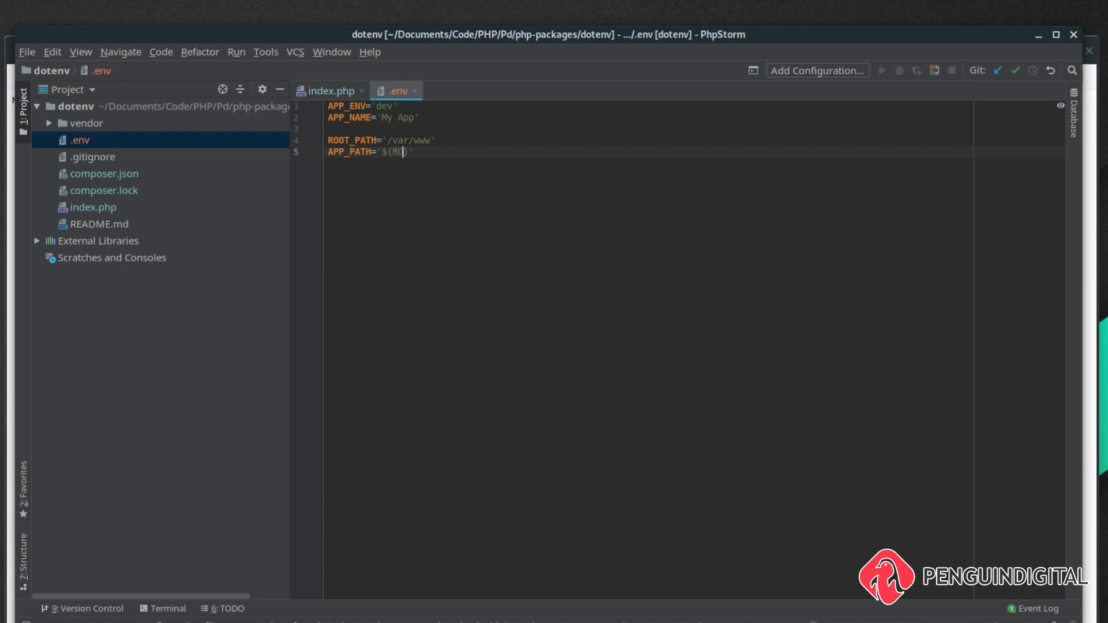
pyautogui.write('OT_PATH')
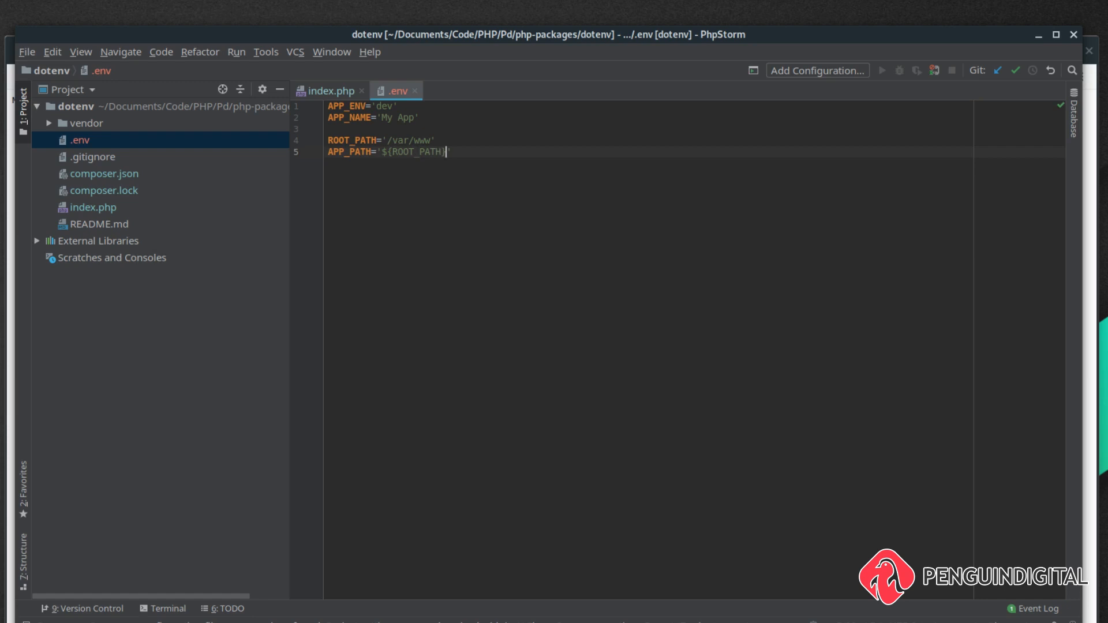
pyautogui.write('/')
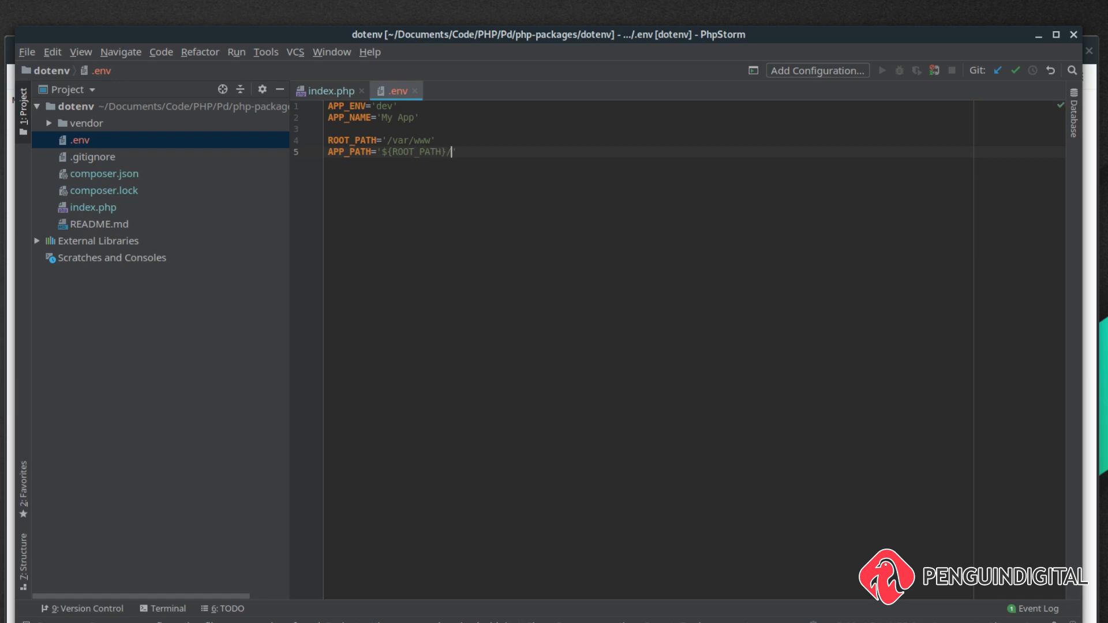
pyautogui.write("app'")
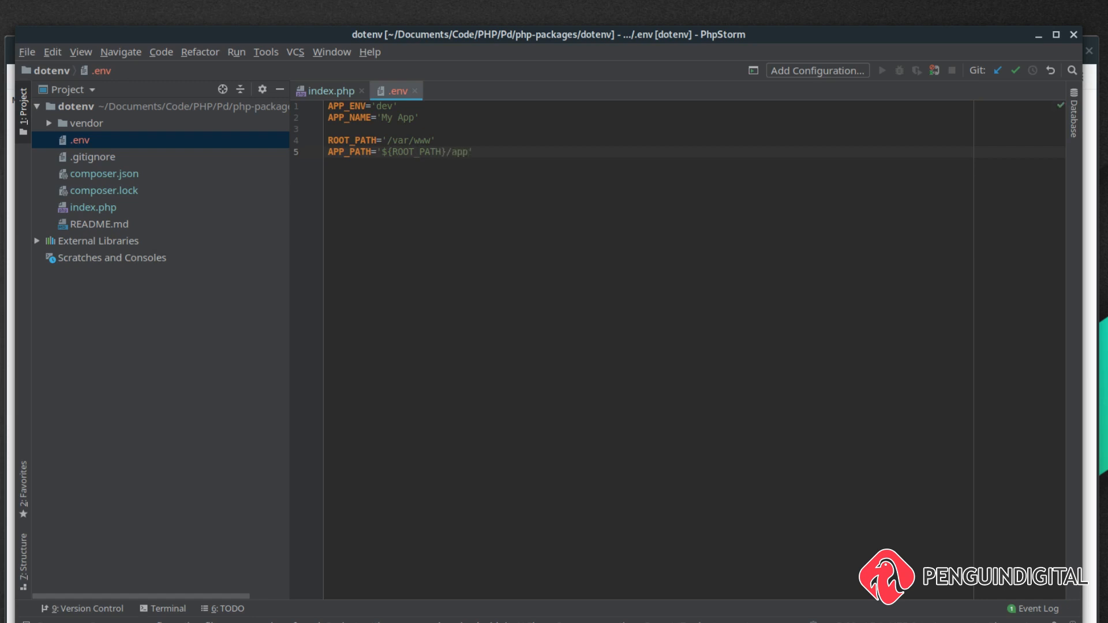
pyautogui.click(331, 90)
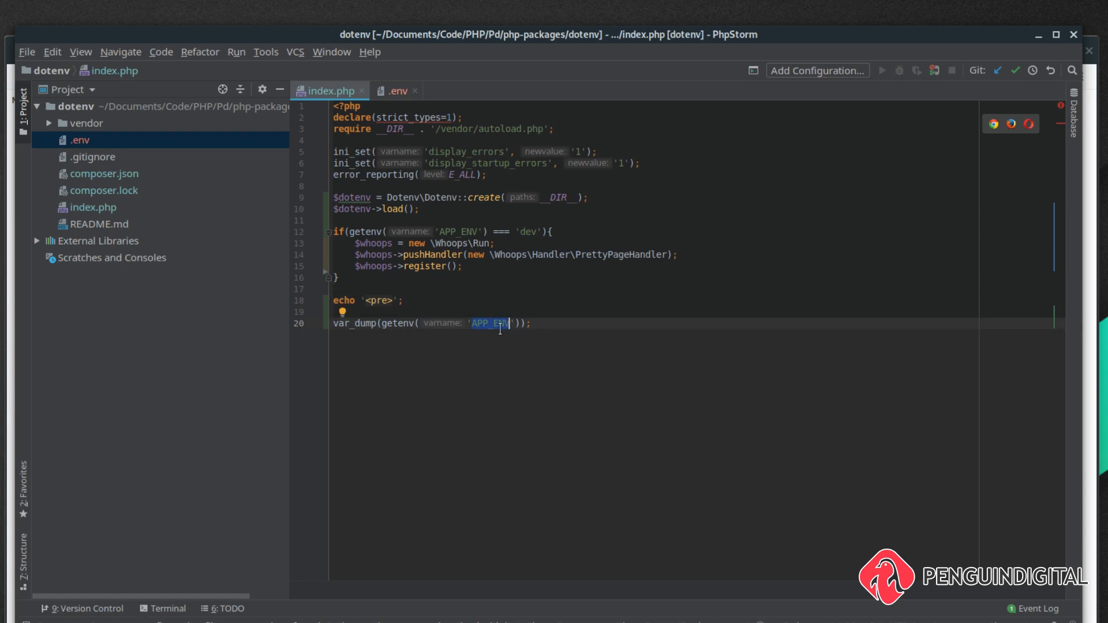
# Step: Dump getenv('APP_PATH') instead of APP_ENV and highlight the printed /var/www/app
pyautogui.write('APP_PATH')
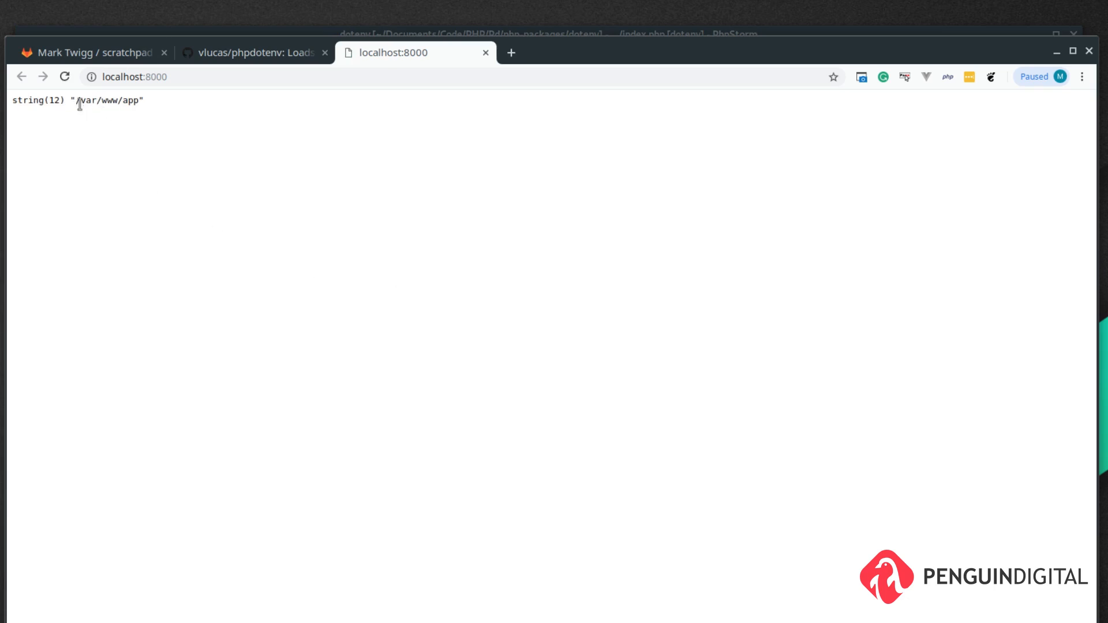
pyautogui.moveTo(77, 99); pyautogui.dragTo(112, 99)
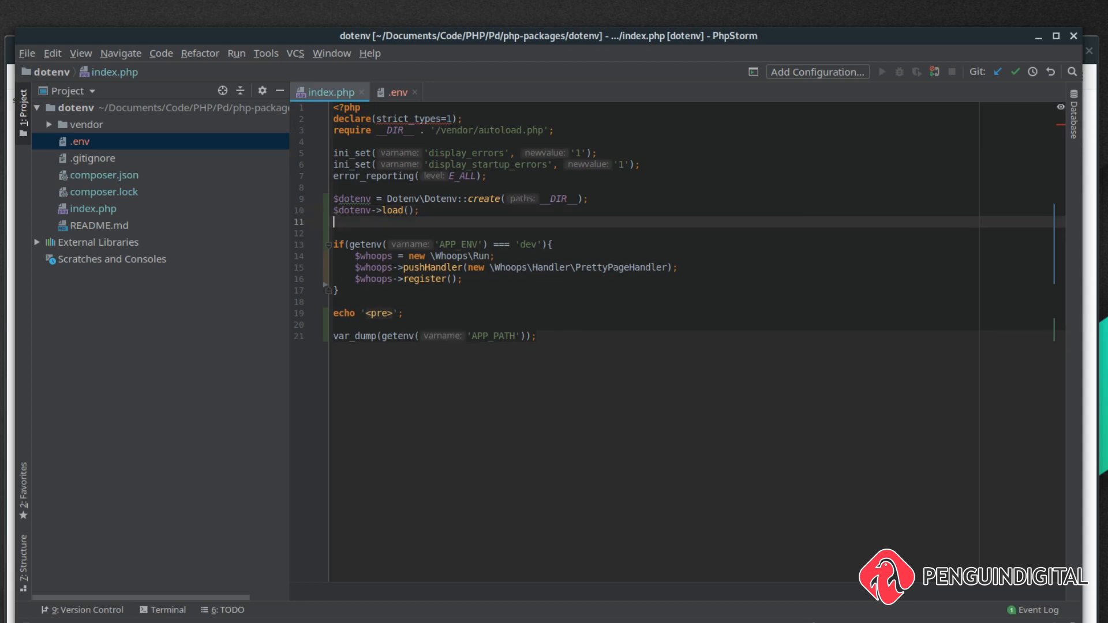
# Step: Add $dotenv->required('APP_ENV'); after load() and switch to .env to remove APP_ENV
pyautogui.write('$do')
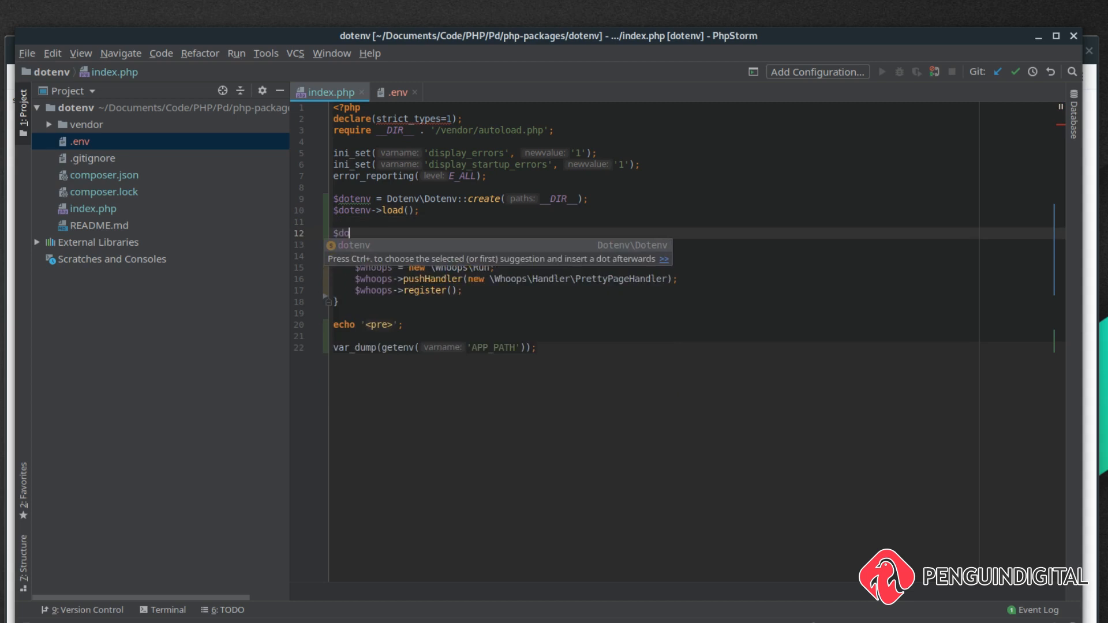
pyautogui.write('otenv->')
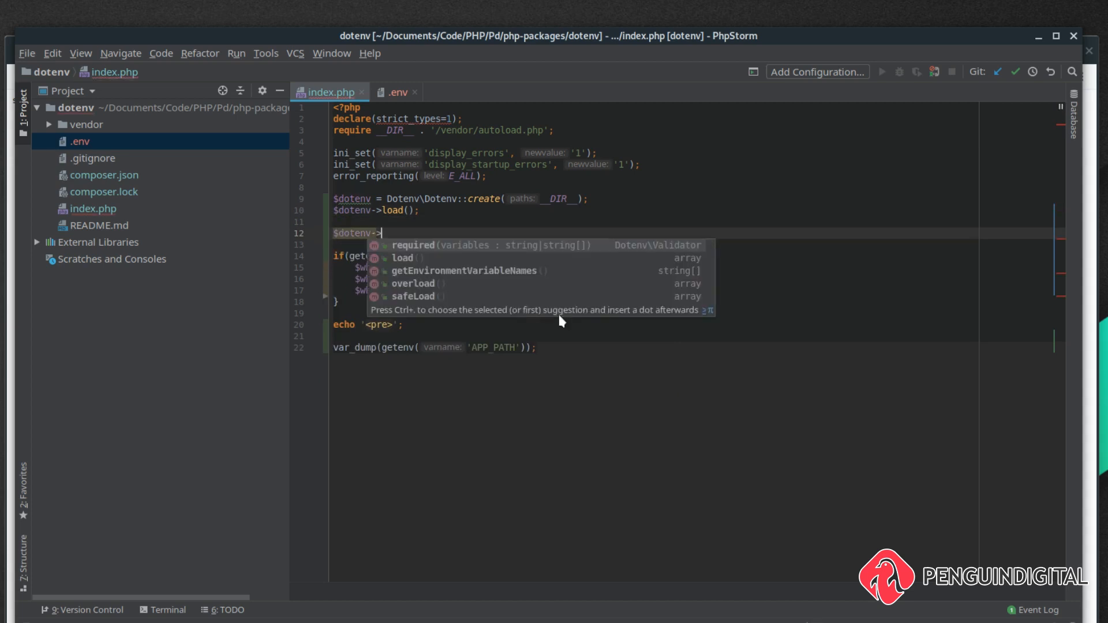
pyautogui.click(412, 245)
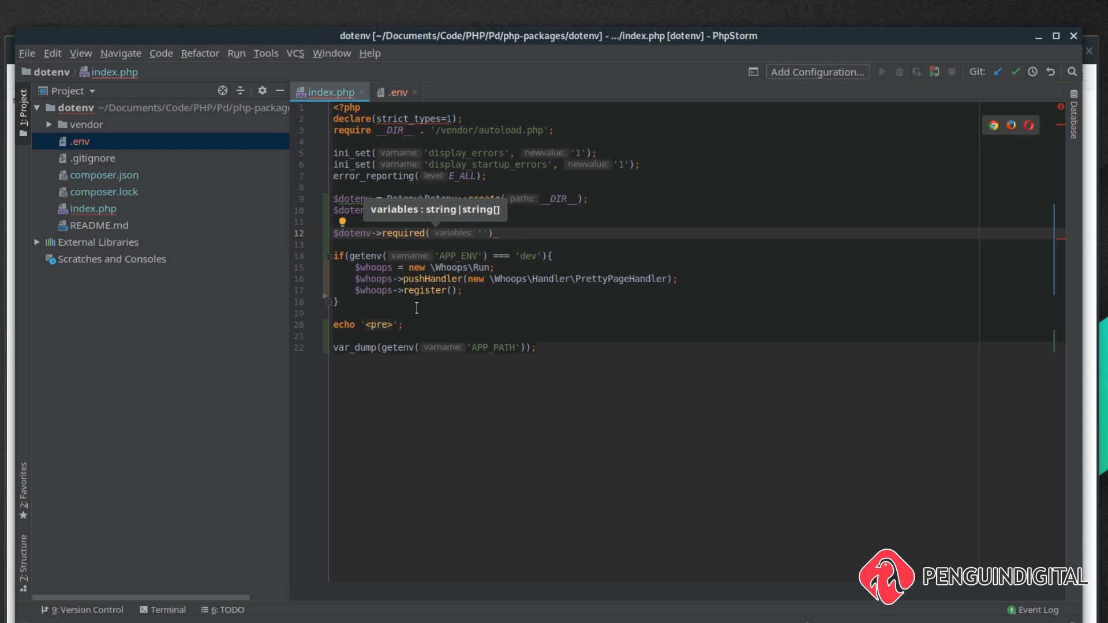
pyautogui.write('APP_ENV')
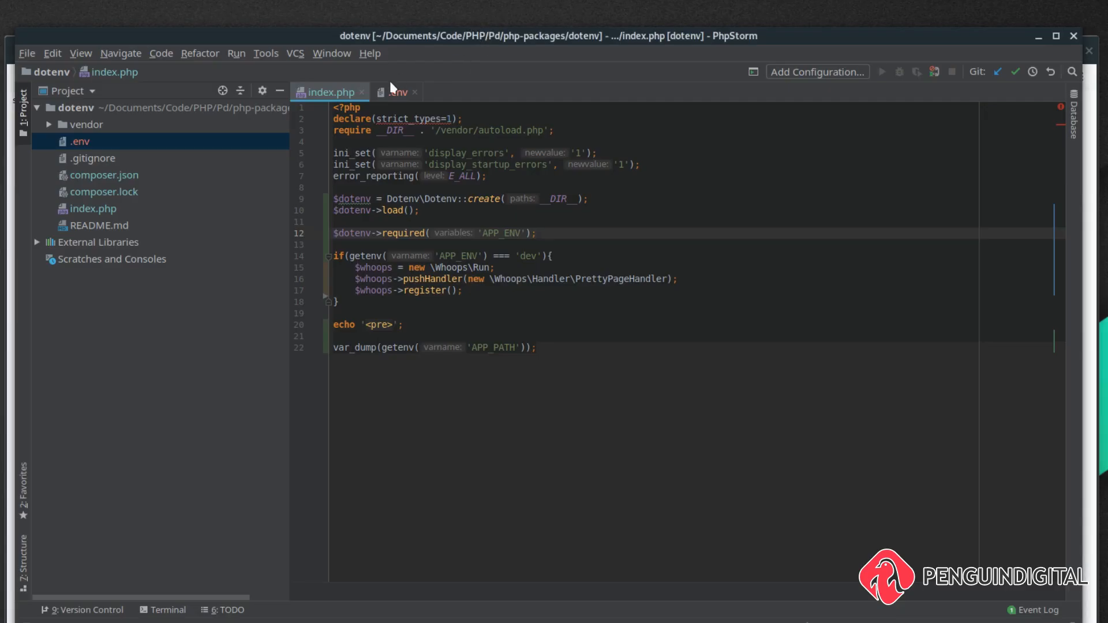
pyautogui.click(400, 93)
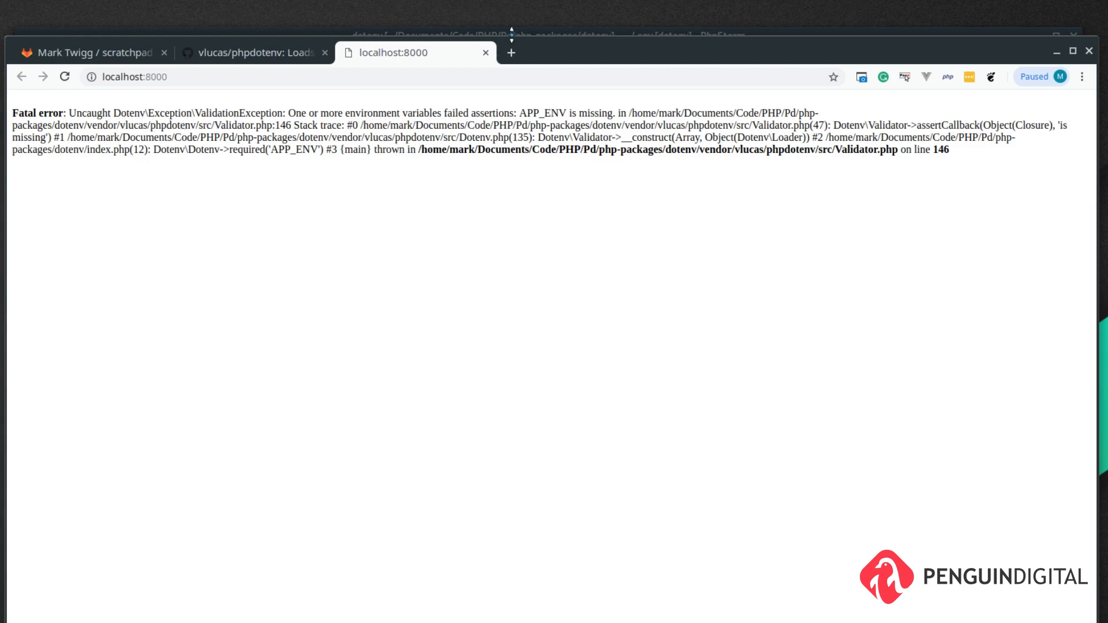
pyautogui.moveTo(516, 36)
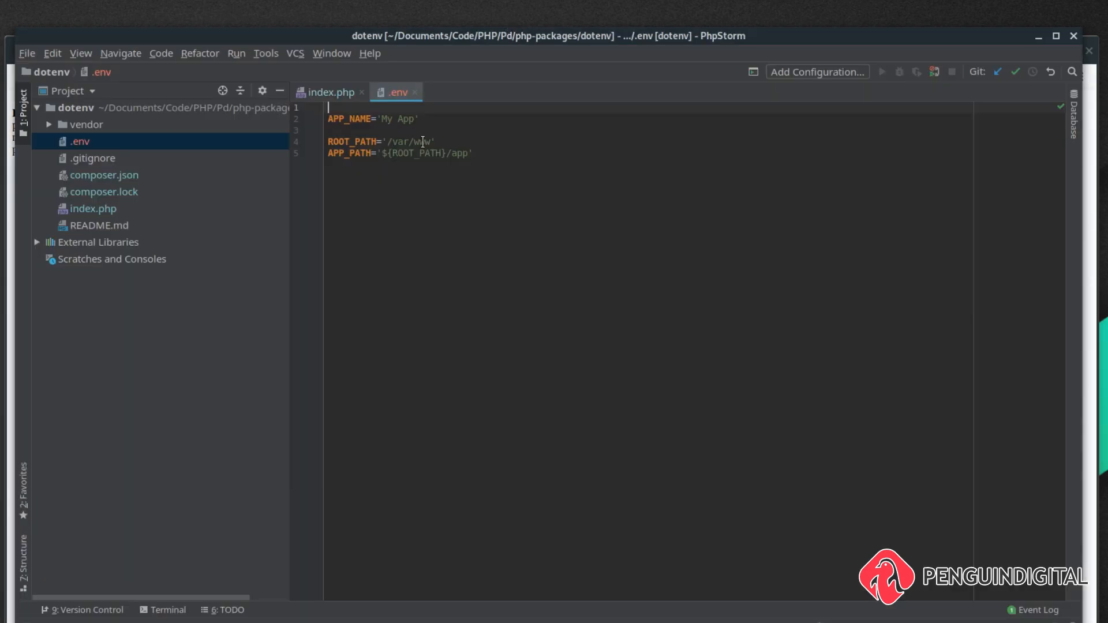
# Step: Change required() in index.php to the array ['APP_ENV', 'DB_NAME']
pyautogui.click(332, 93)
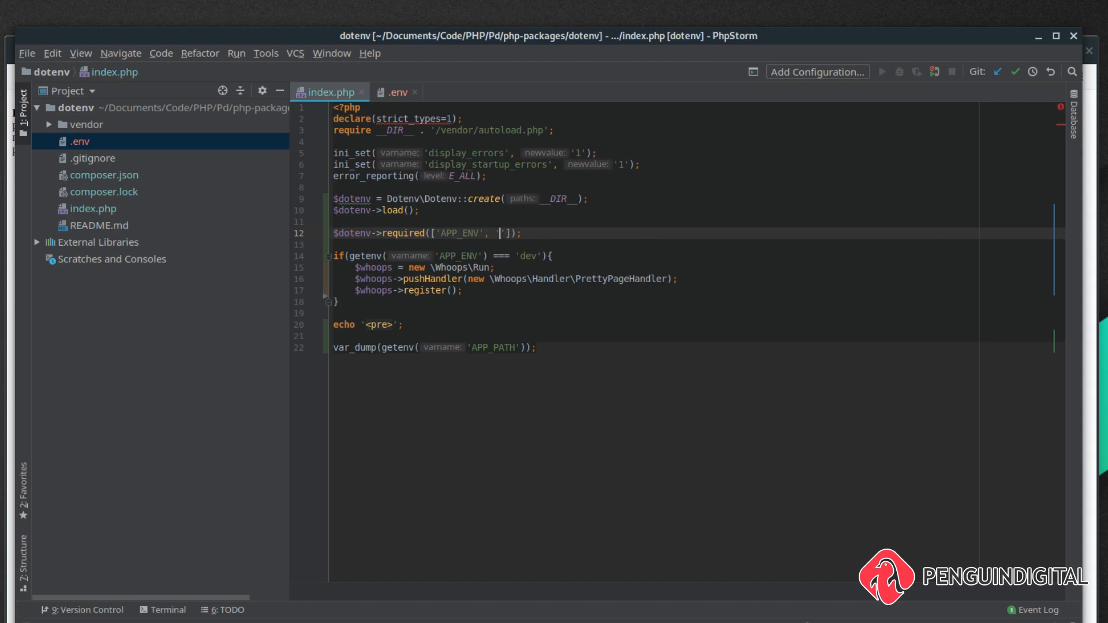
pyautogui.write('DB_NAME')
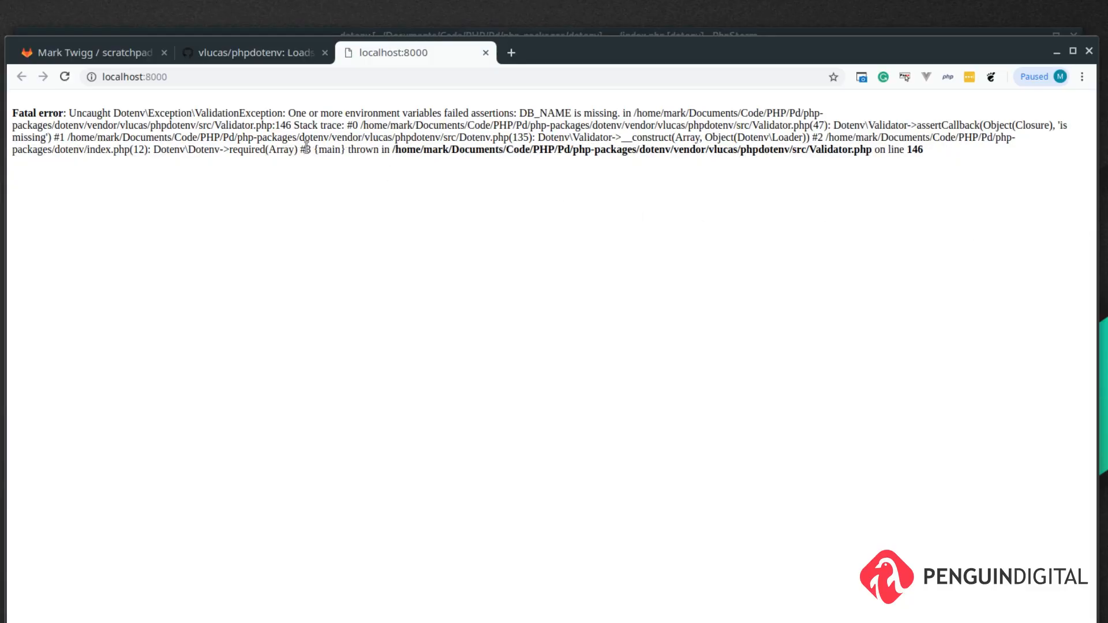
pyautogui.moveTo(298, 173)
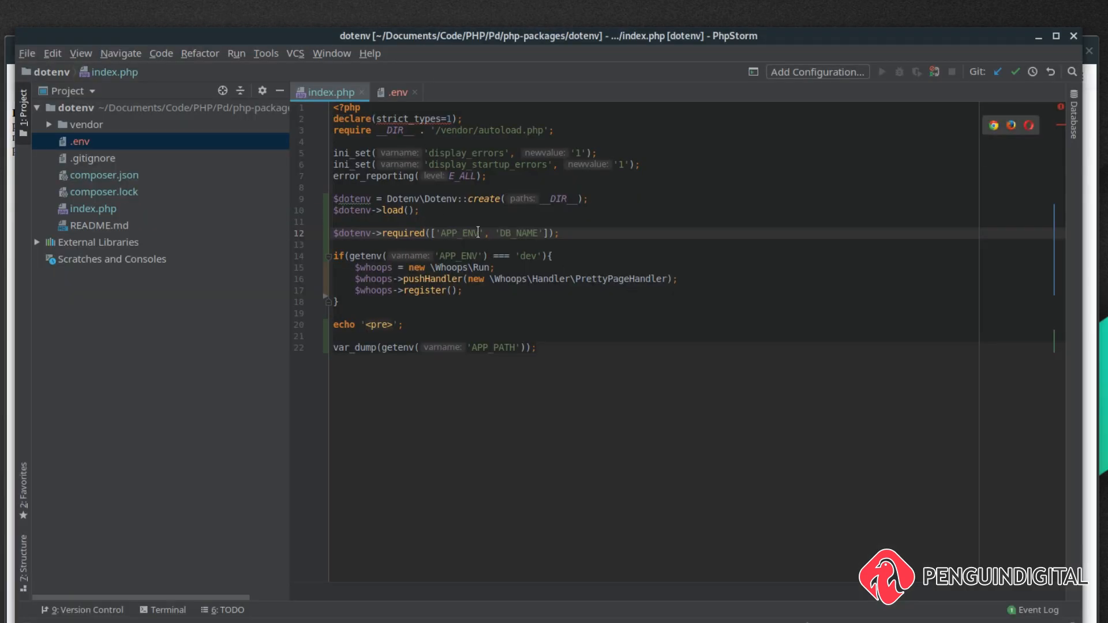
# Step: Add DB_NAME='test' to .env so the required check passes
pyautogui.click(398, 92)
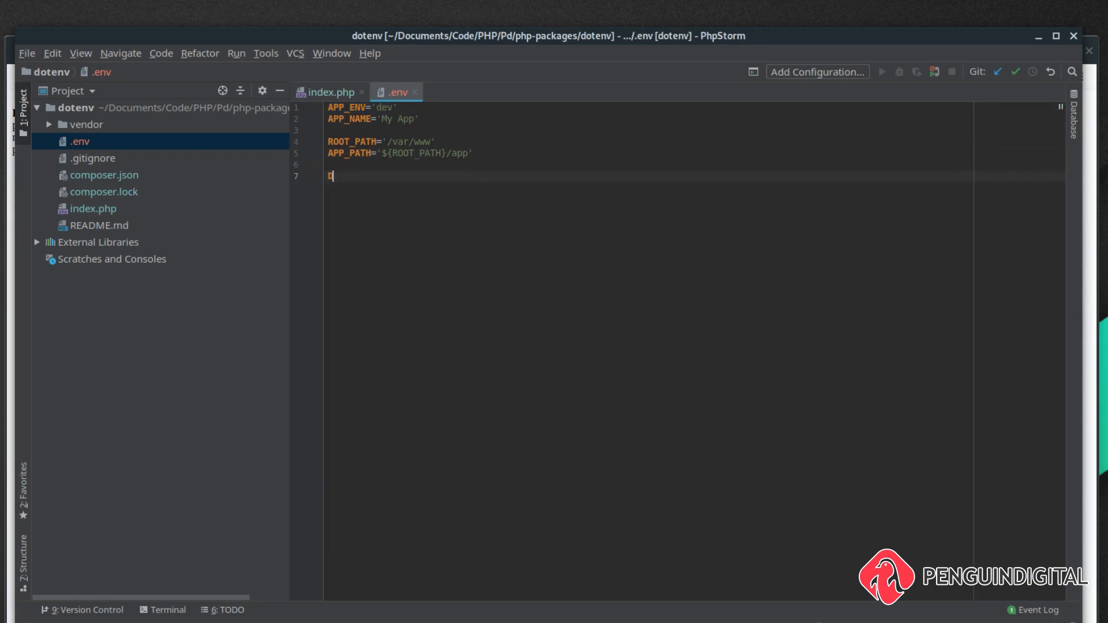
pyautogui.write('DB_NAME=')
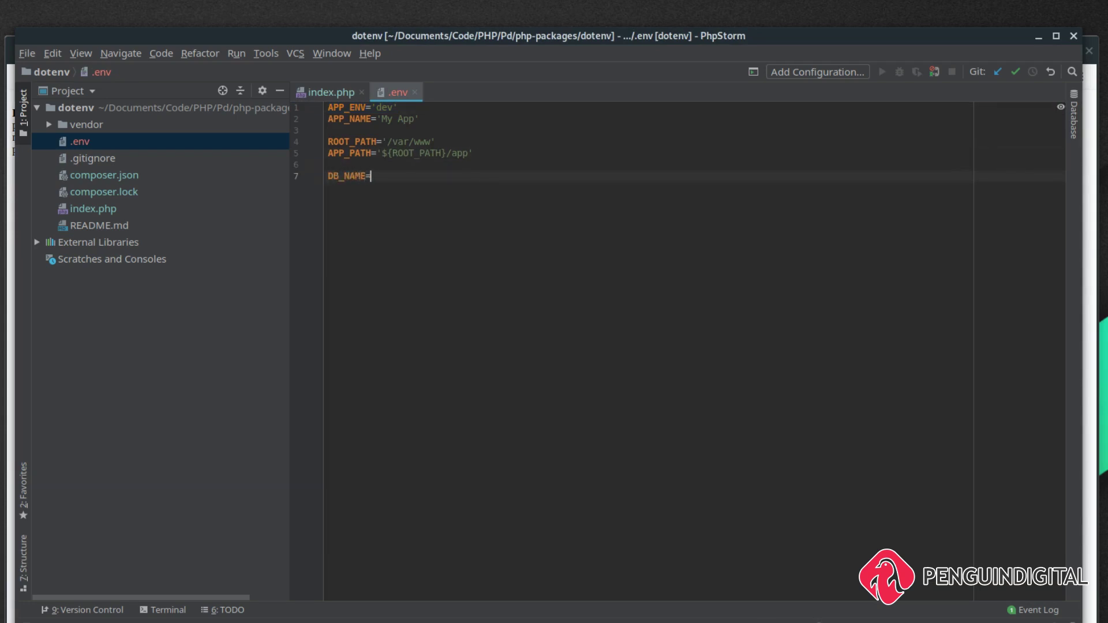
pyautogui.write("'test'")
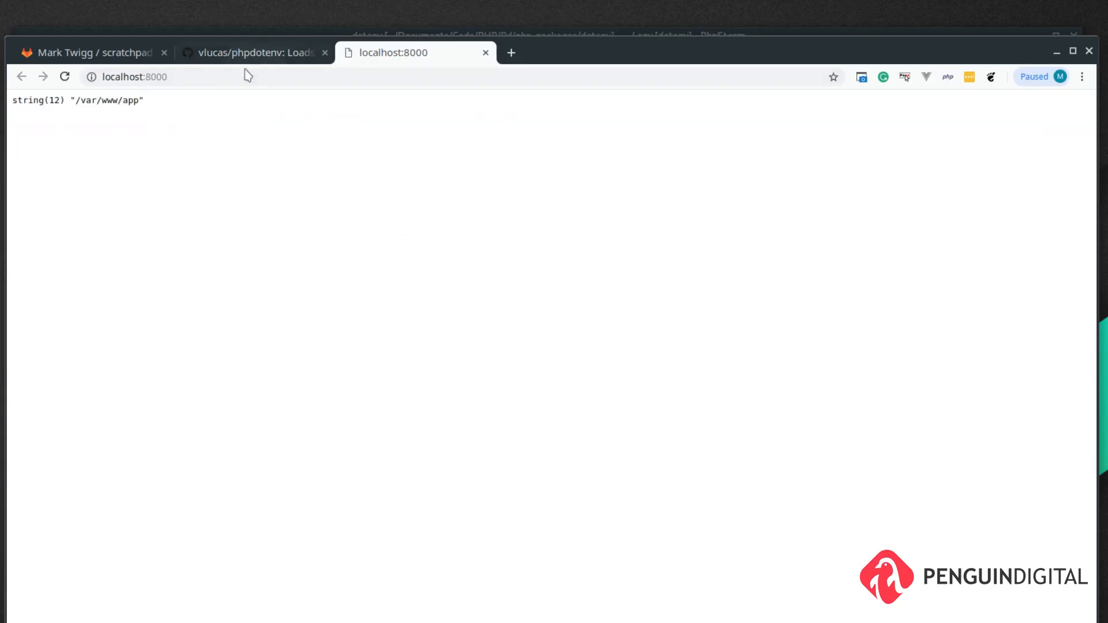
pyautogui.moveTo(160, 231)
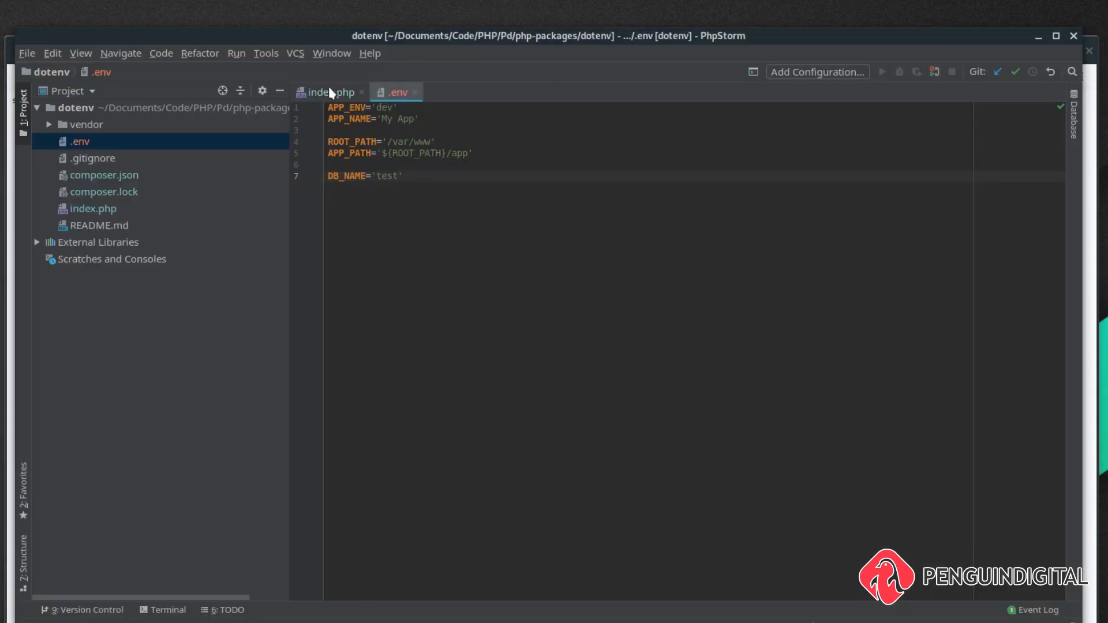
# Step: Chain ->notEmpty() onto the APP_ENV and DB_NAME requirement in index.php
pyautogui.click(329, 93)
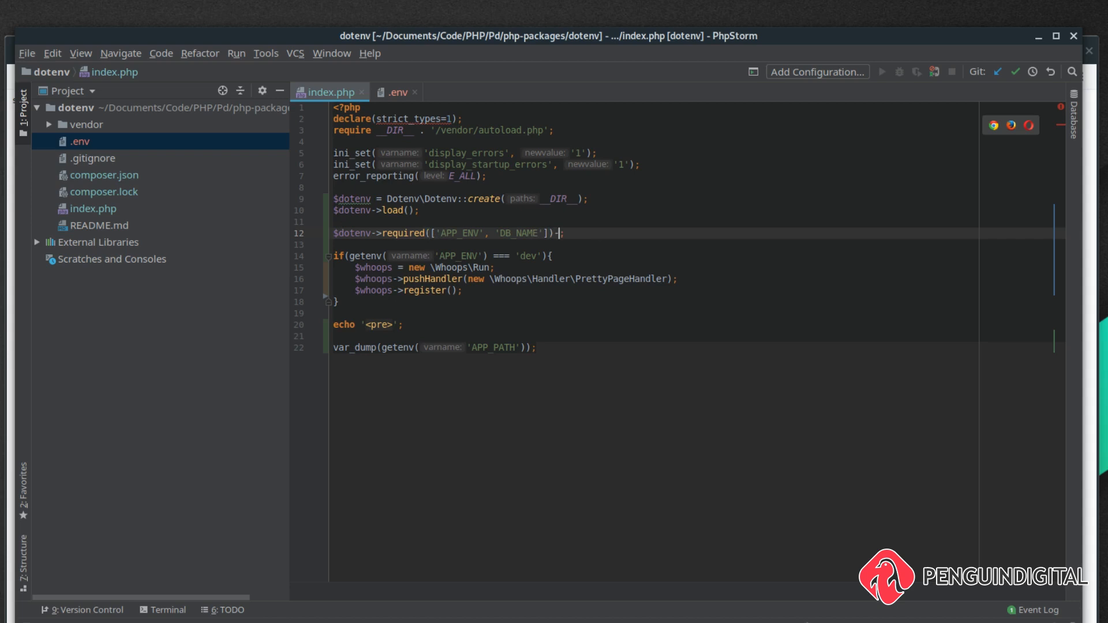
pyautogui.write('->notEmpty()')
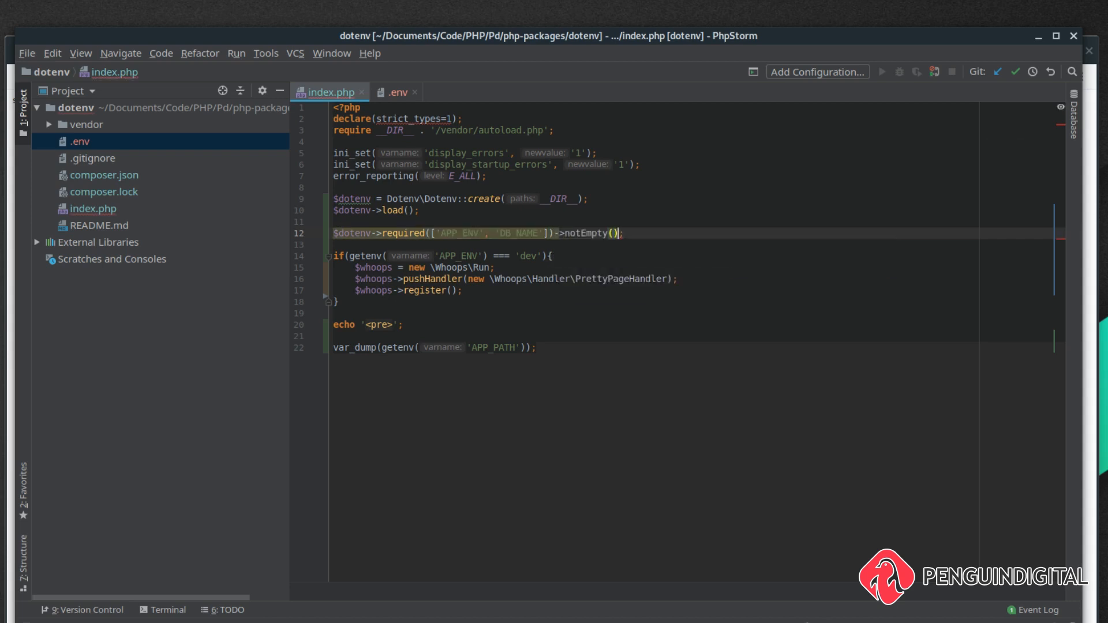
# Step: Empty DB_NAME's value in .env to trigger the check, then restore 'test'
pyautogui.click(399, 93)
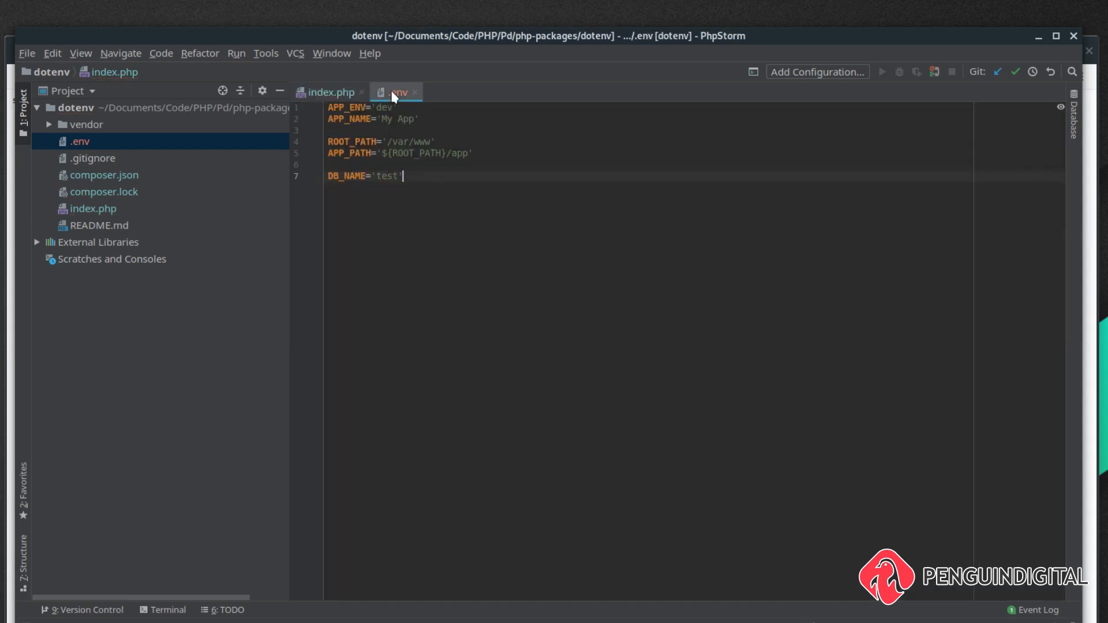
pyautogui.doubleClick(386, 175)
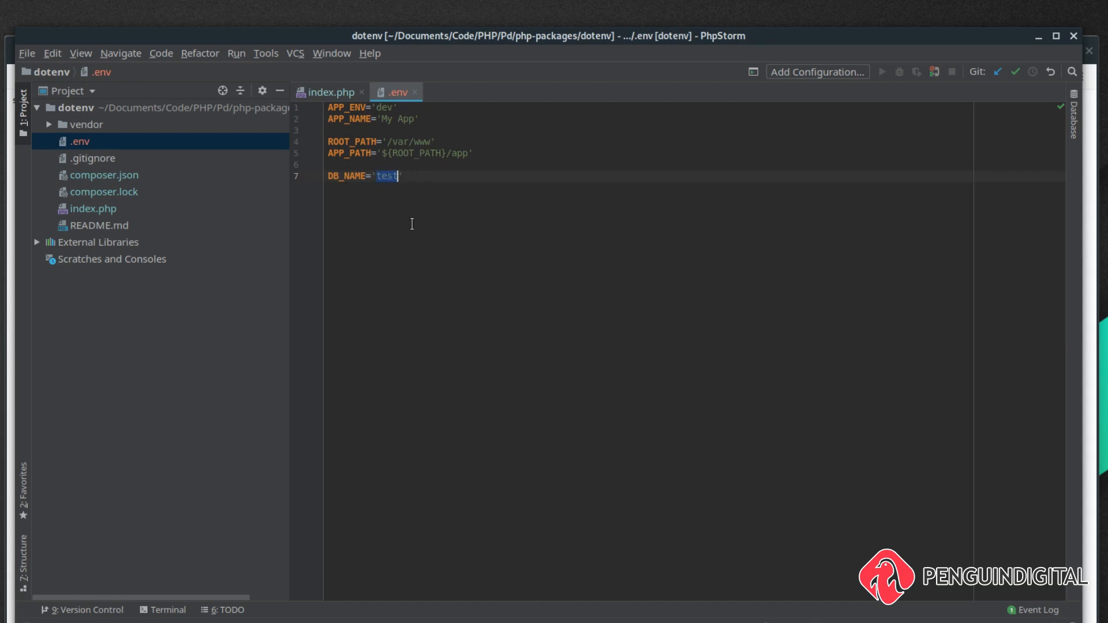
pyautogui.press('Delete')
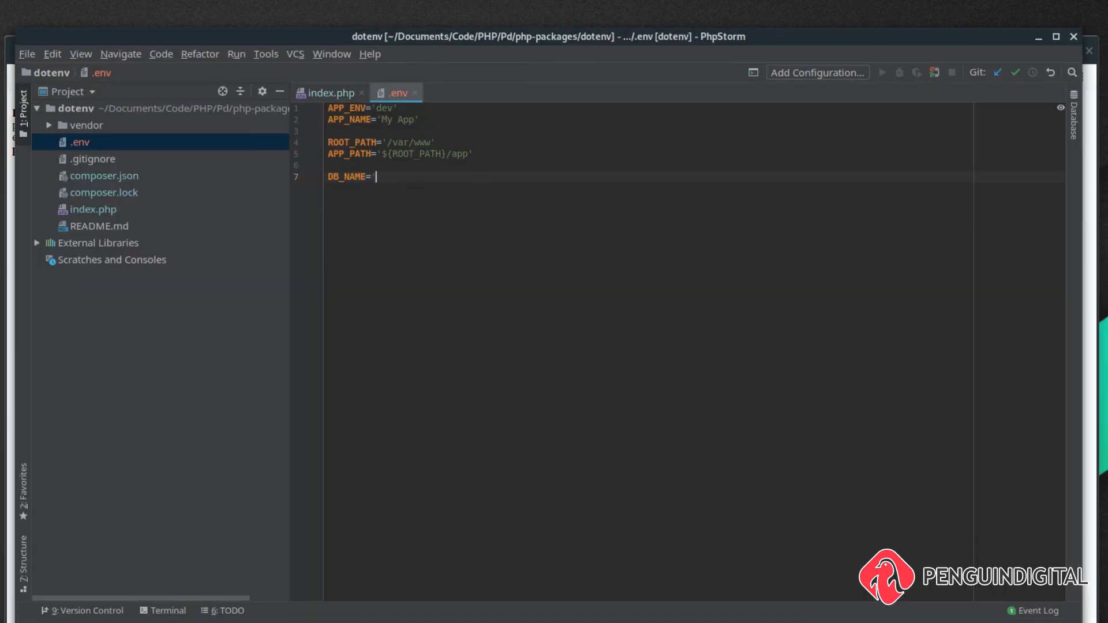
pyautogui.write("test'")
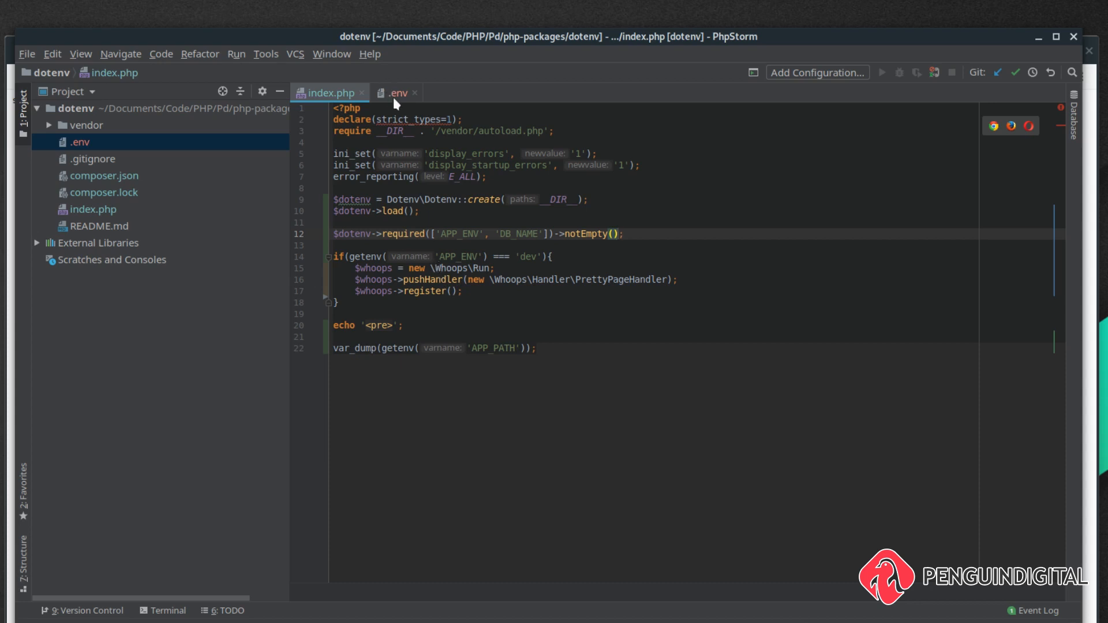
# Step: Add APP_COST=10 to the .env file
pyautogui.click(398, 93)
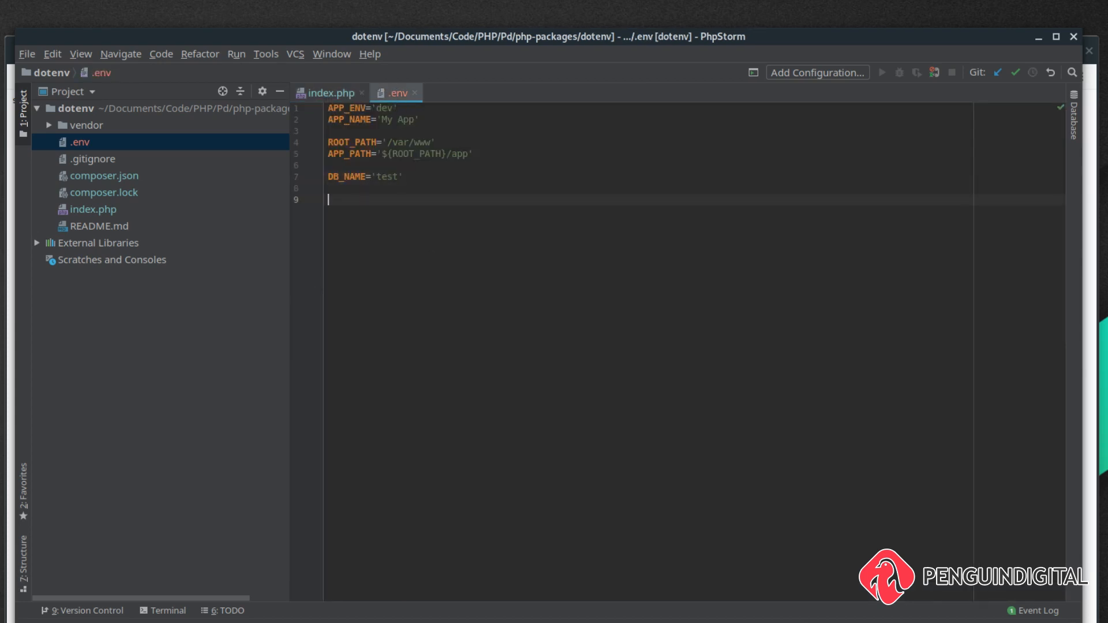
pyautogui.write('APP')
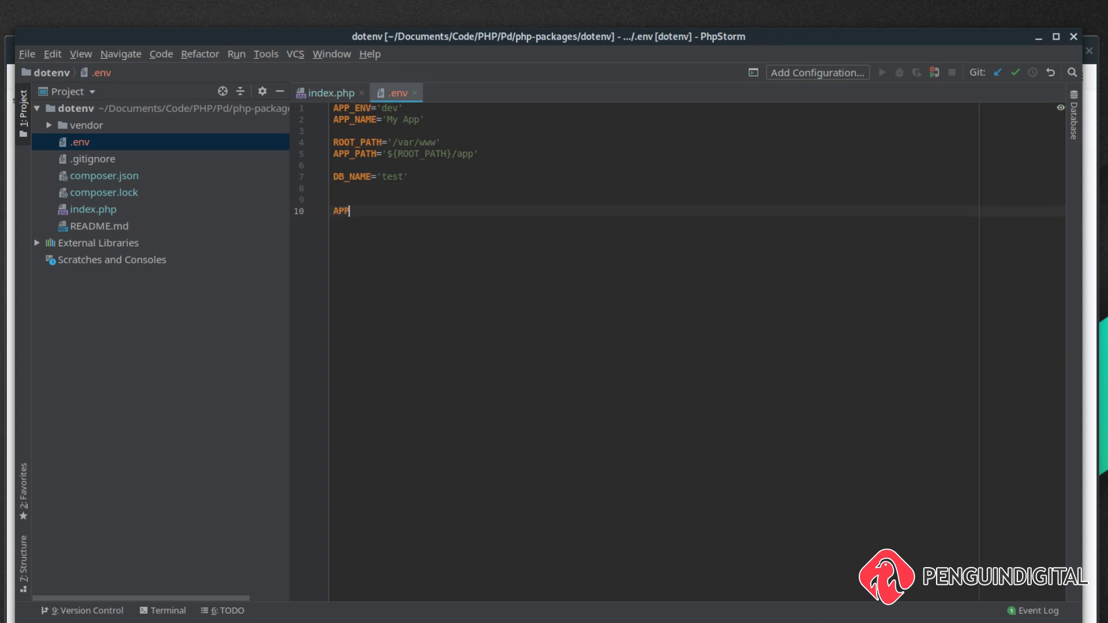
pyautogui.write('_COST')
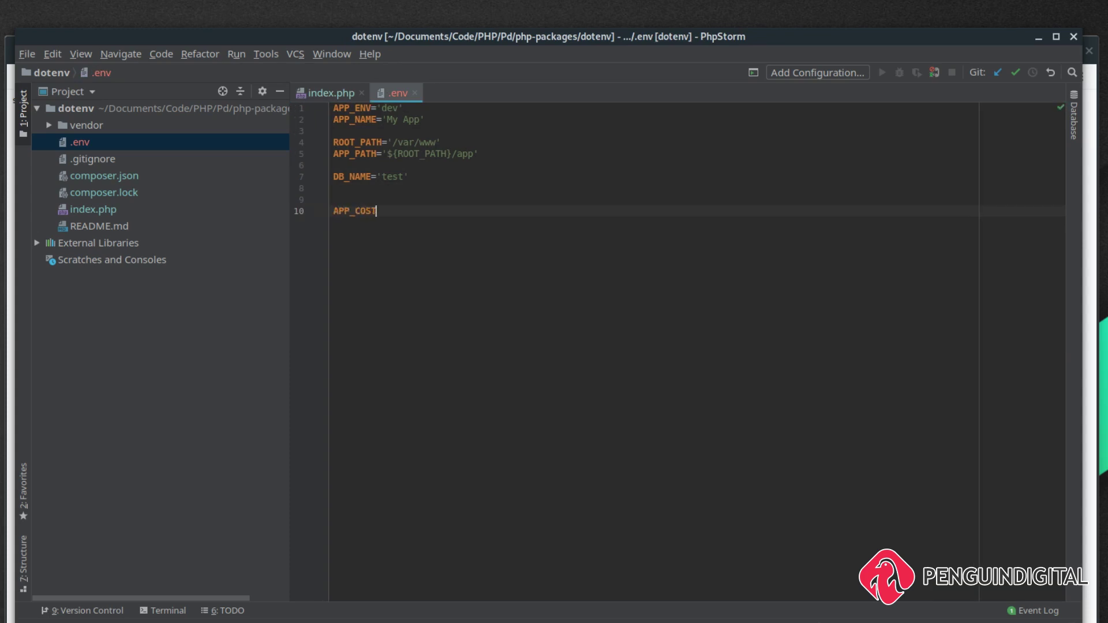
pyautogui.write('=')
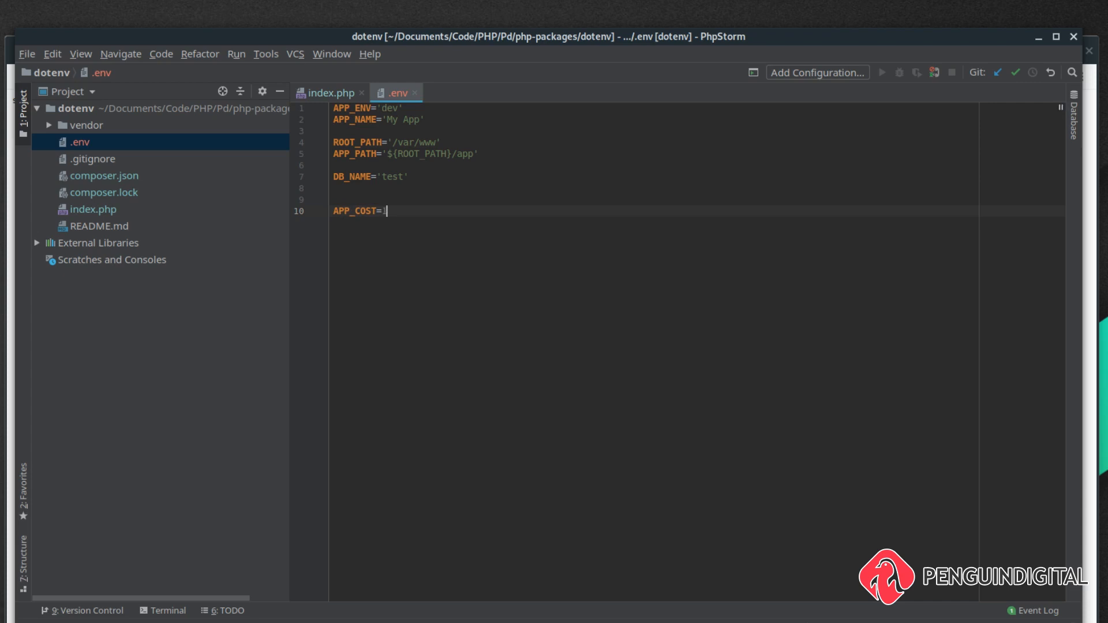
pyautogui.write('10')
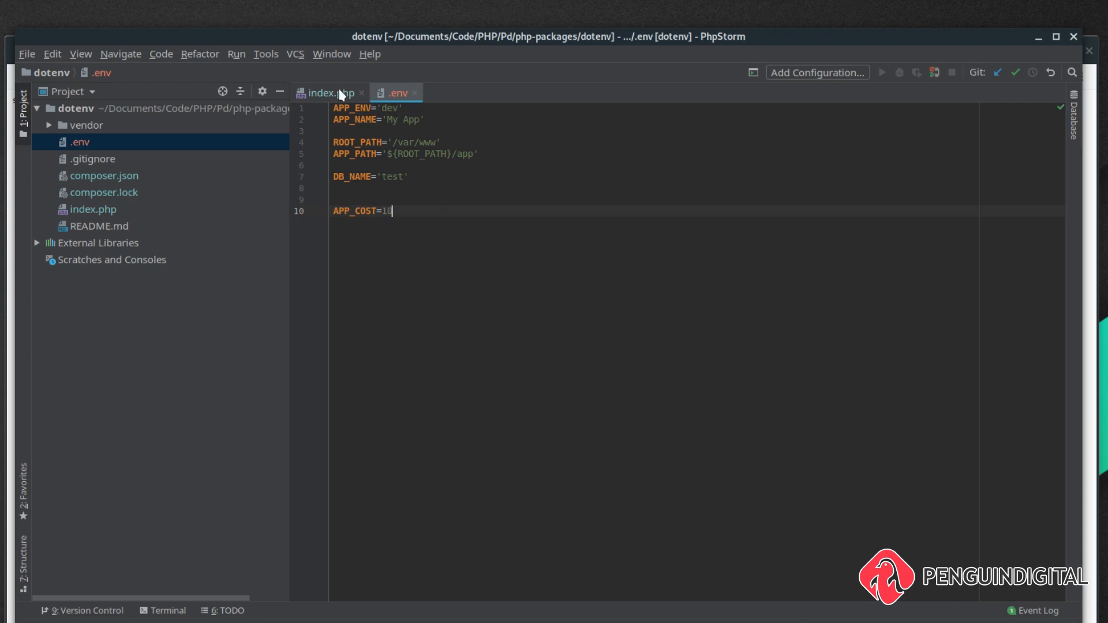
# Step: Add $dotenv->required('APP_COST')->isInteger(); in index.php via autocomplete
pyautogui.click(328, 92)
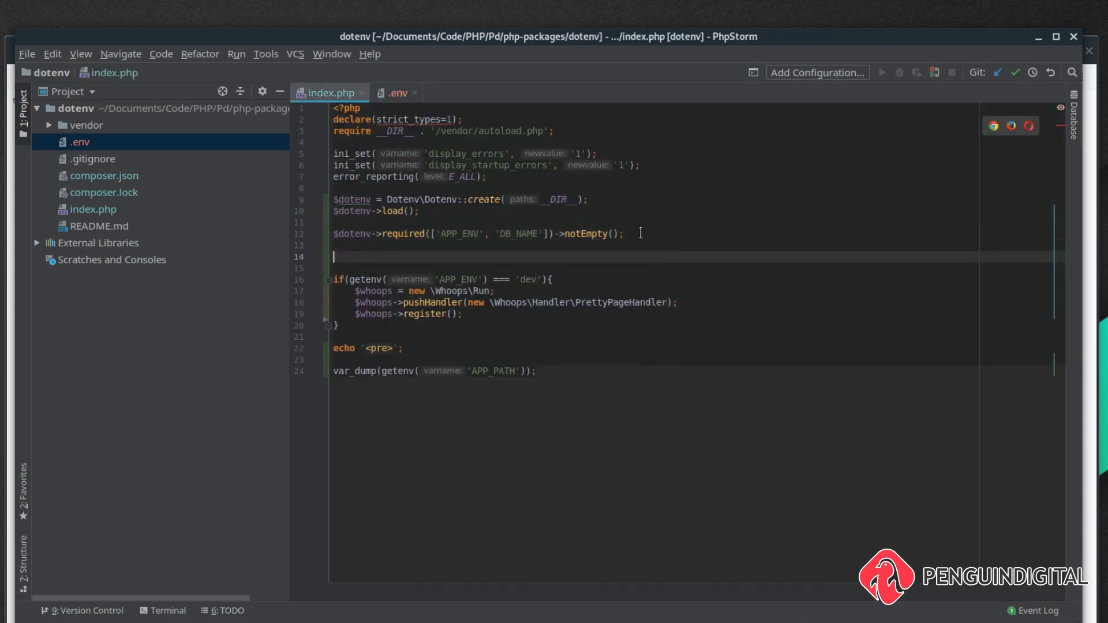
pyautogui.write('$')
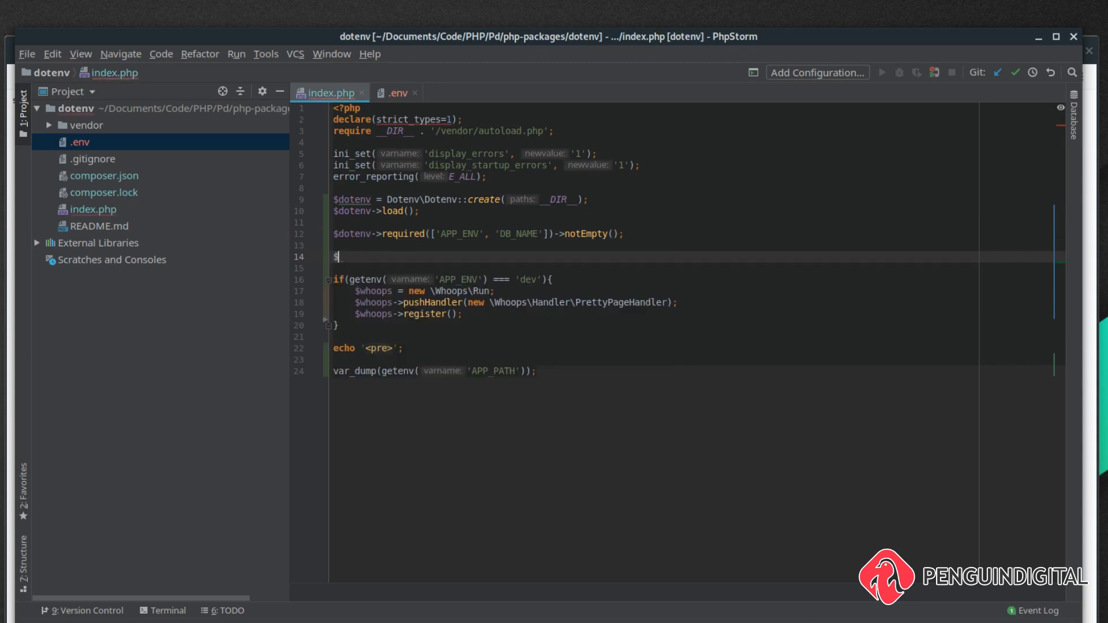
pyautogui.write("dotenv->required('")
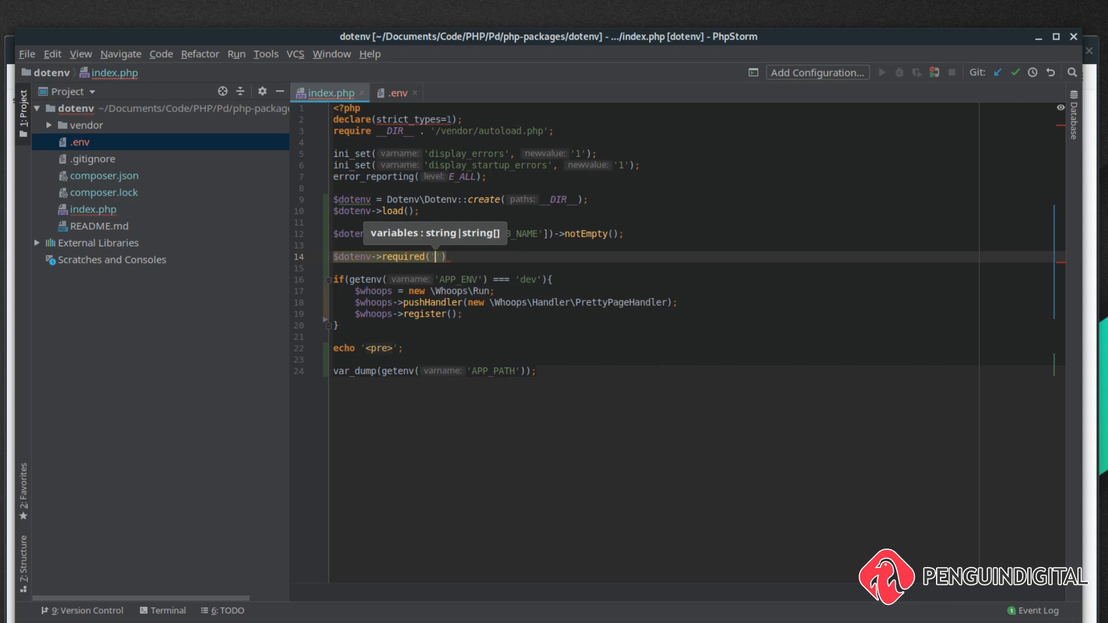
pyautogui.write("'APP_COST'")
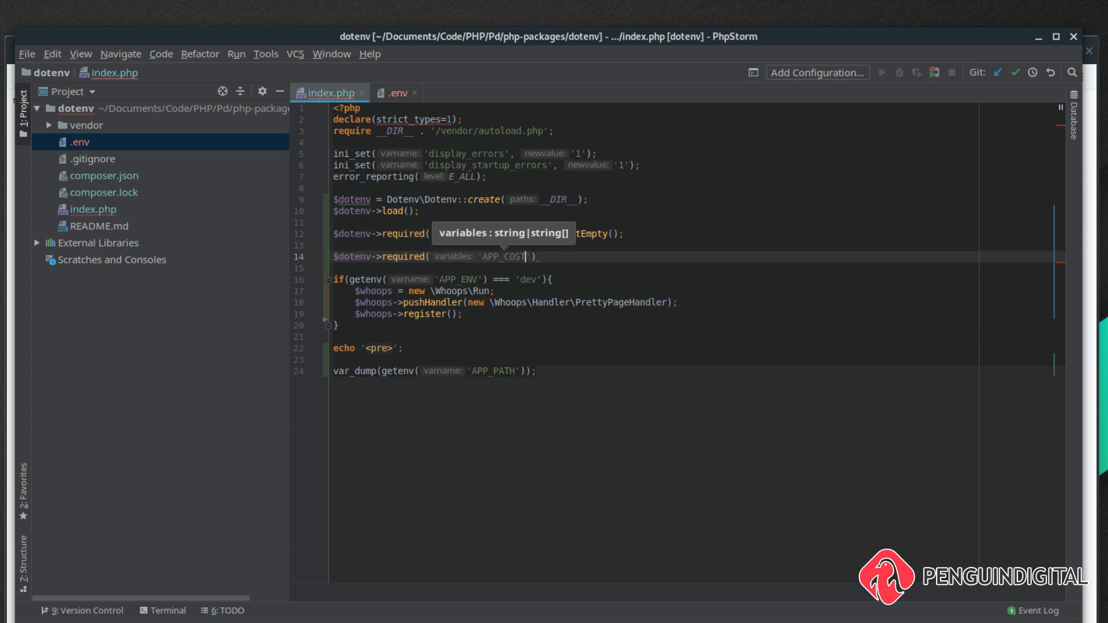
pyautogui.write(')->')
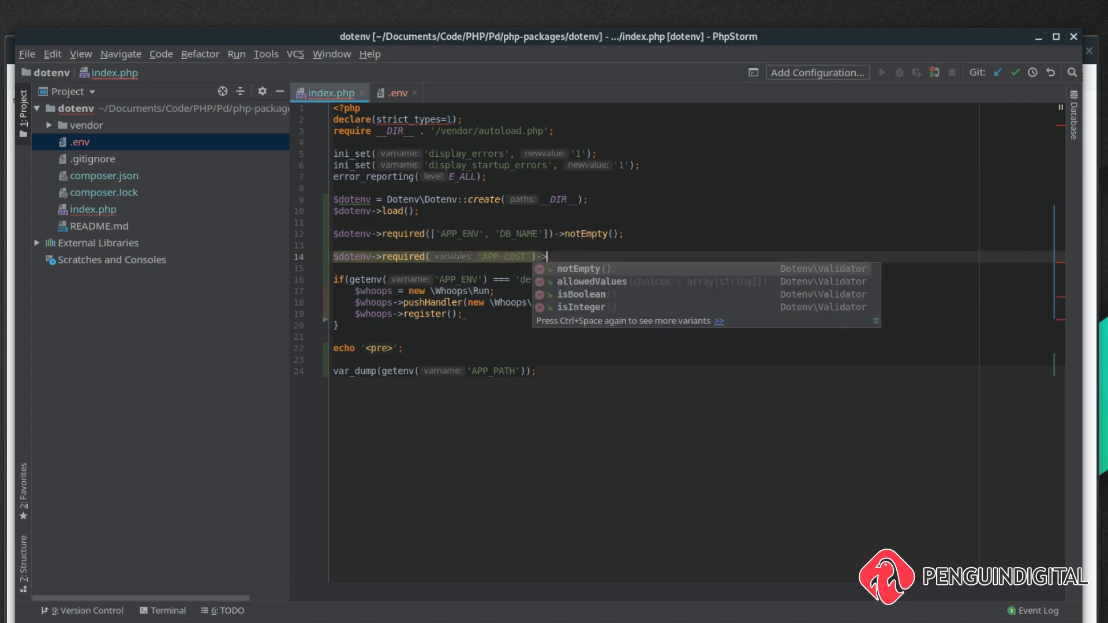
pyautogui.press('Down')
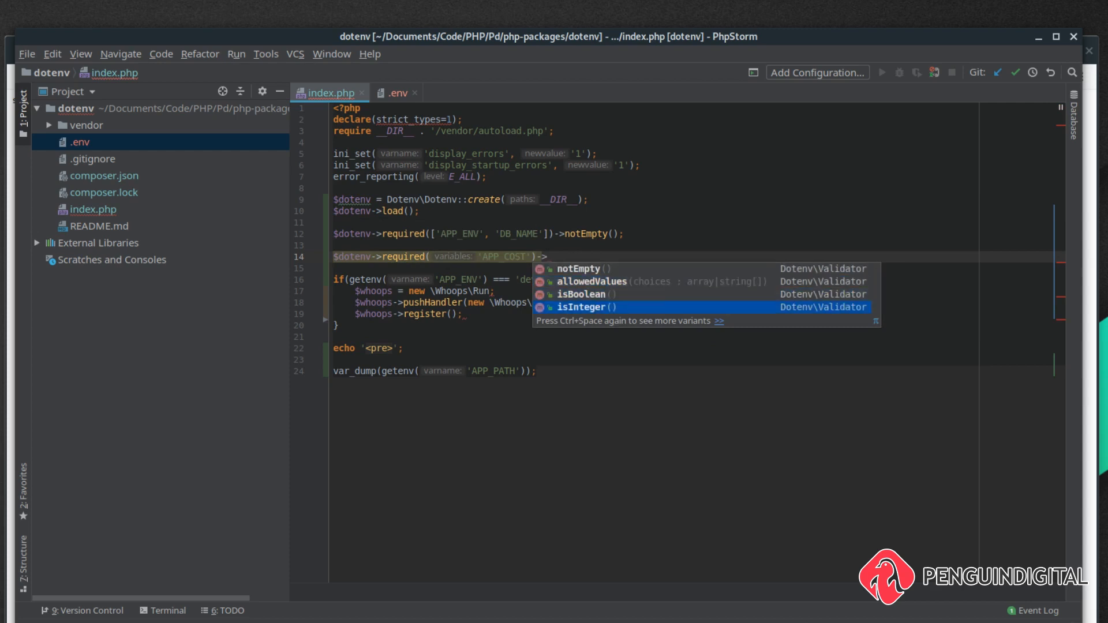
pyautogui.click(581, 307)
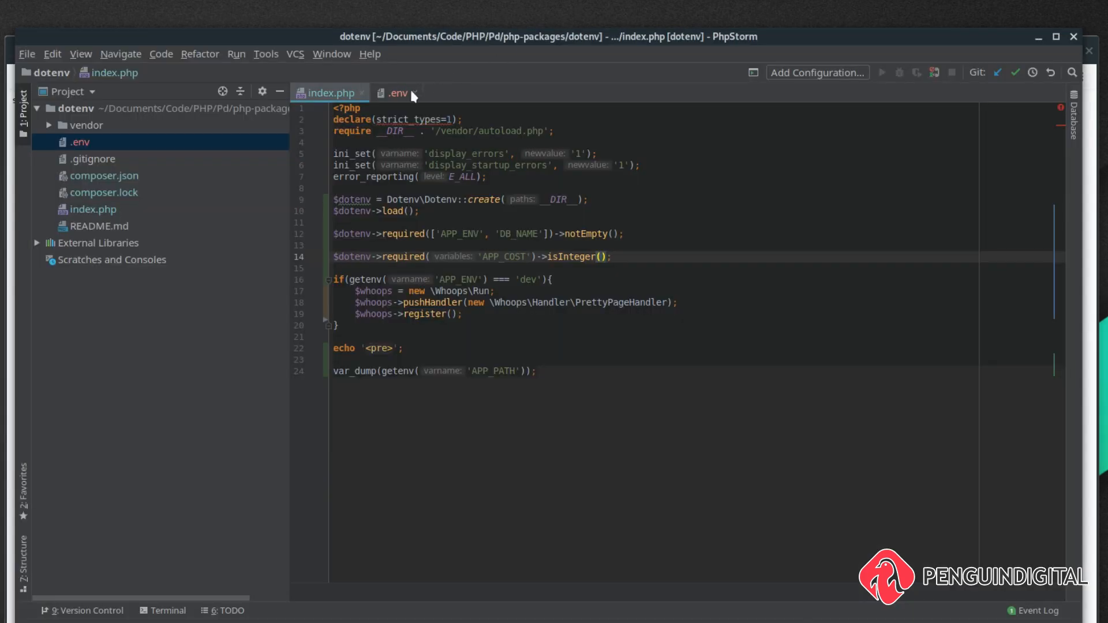
# Step: Set APP_COST to abc in .env to test, then start another $dotenv check line
pyautogui.click(397, 92)
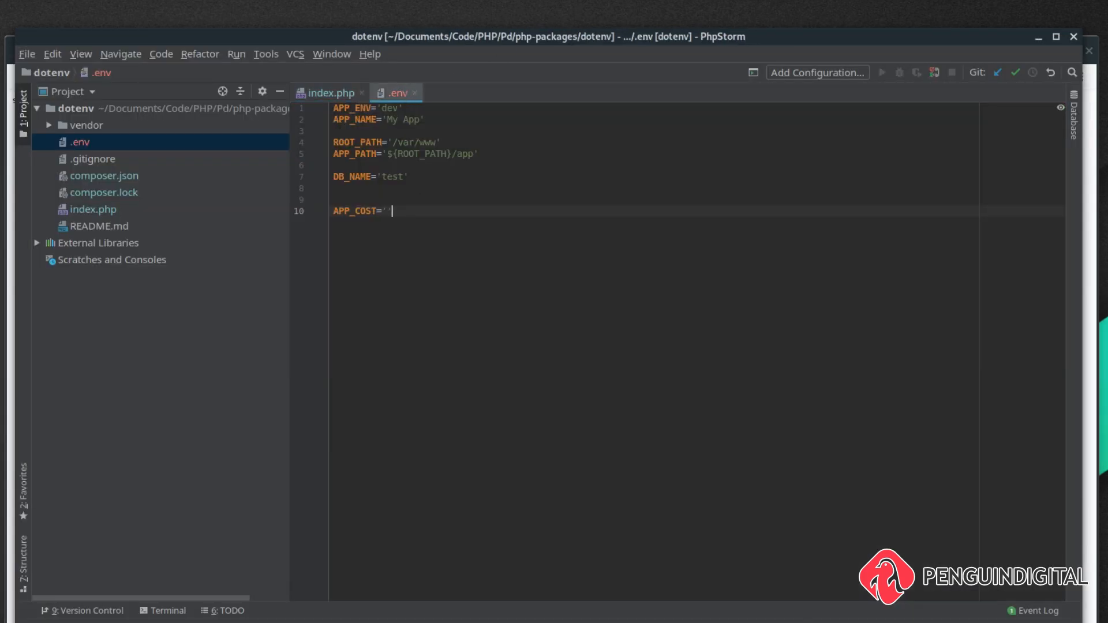
pyautogui.write('abc')
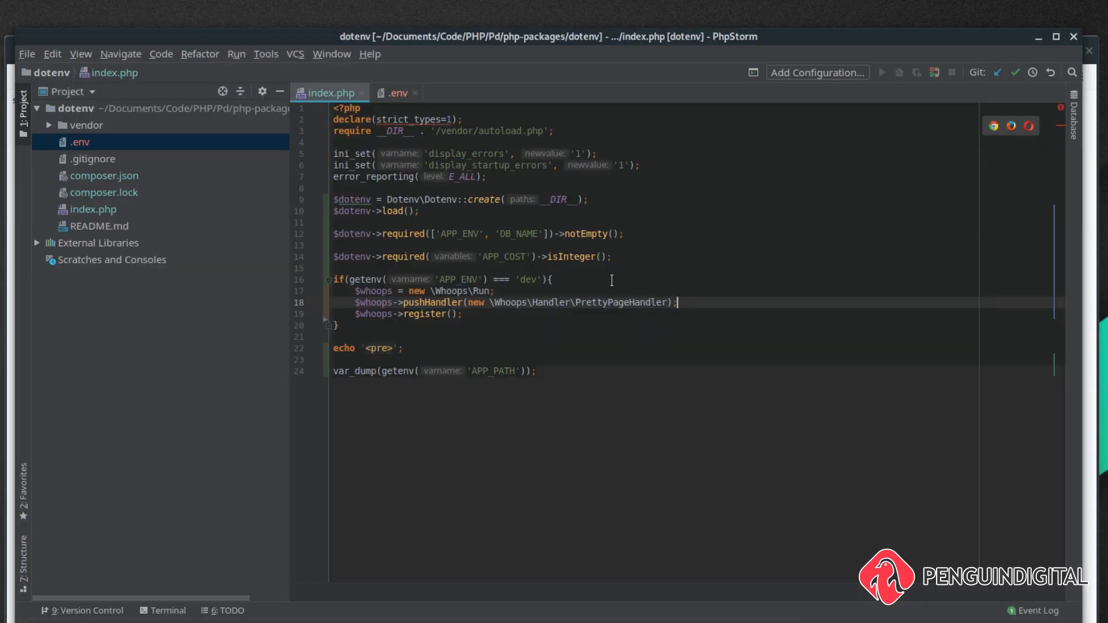
pyautogui.click(619, 256)
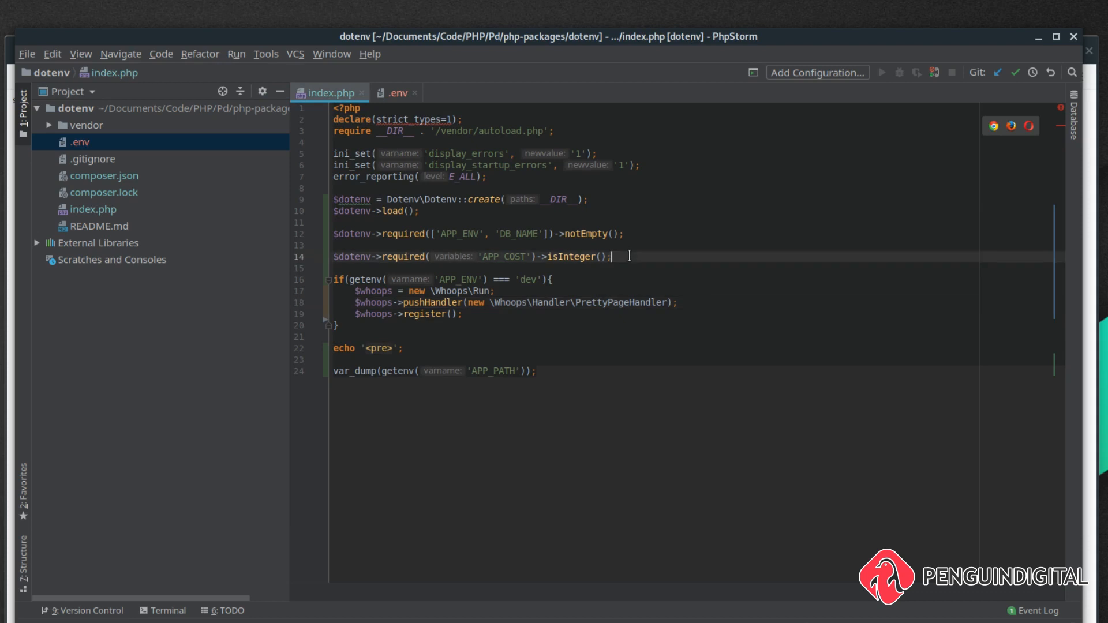
pyautogui.write('$dotenv->required(')
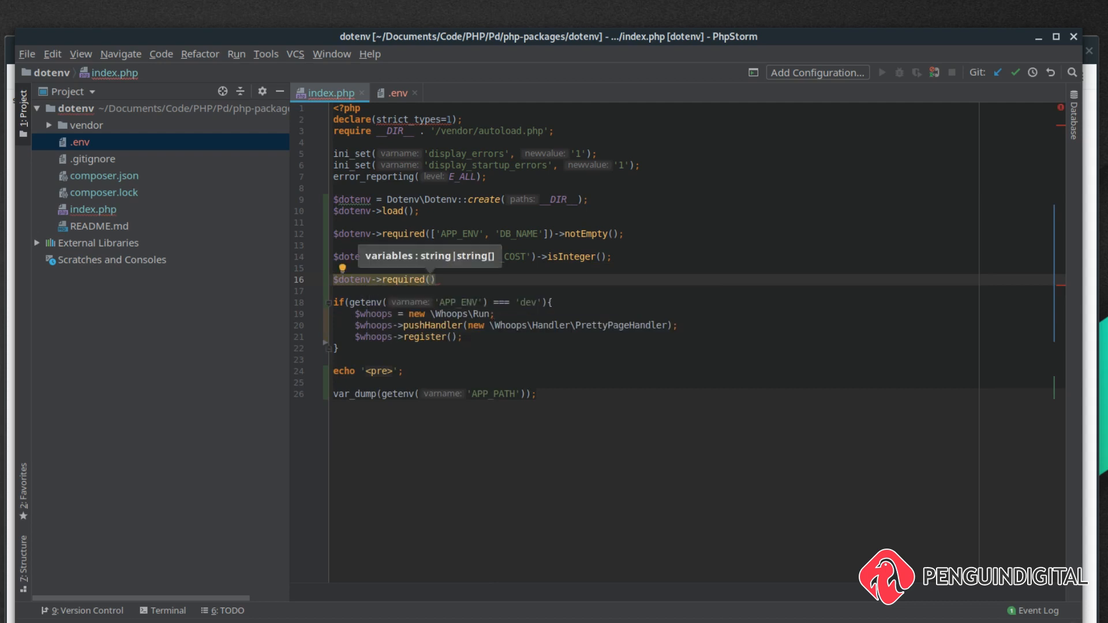
# Step: Write $dotenv->required('APP_ENV')->allowedValues(['dev', 'live']);
pyautogui.write("'APP'")
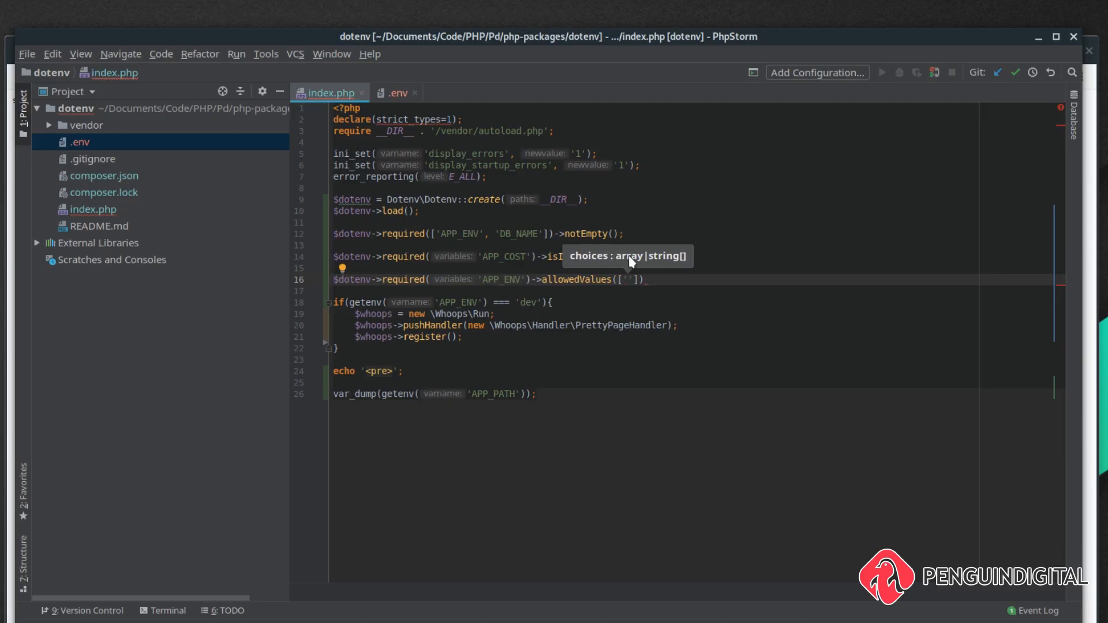
pyautogui.write('dev')
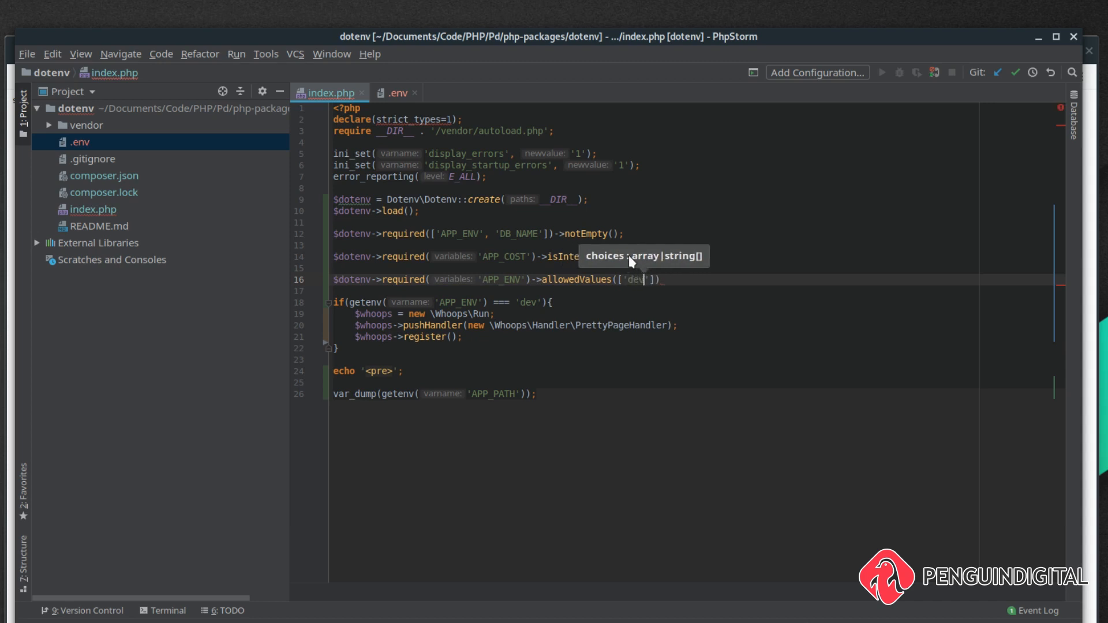
pyautogui.write(", 'live")
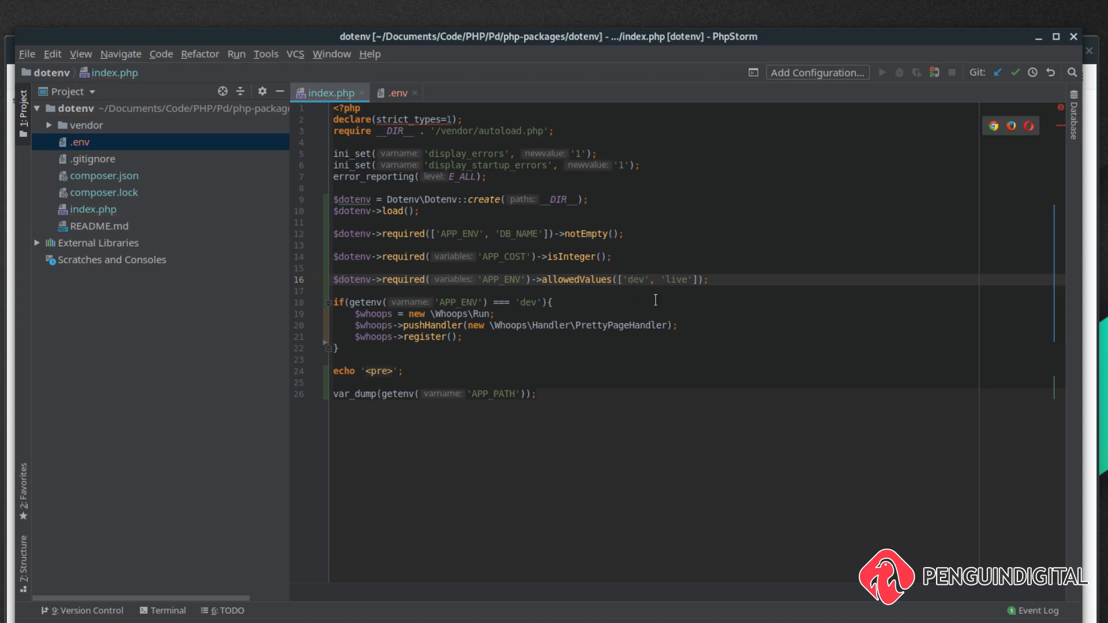
pyautogui.moveTo(635, 280)
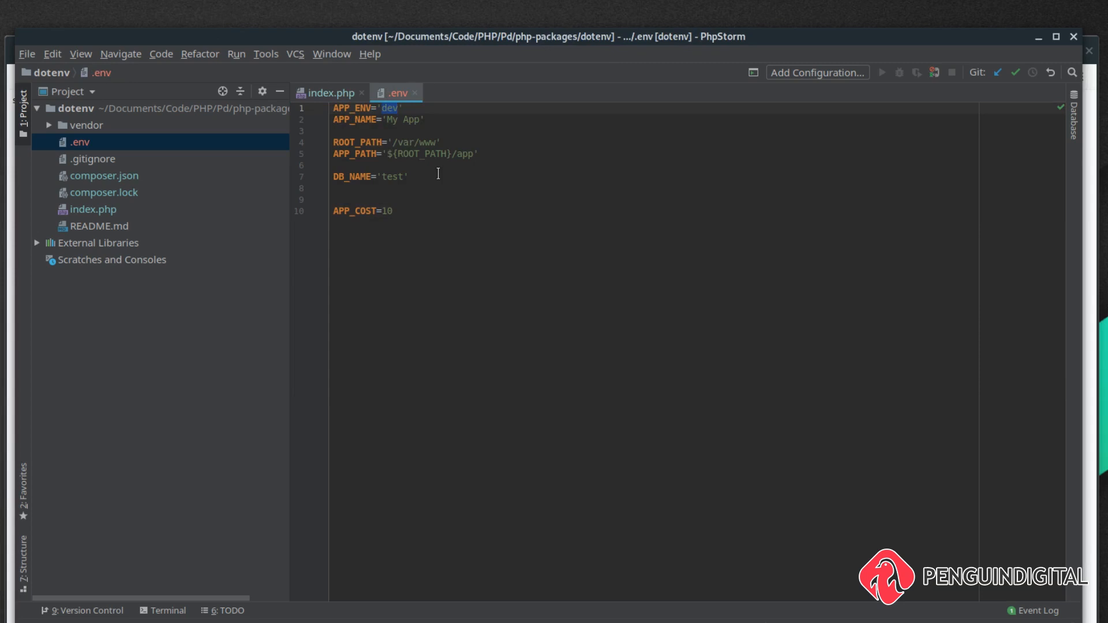
# Step: Change APP_ENV to 'production' in .env, then switch to the GitLab scratchpad page
pyautogui.write('productiud')
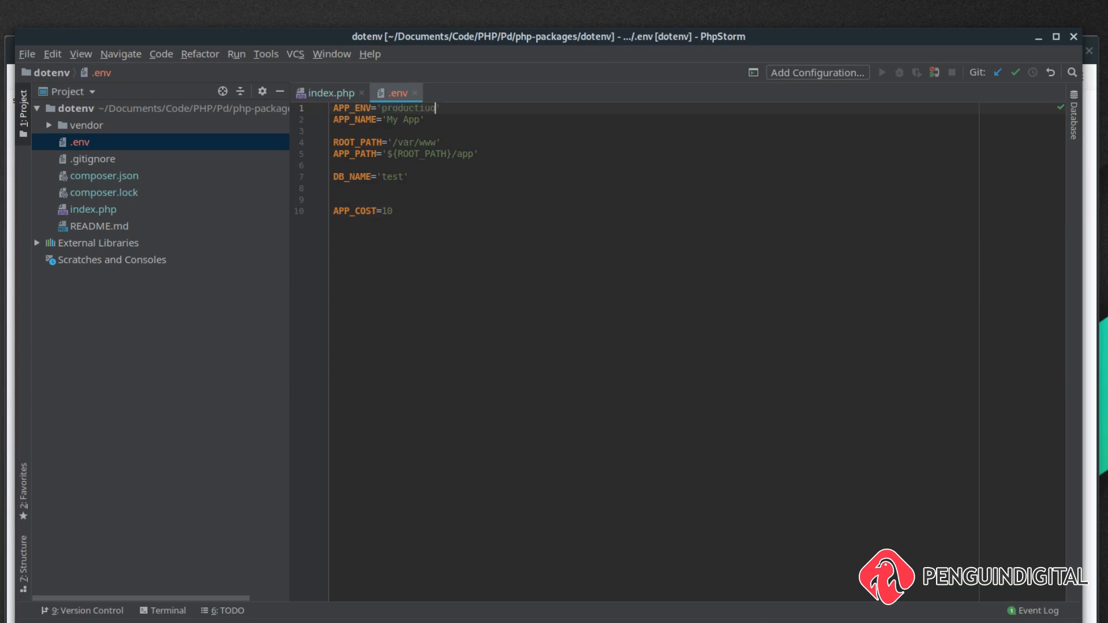
pyautogui.write('production')
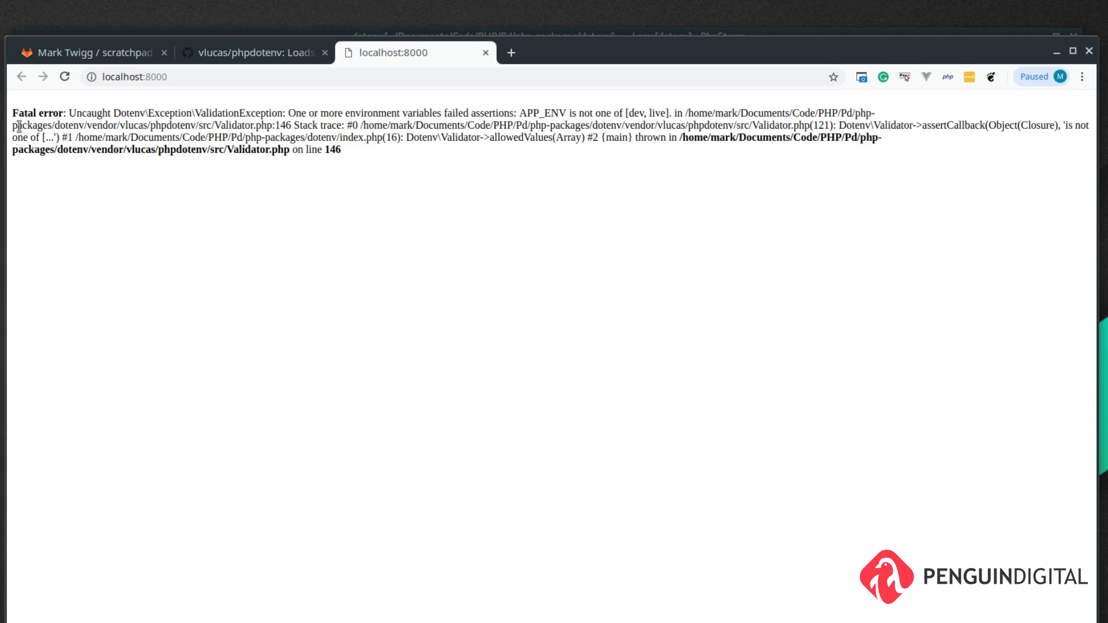
pyautogui.moveTo(49, 161)
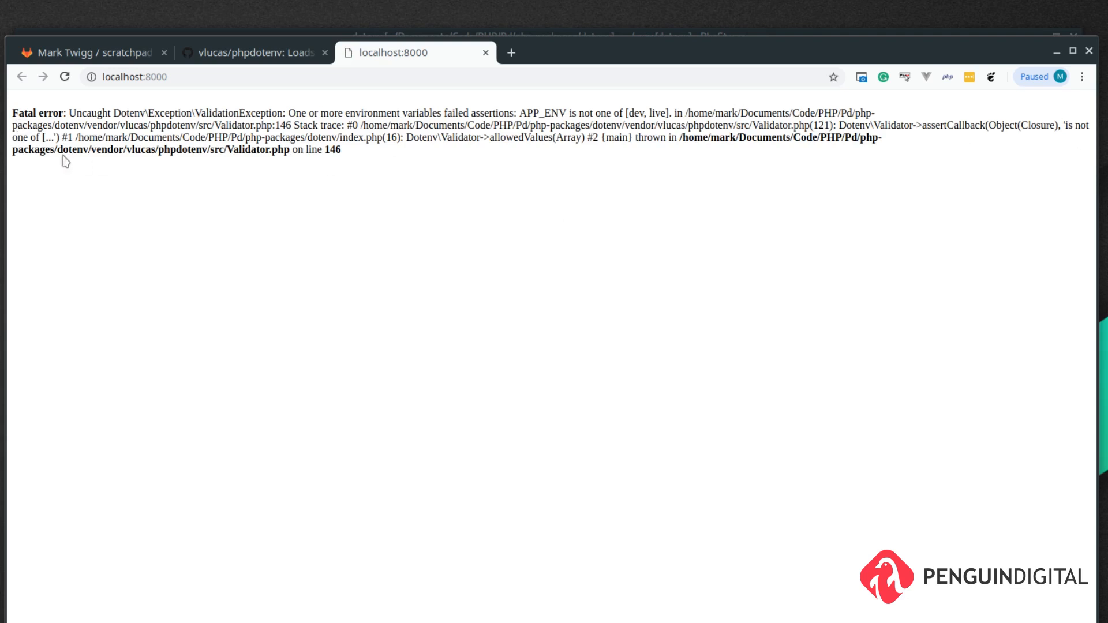
pyautogui.moveTo(221, 127)
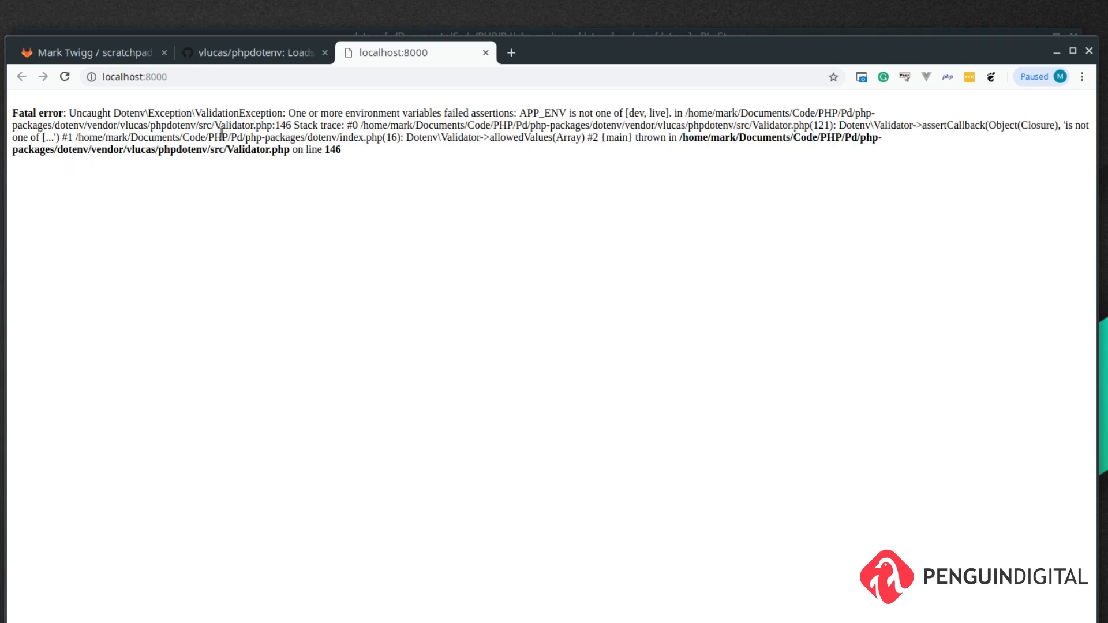
pyautogui.click(92, 53)
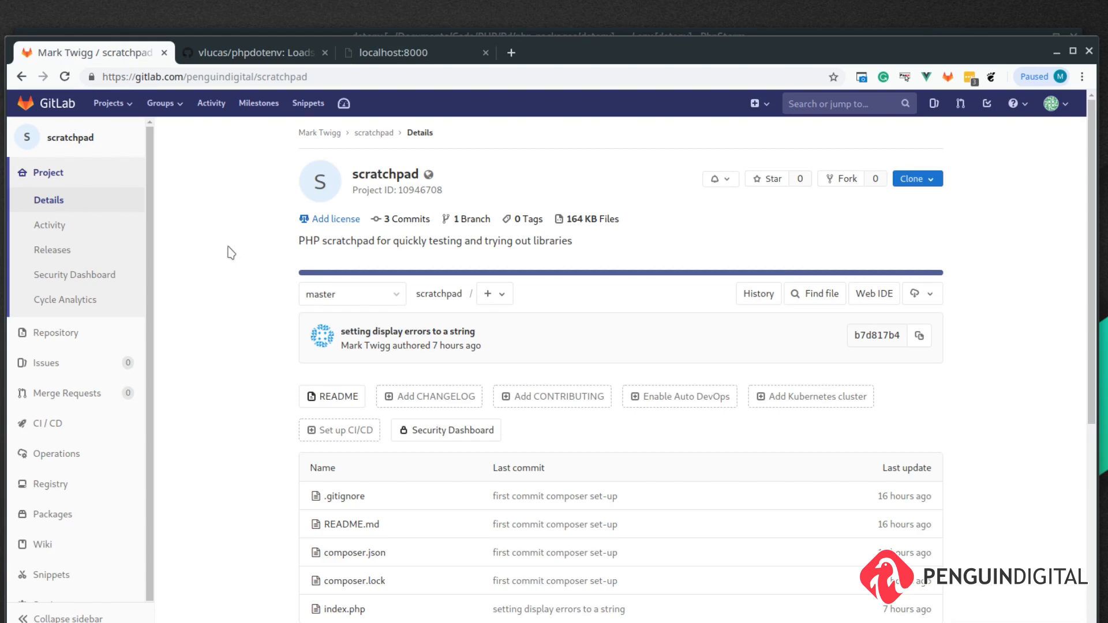
pyautogui.moveTo(241, 296)
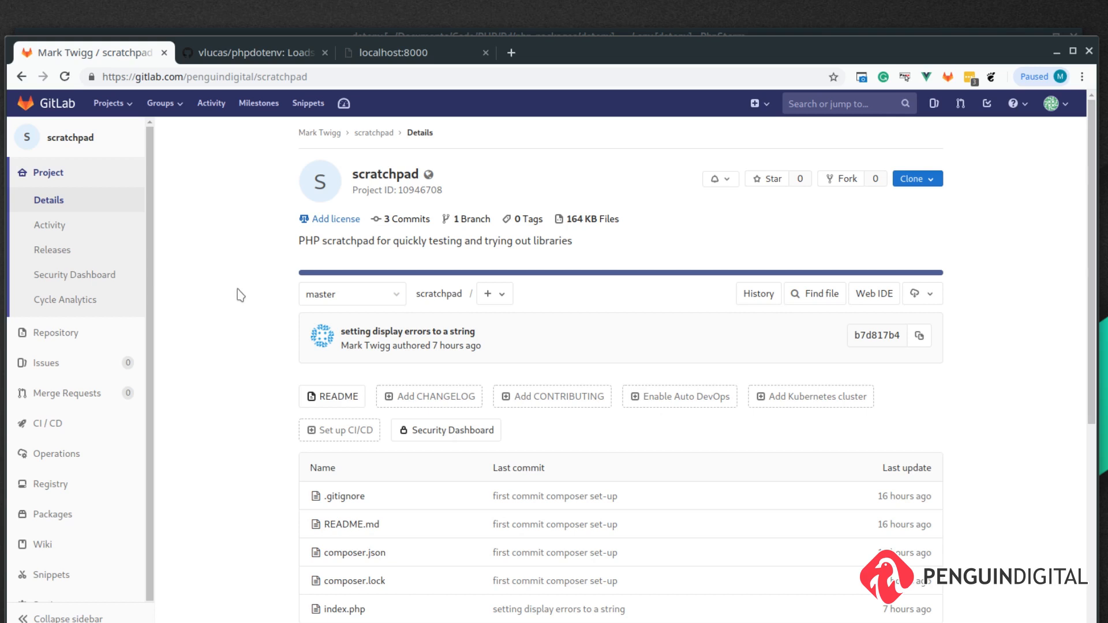
pyautogui.moveTo(233, 297)
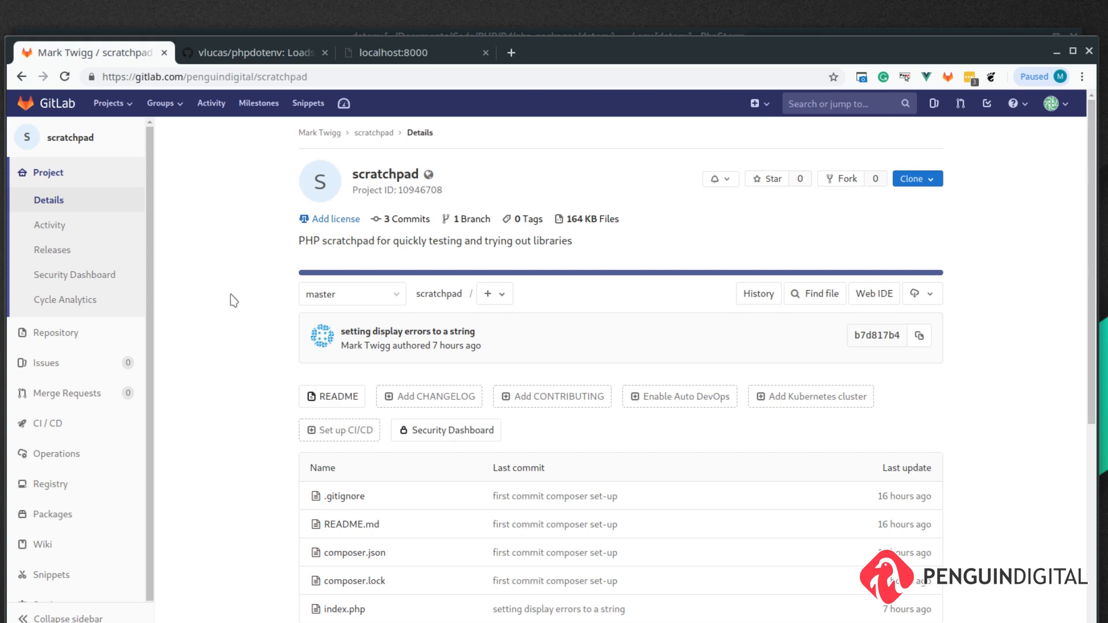